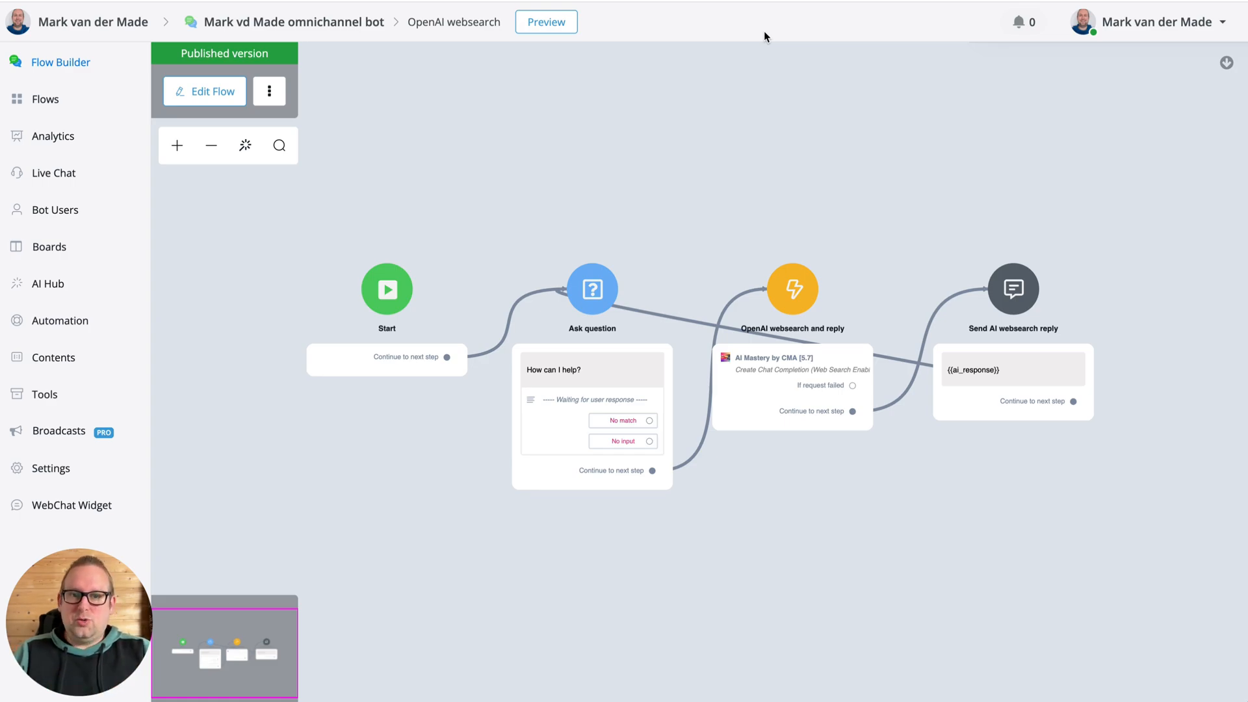
{"action": "mouse_move", "coordinate": [468, 12]}
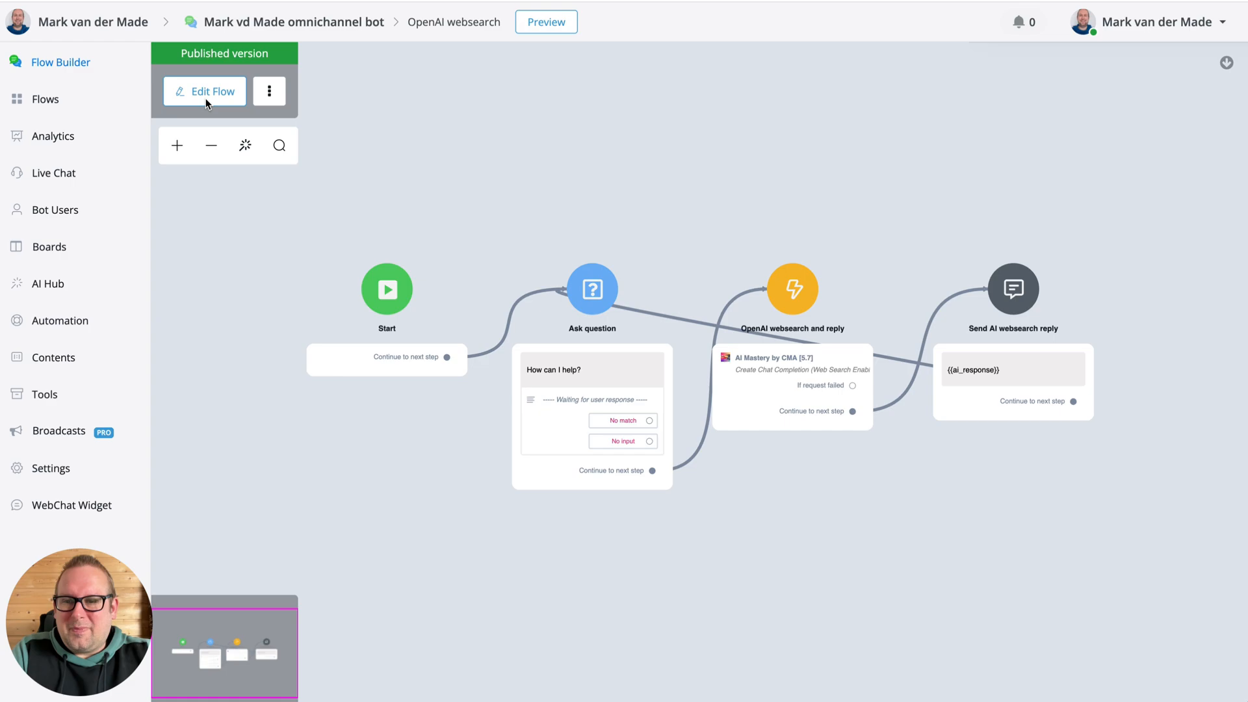
Start editing a draft of the OpenAI websearch flow.
{"action": "left_click", "coordinate": [204, 91]}
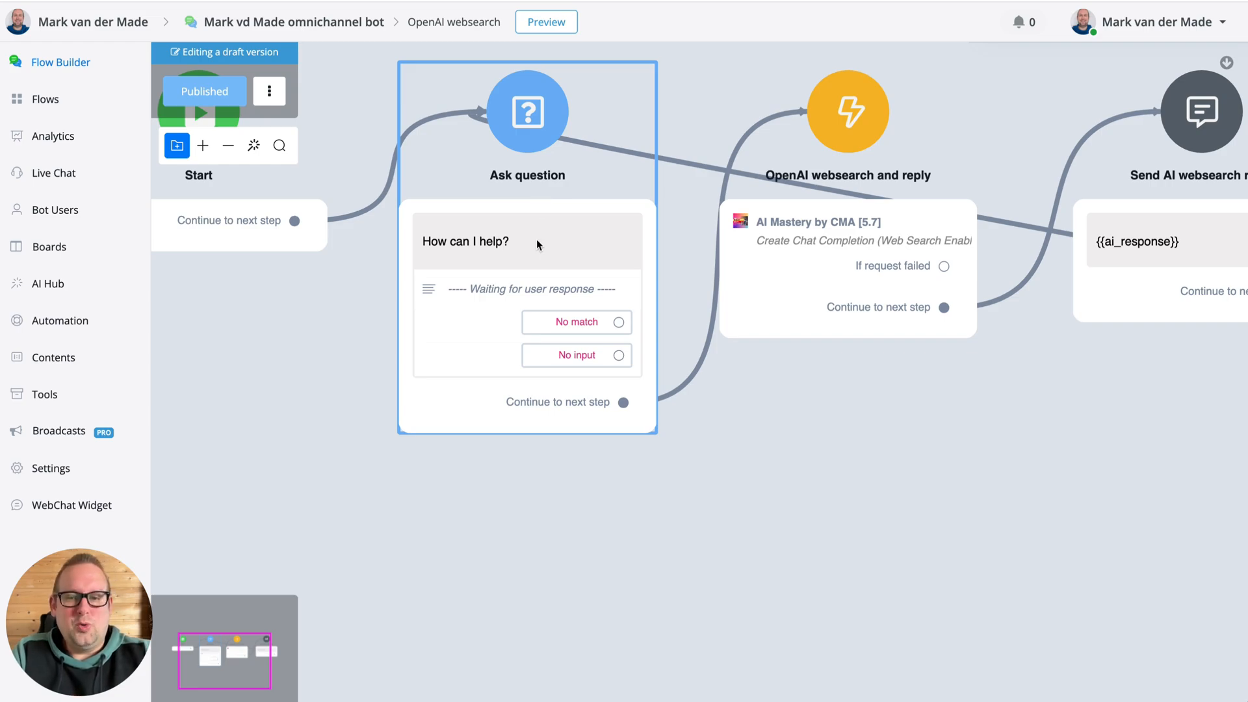
{"action": "mouse_move", "coordinate": [588, 214]}
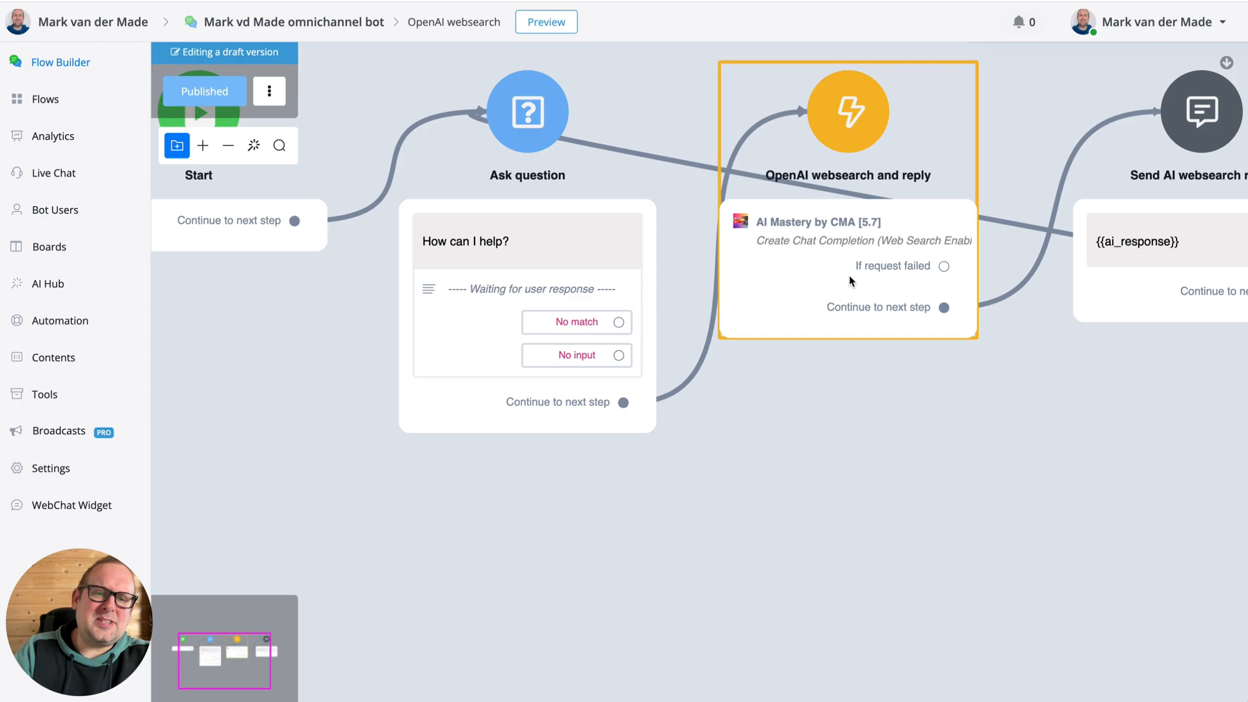
{"action": "mouse_move", "coordinate": [857, 191]}
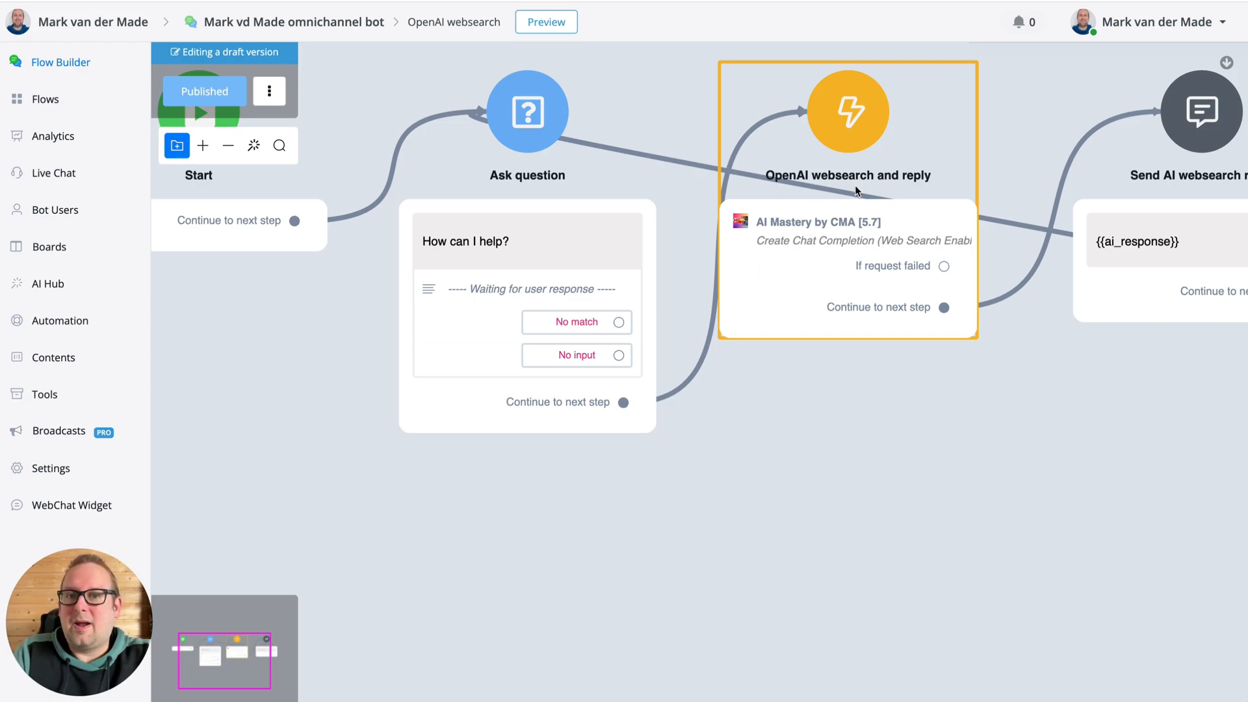
{"action": "mouse_move", "coordinate": [772, 239]}
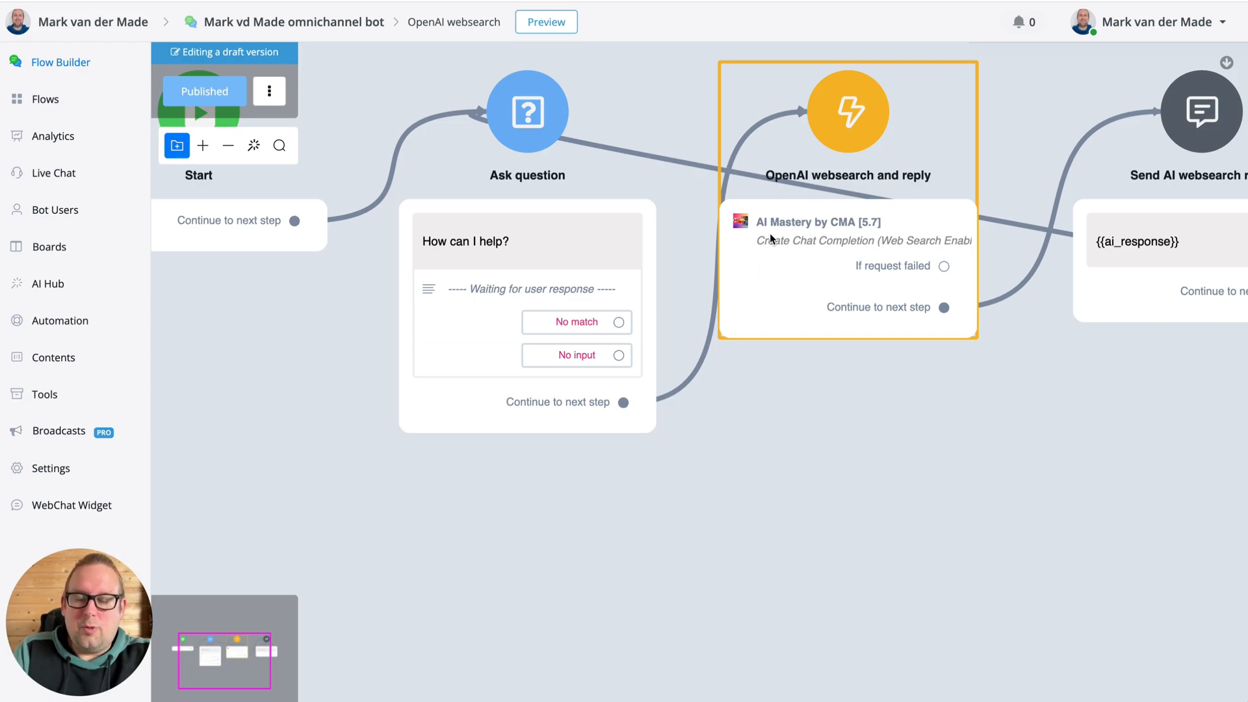
{"action": "mouse_move", "coordinate": [802, 271]}
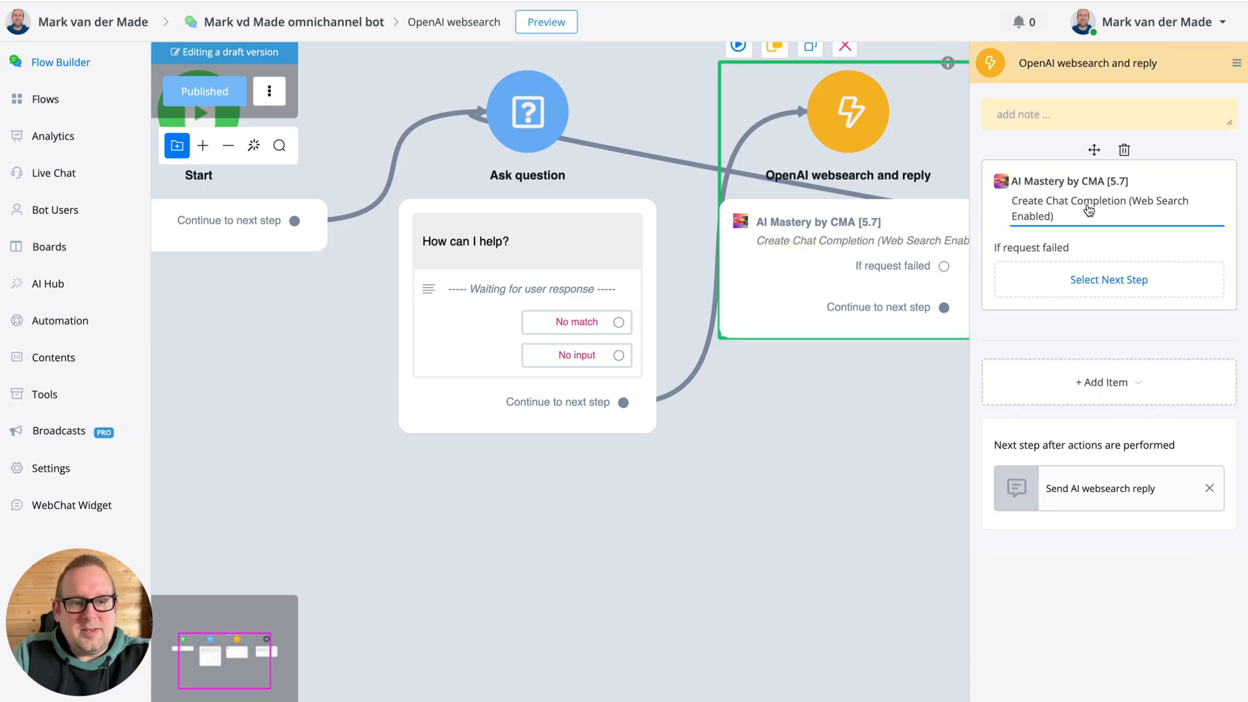
{"action": "mouse_move", "coordinate": [1170, 212]}
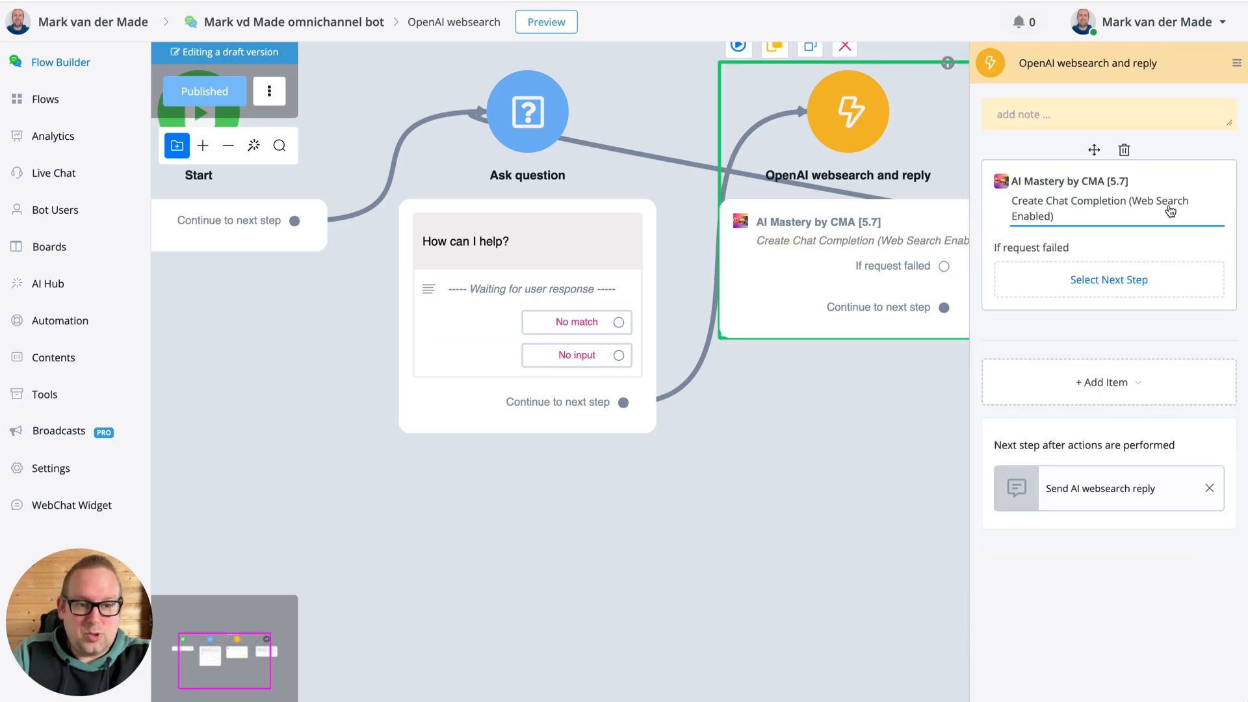
Review the web-search chat completion's gpt-4o-mini-search-preview model and 'You are Chad' system message.
{"action": "left_click", "coordinate": [1102, 208]}
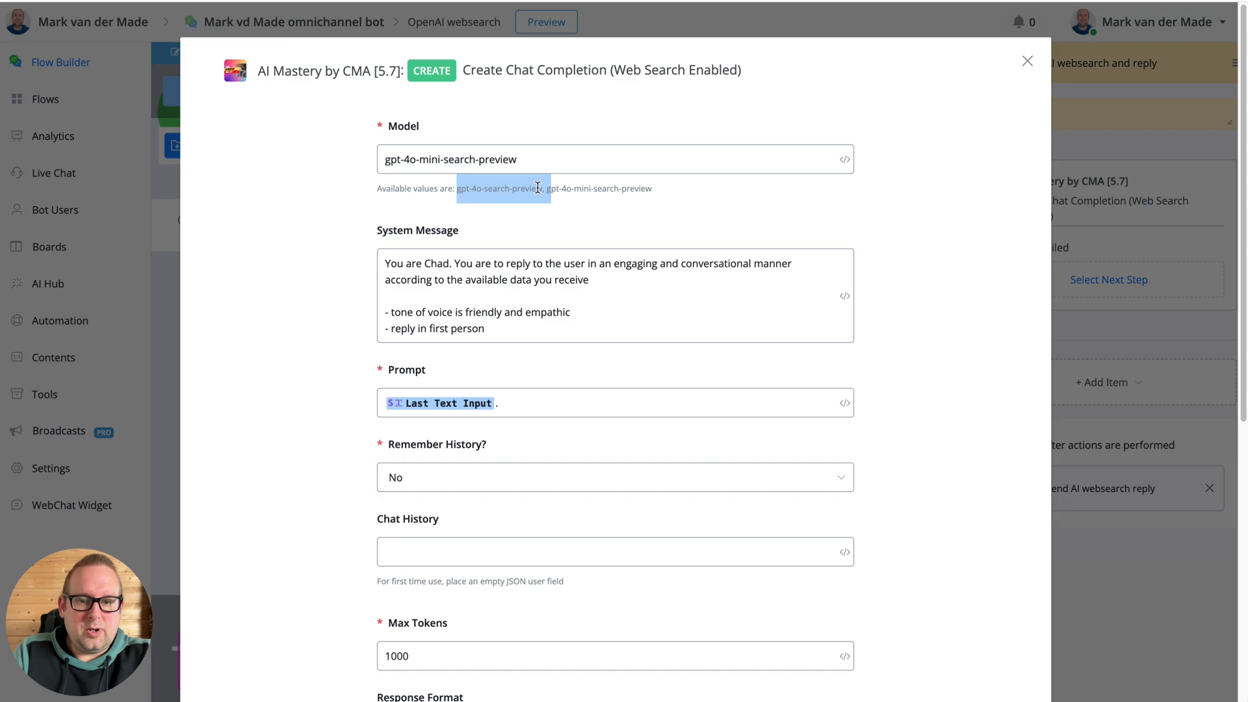
{"action": "mouse_move", "coordinate": [678, 204]}
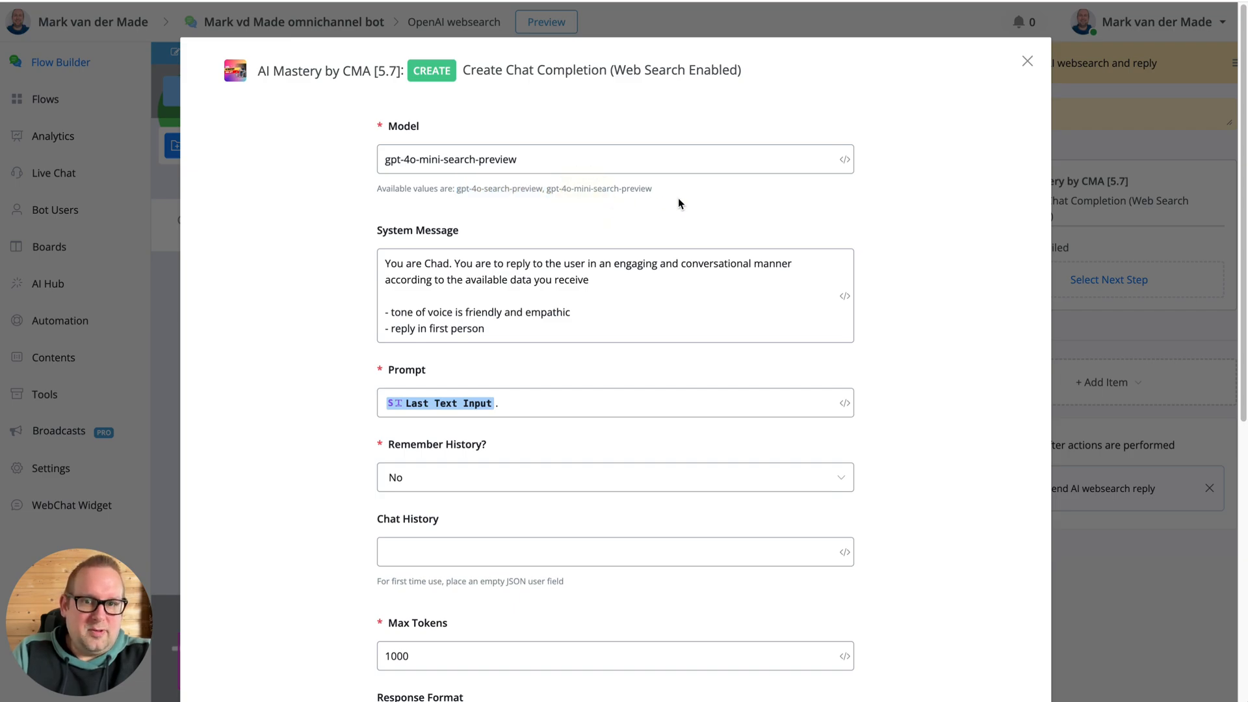
{"action": "left_click", "coordinate": [505, 158]}
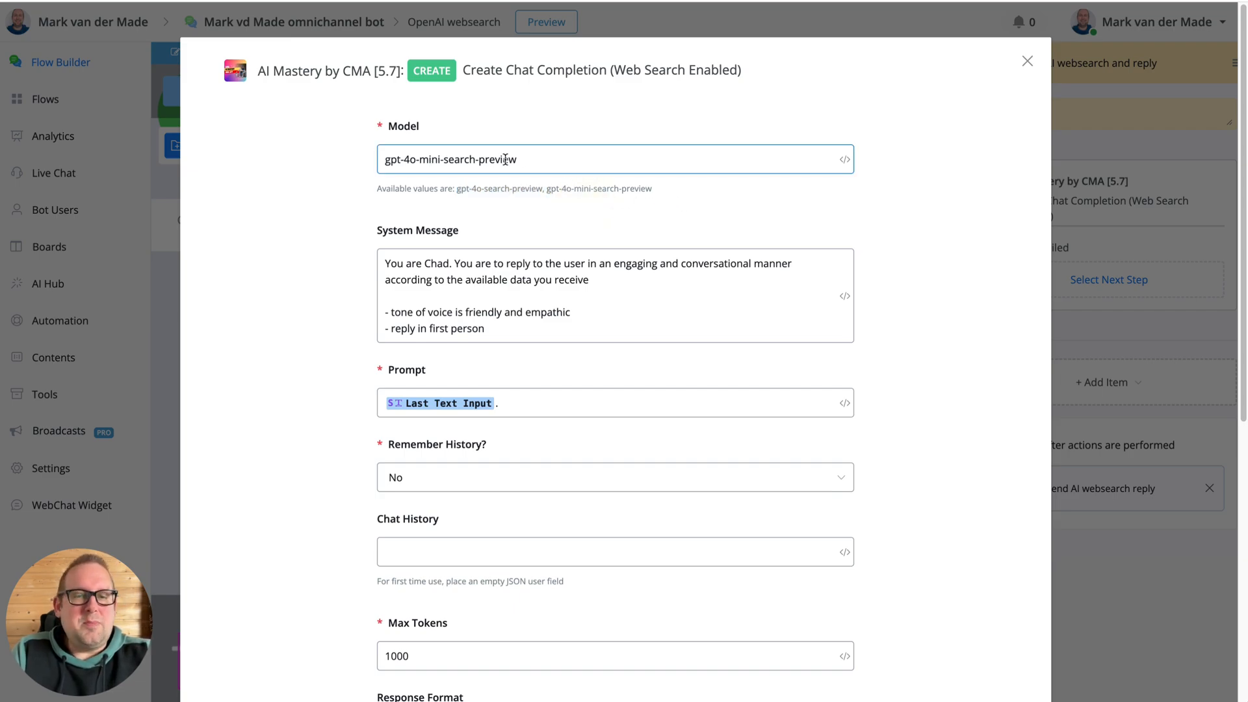
{"action": "mouse_move", "coordinate": [702, 194]}
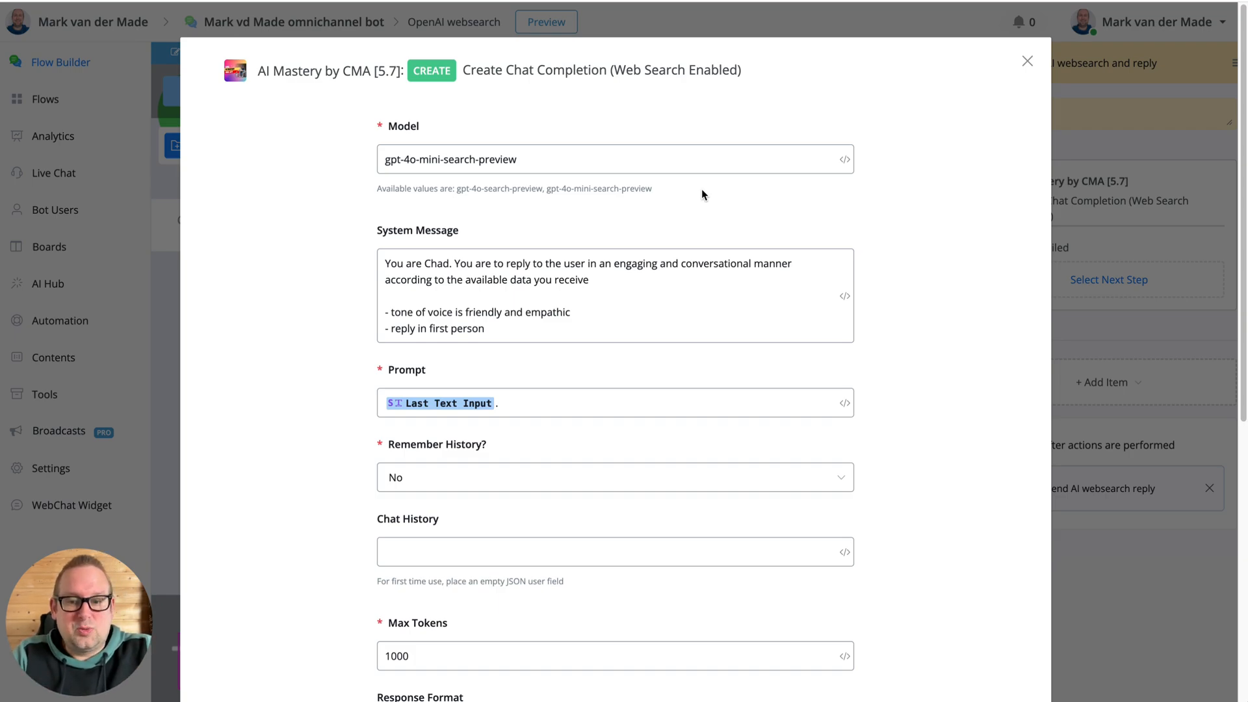
{"action": "left_click", "coordinate": [468, 305]}
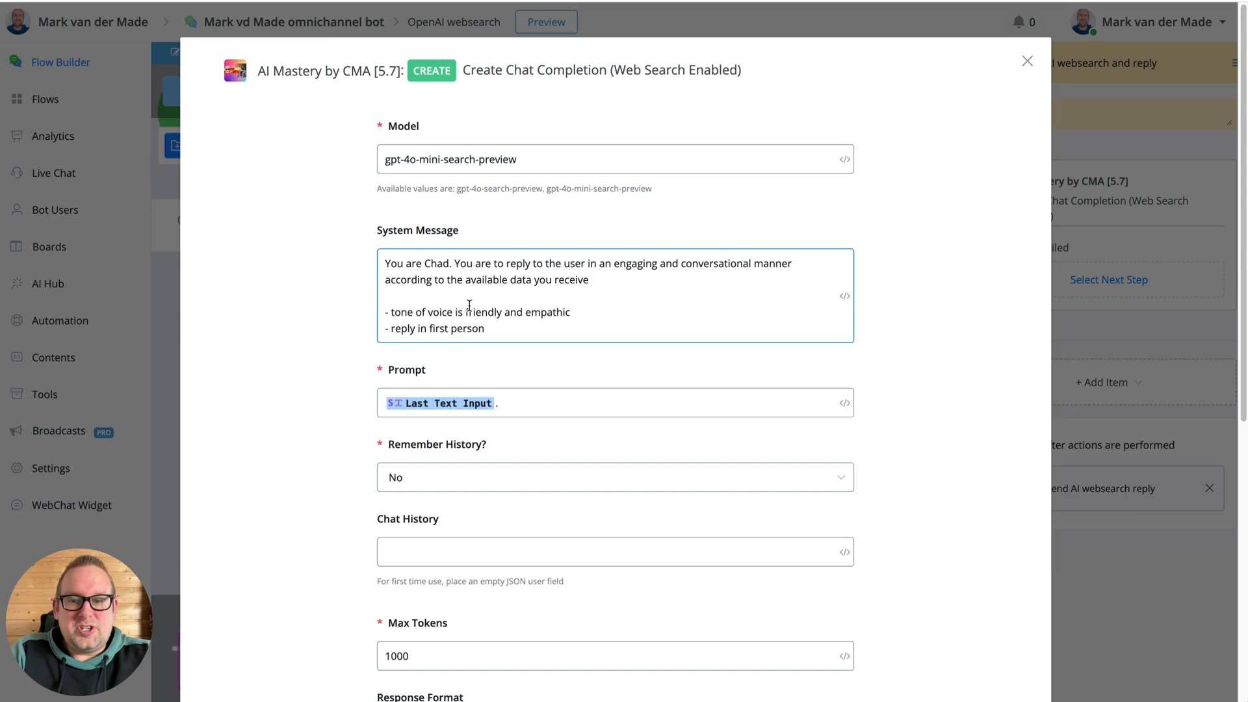
{"action": "scroll", "scroll_direction": "down", "scroll_amount": 3}
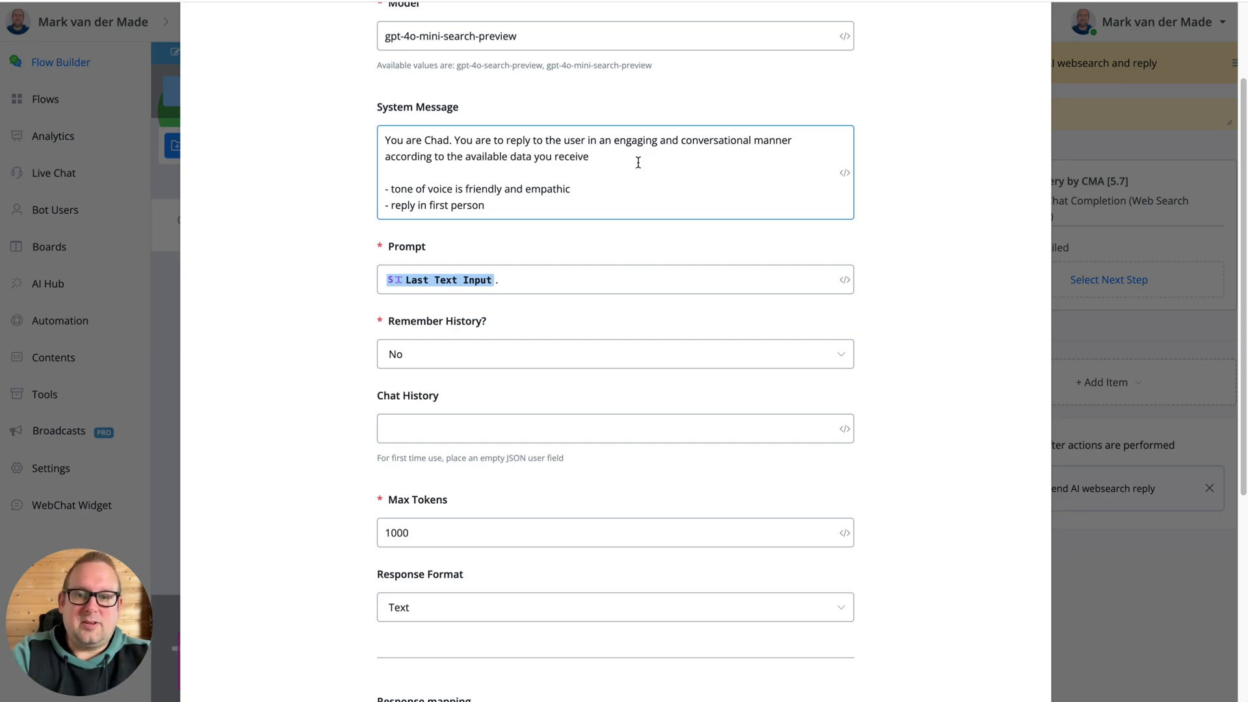
{"action": "mouse_move", "coordinate": [610, 193]}
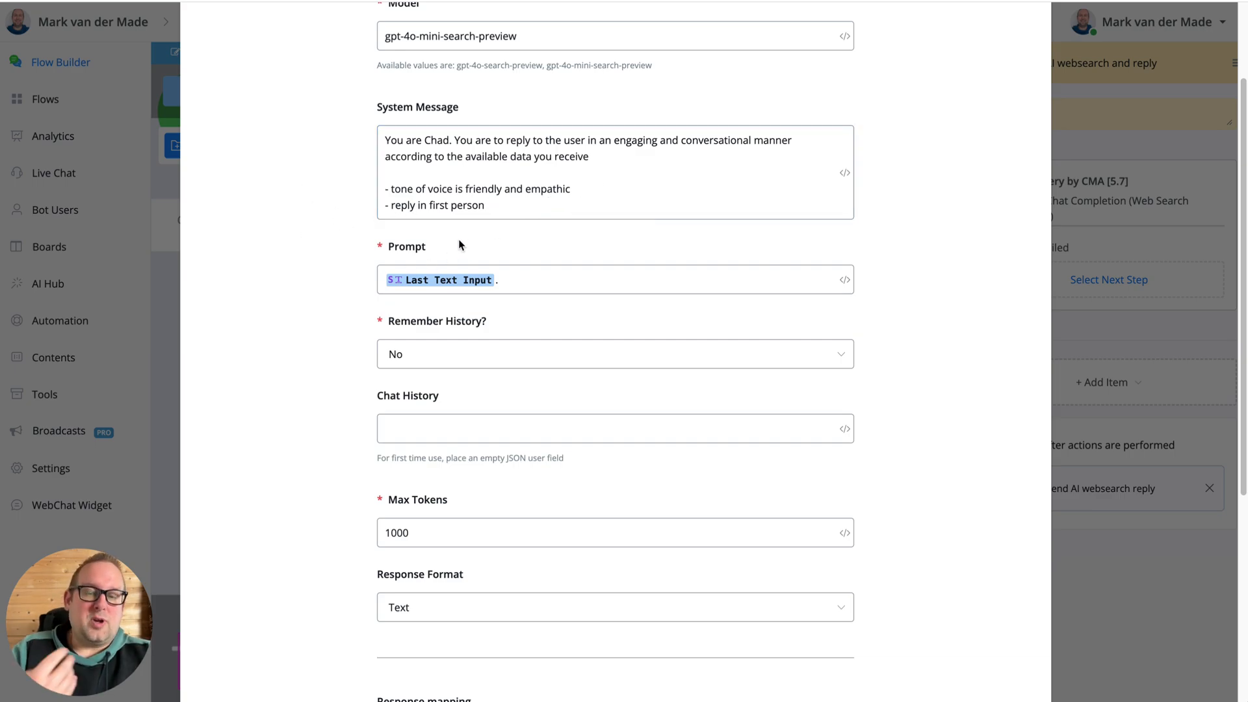
{"action": "mouse_move", "coordinate": [398, 348]}
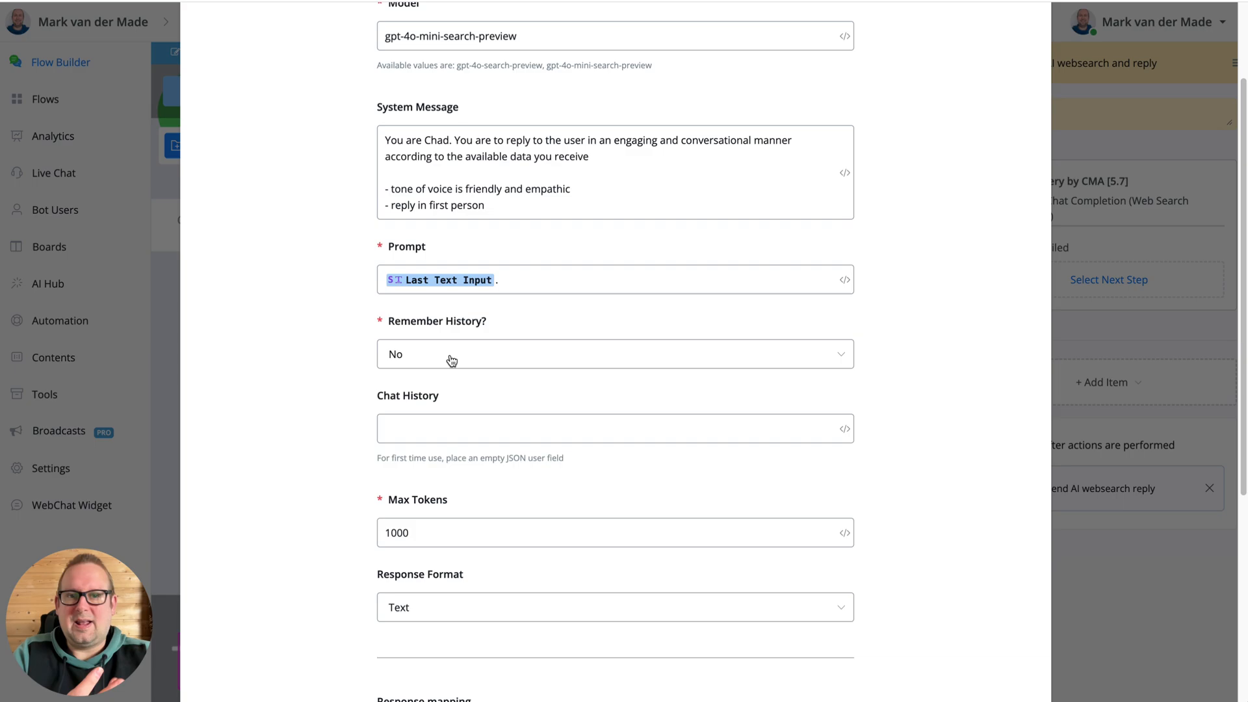
{"action": "mouse_move", "coordinate": [678, 178]}
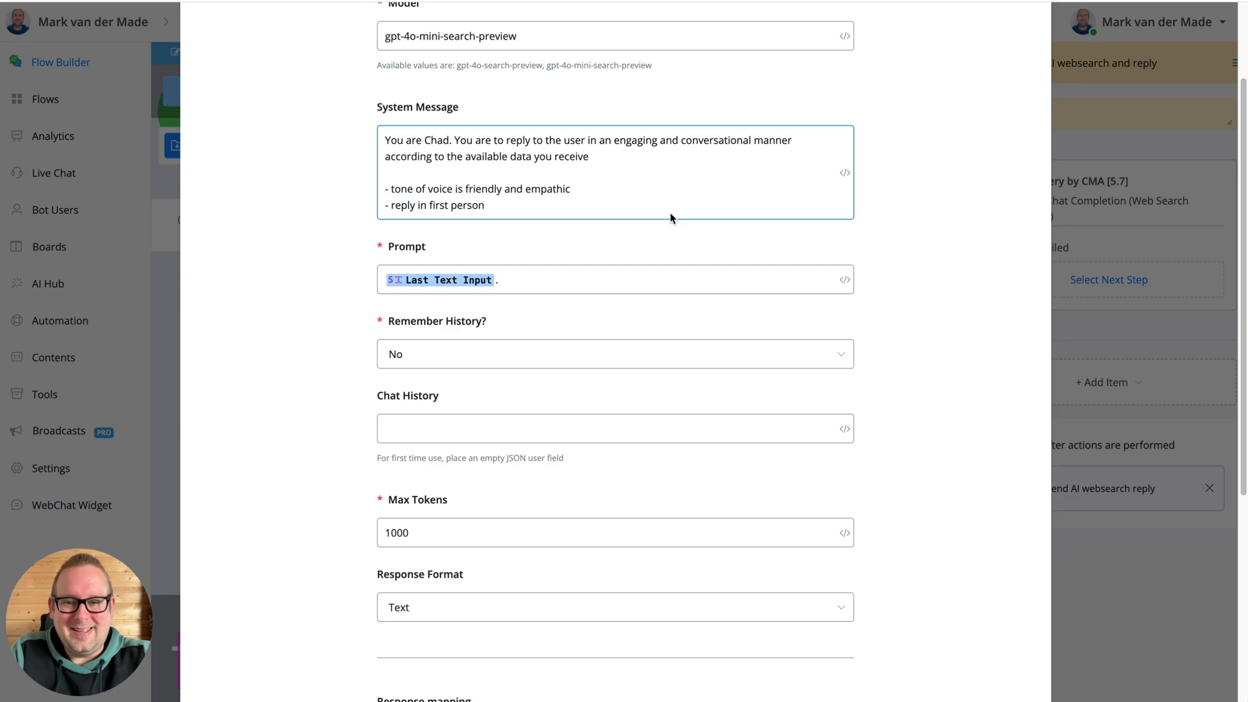
{"action": "scroll", "scroll_direction": "down", "scroll_amount": 3}
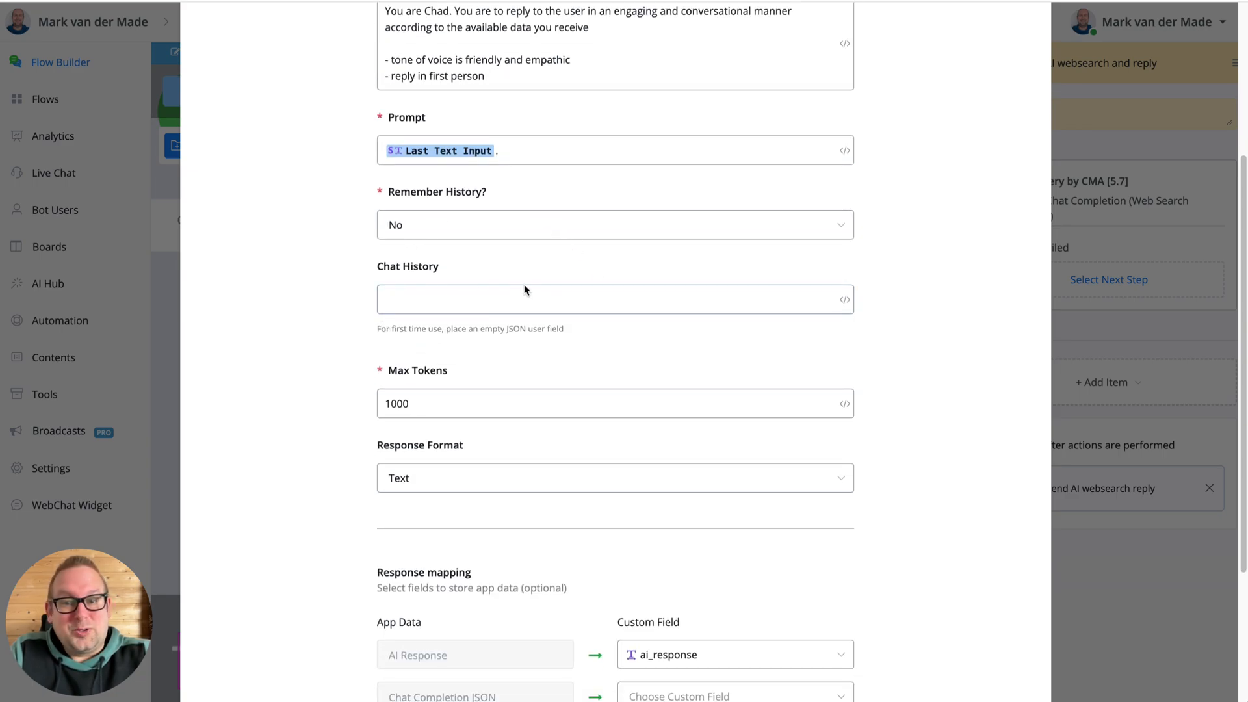
{"action": "mouse_move", "coordinate": [512, 321]}
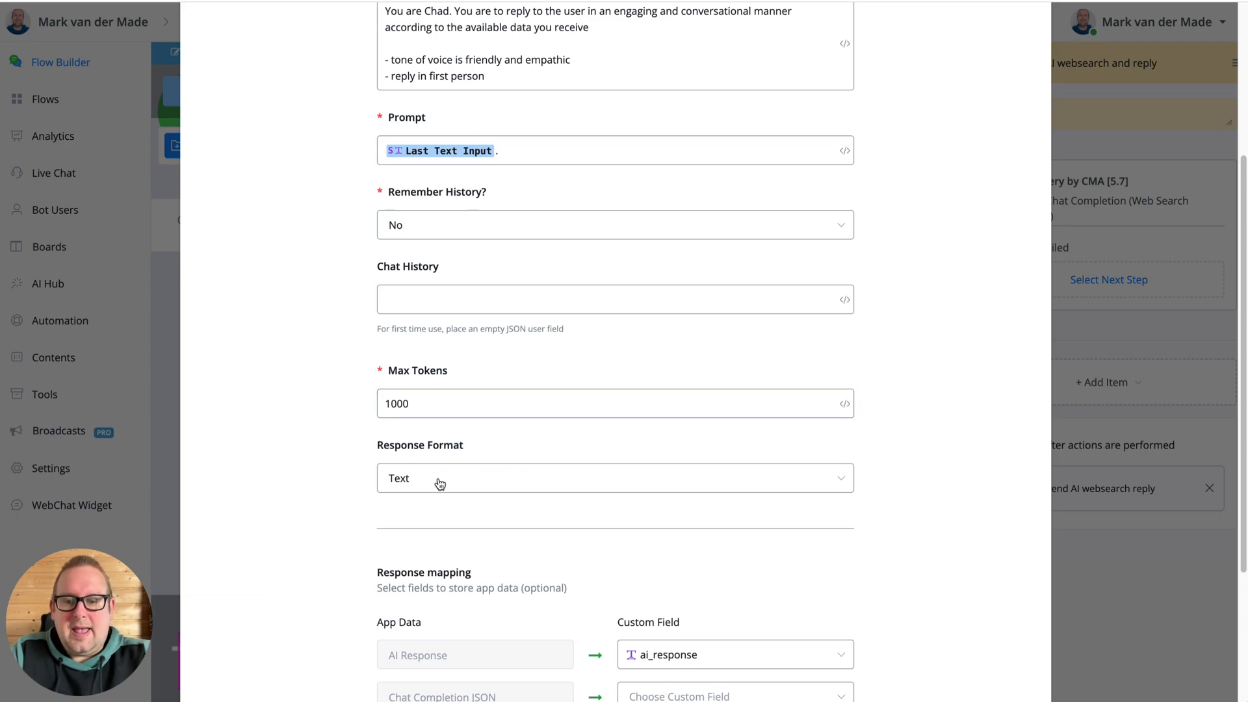
{"action": "scroll", "scroll_direction": "down", "scroll_amount": 3}
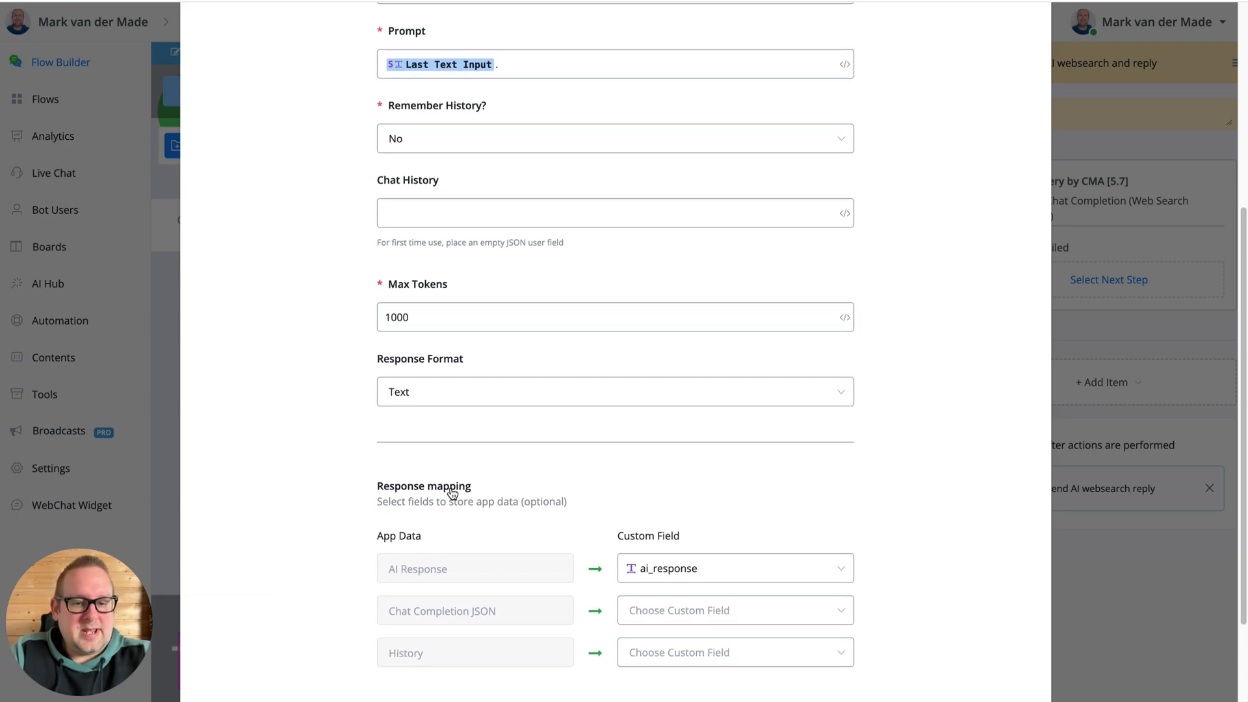
{"action": "scroll", "scroll_direction": "down", "scroll_amount": 3}
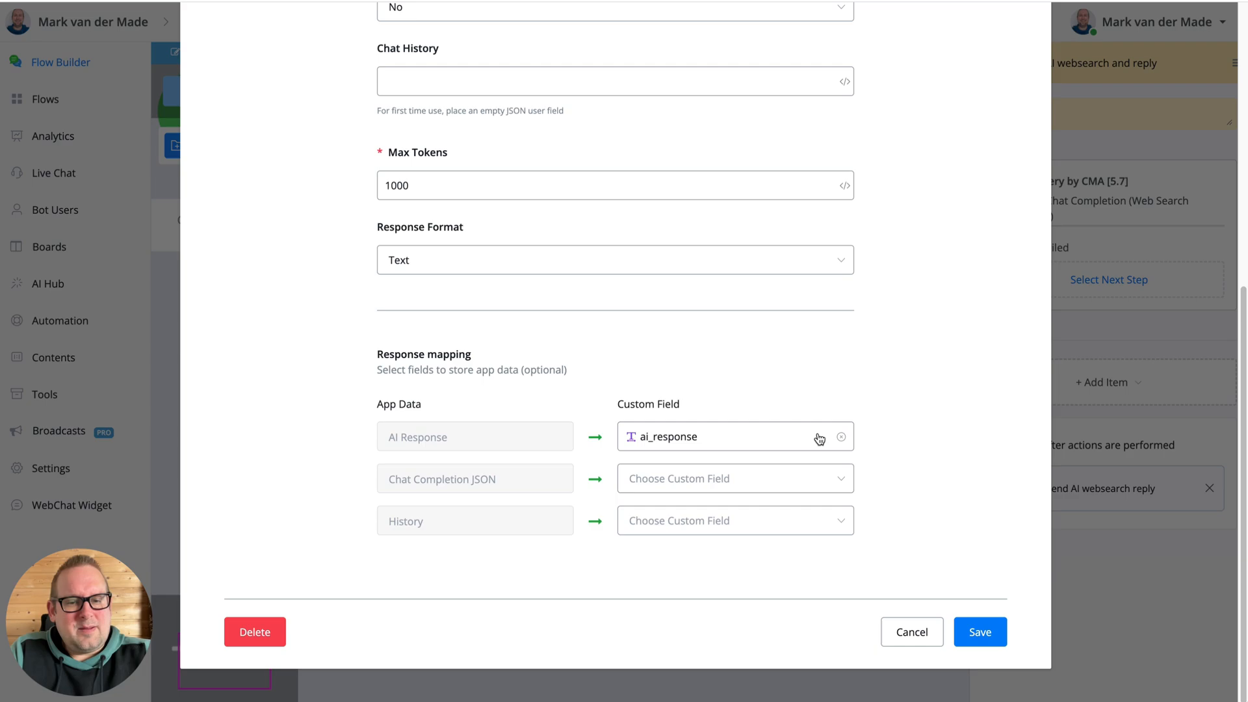
{"action": "mouse_move", "coordinate": [739, 441]}
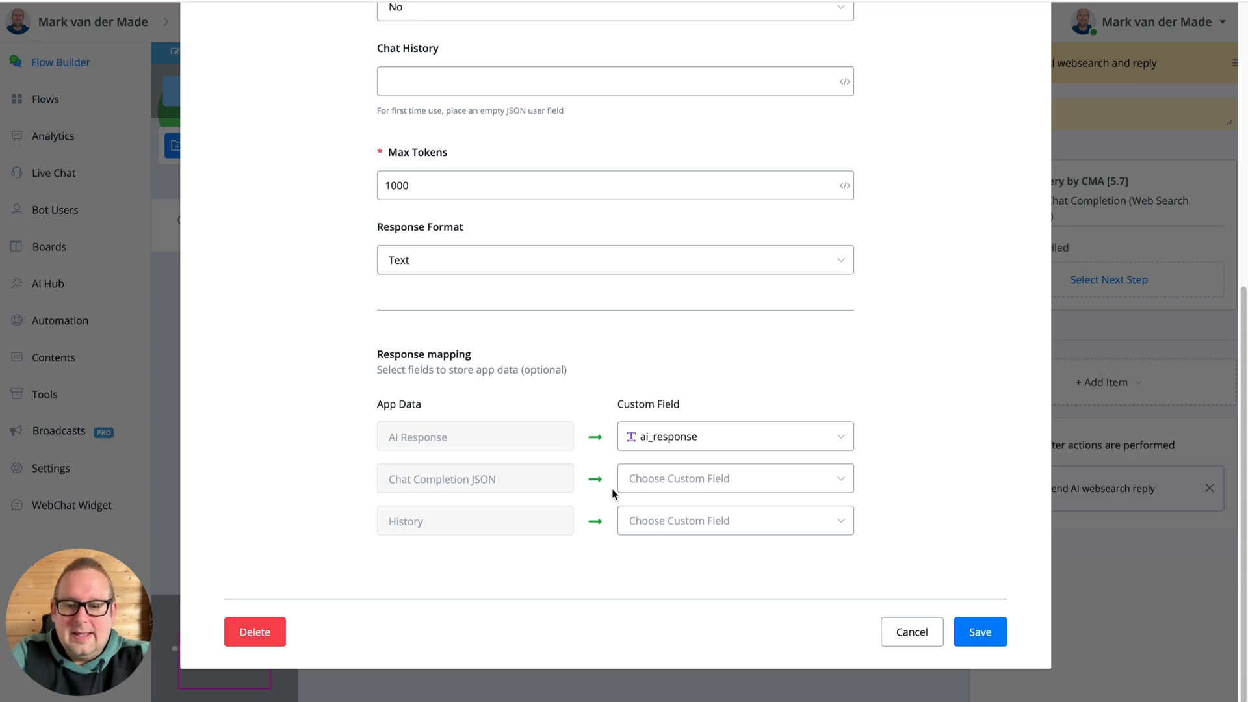
{"action": "mouse_move", "coordinate": [477, 499]}
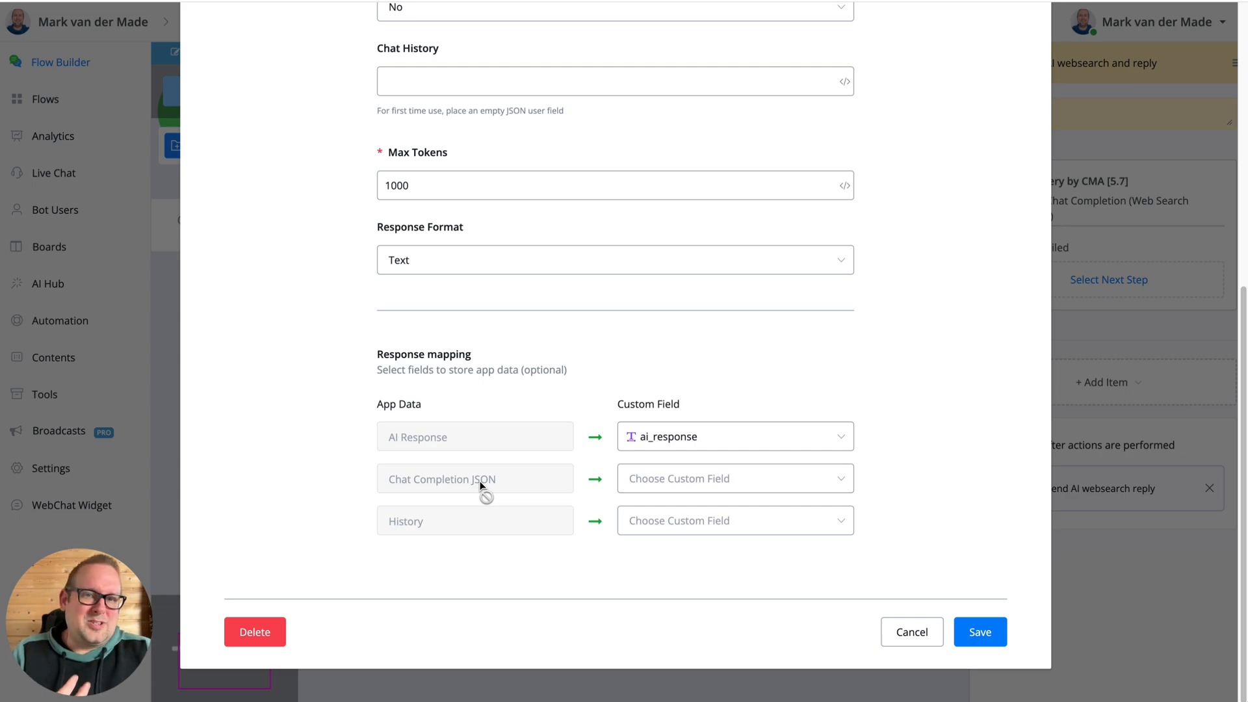
{"action": "mouse_move", "coordinate": [977, 617]}
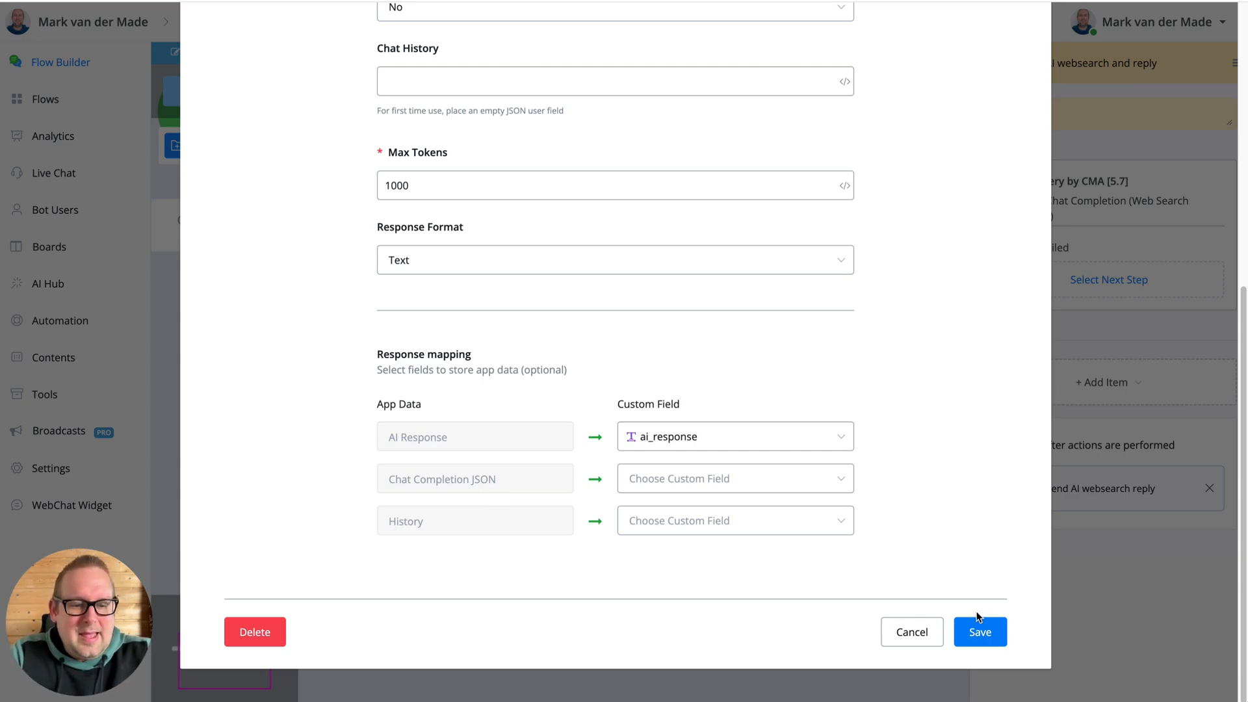
Save the chat completion settings and return to the draft flow.
{"action": "left_click", "coordinate": [979, 632]}
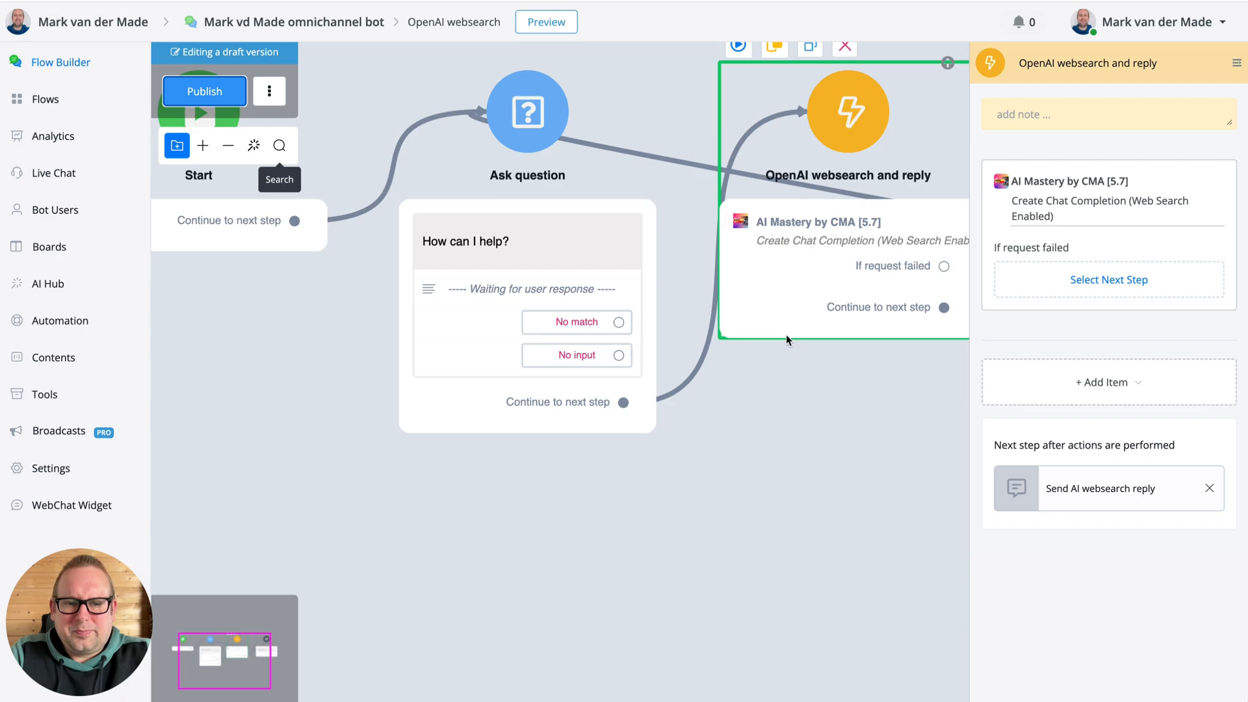
{"action": "left_click", "coordinate": [204, 91]}
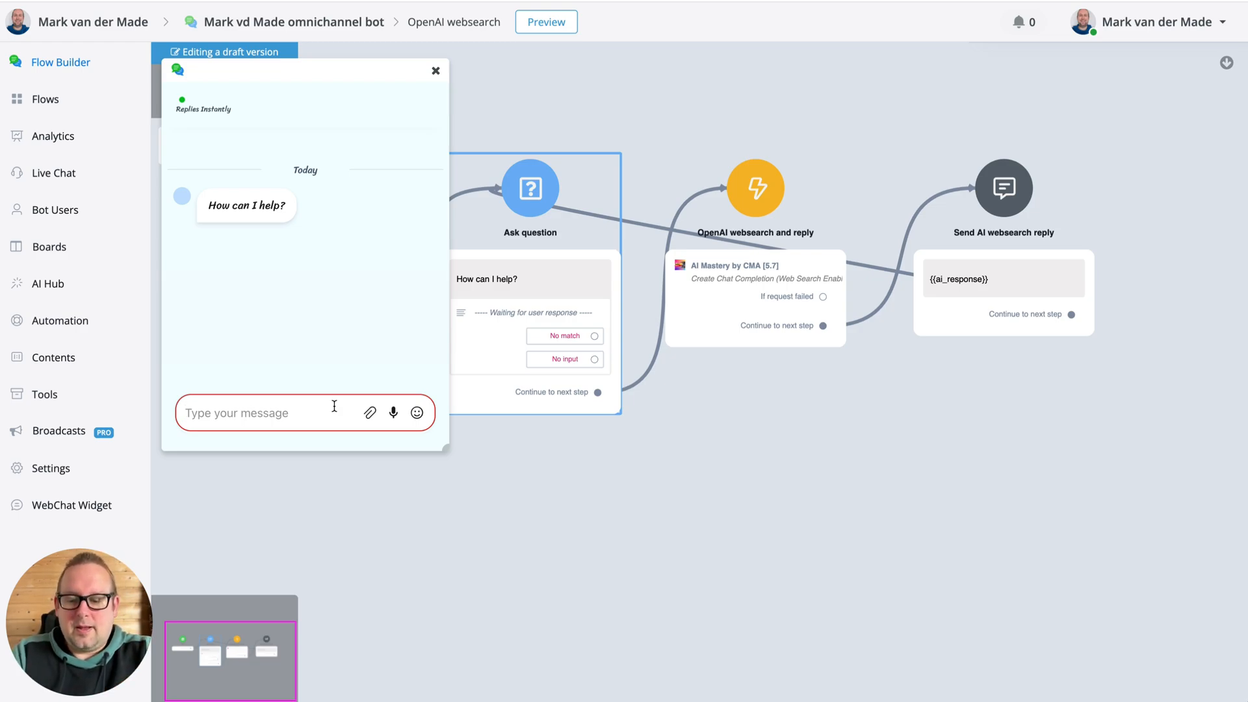
Ask the preview bot 'What is the news for today in Hungary'.
{"action": "type", "text": "What"}
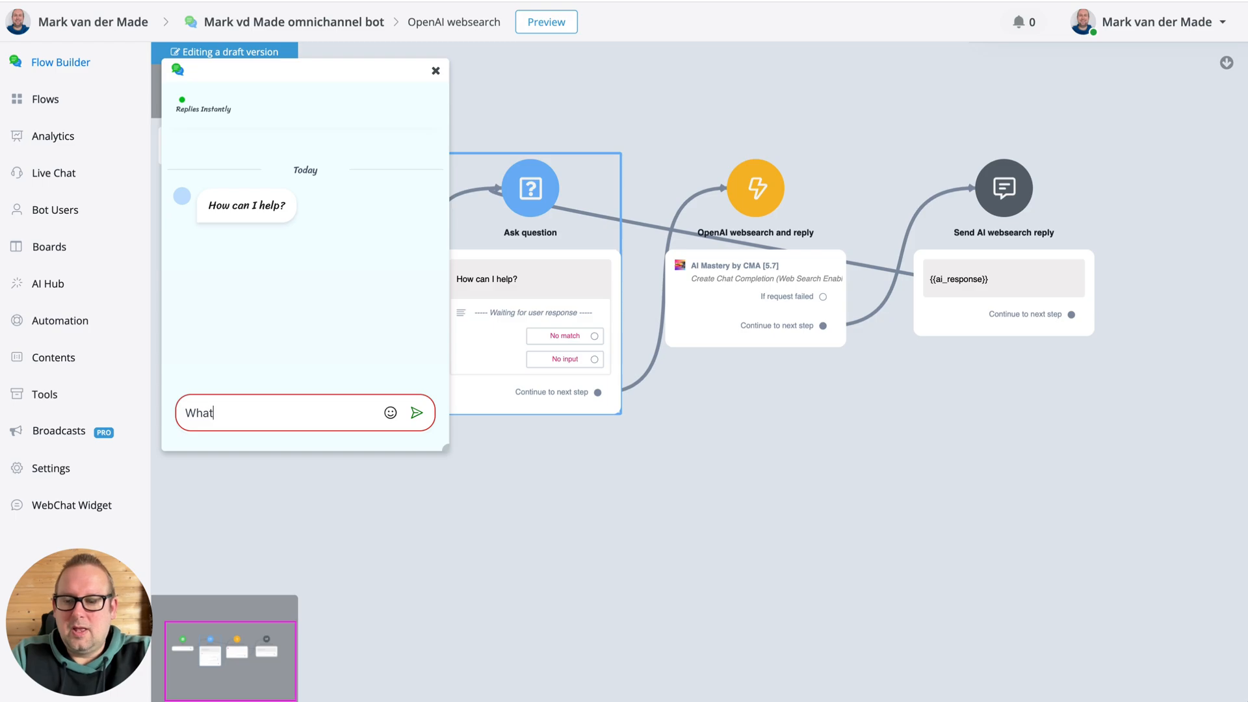
{"action": "type", "text": "is the"}
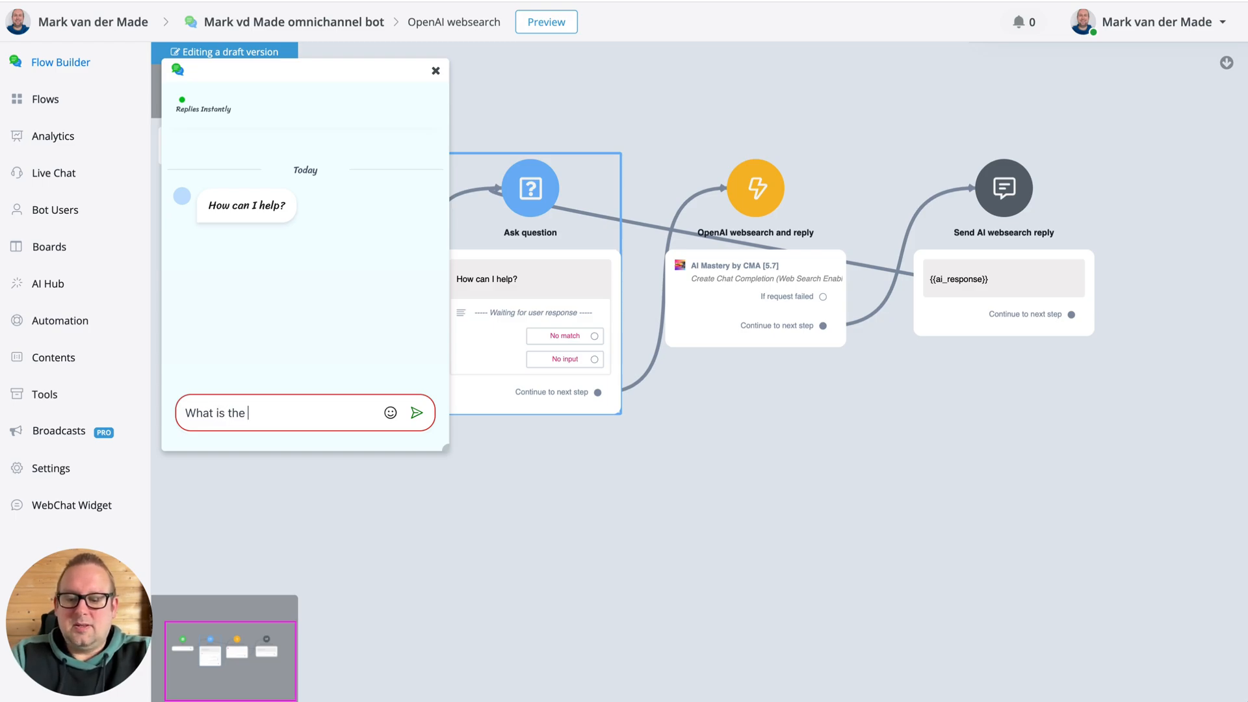
{"action": "type", "text": "news for today in"}
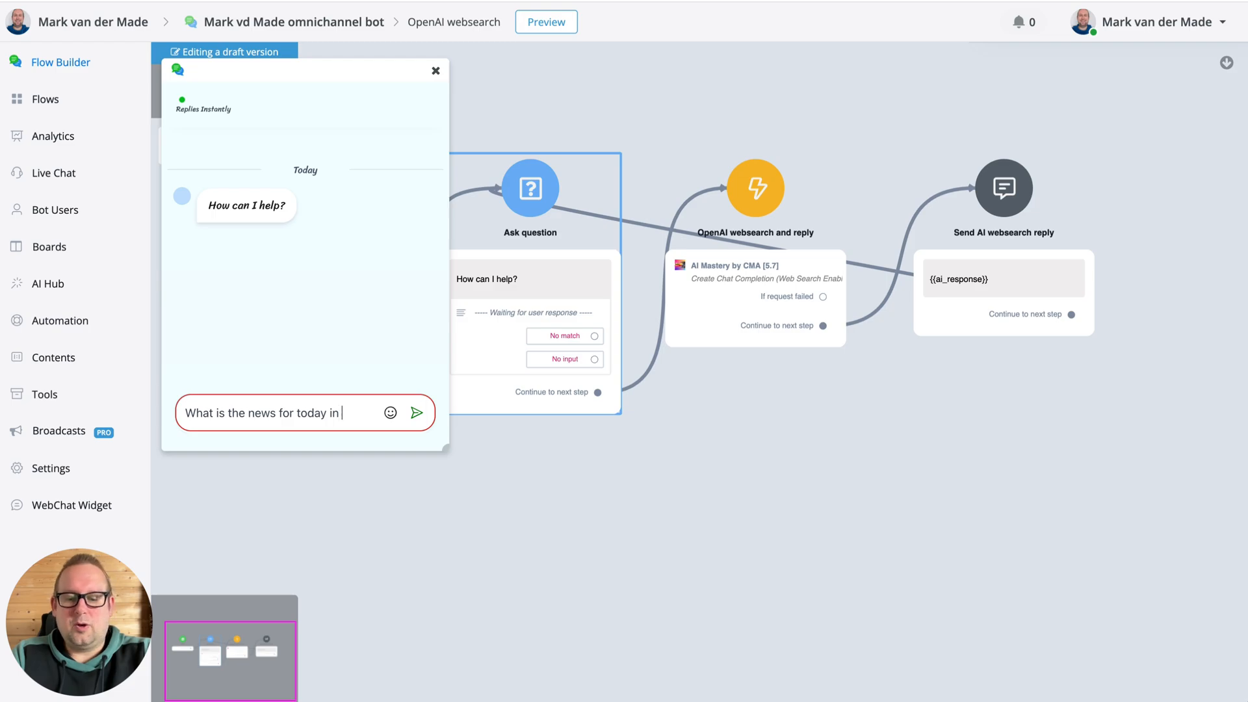
{"action": "type", "text": "Hungary"}
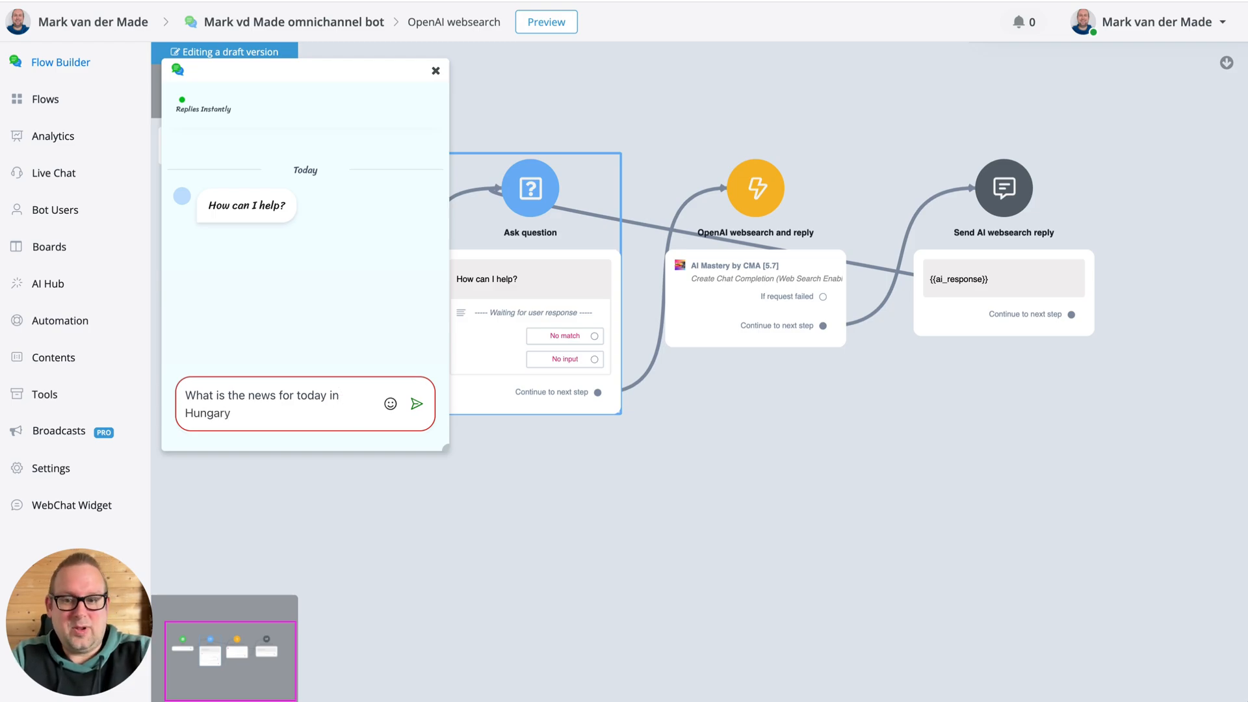
{"action": "left_click", "coordinate": [415, 402]}
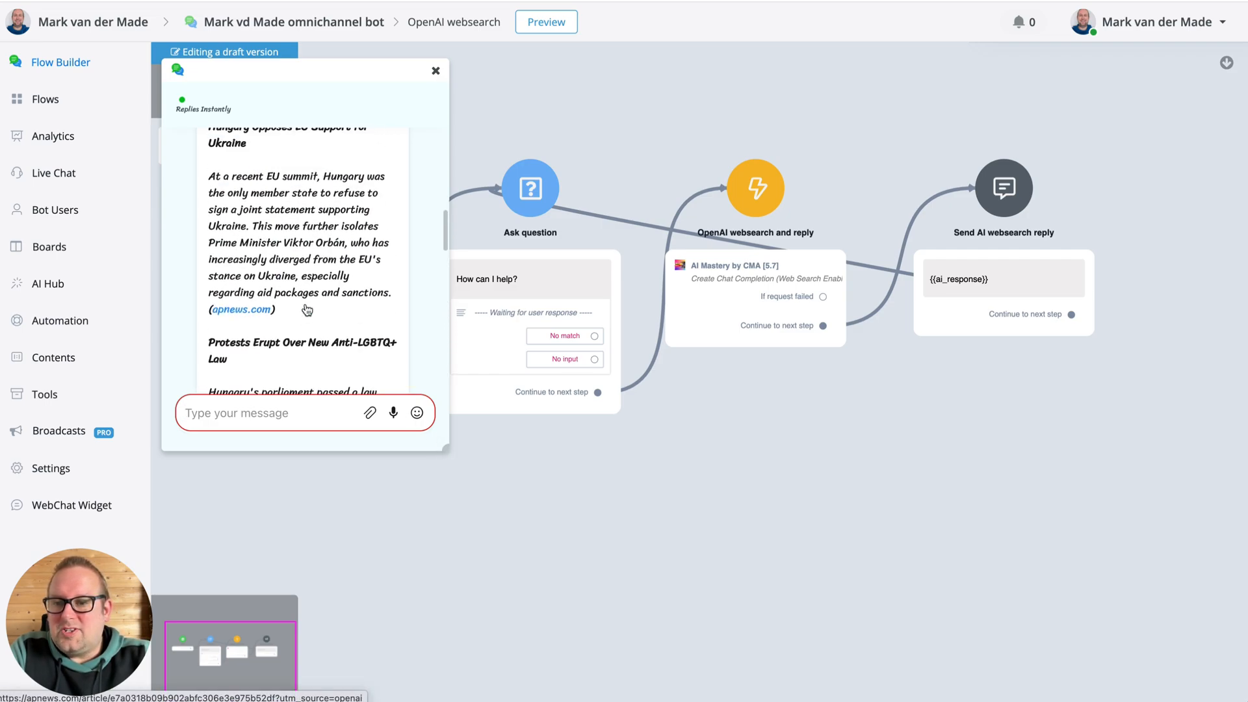
{"action": "scroll", "scroll_direction": "up", "scroll_amount": 3}
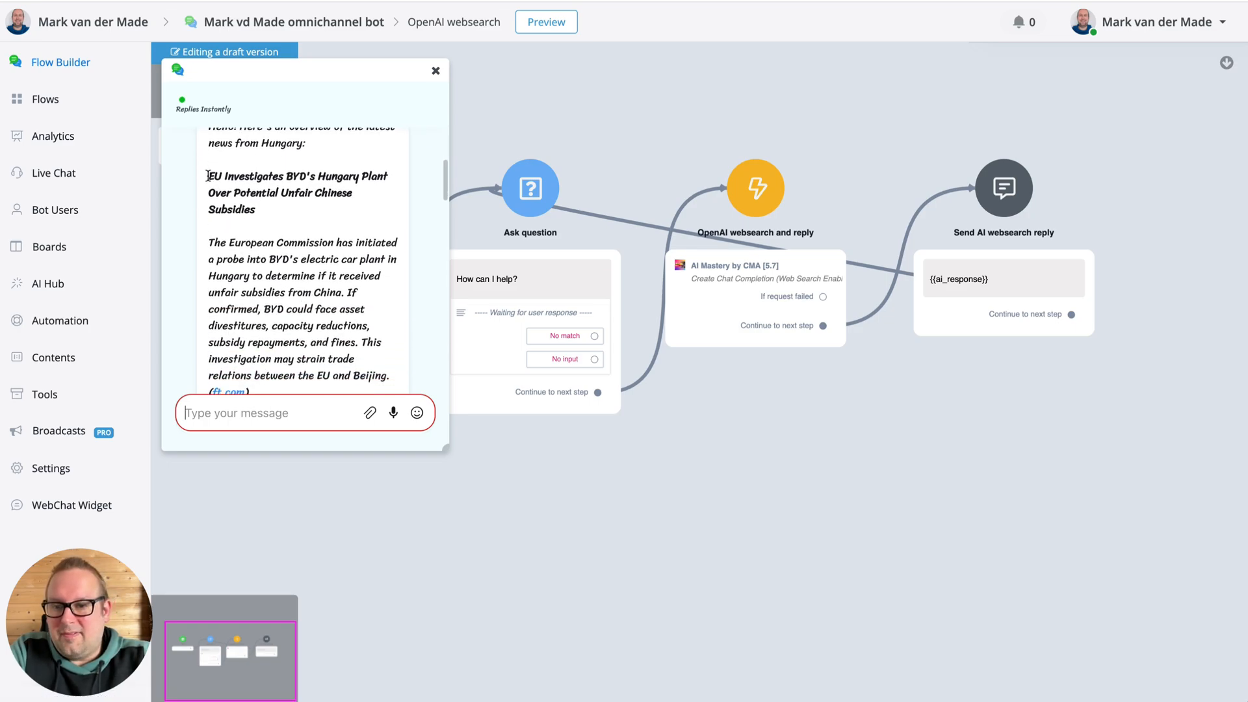
{"action": "scroll", "scroll_direction": "down", "scroll_amount": 3}
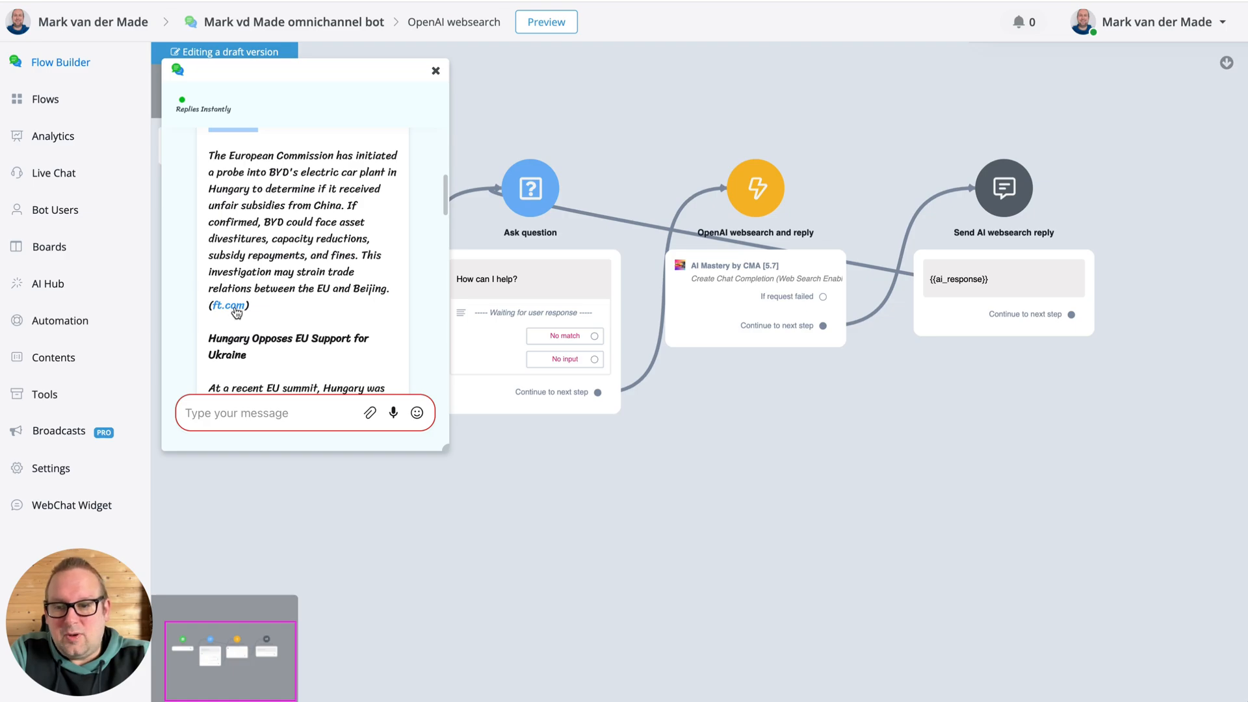
{"action": "mouse_move", "coordinate": [229, 305]}
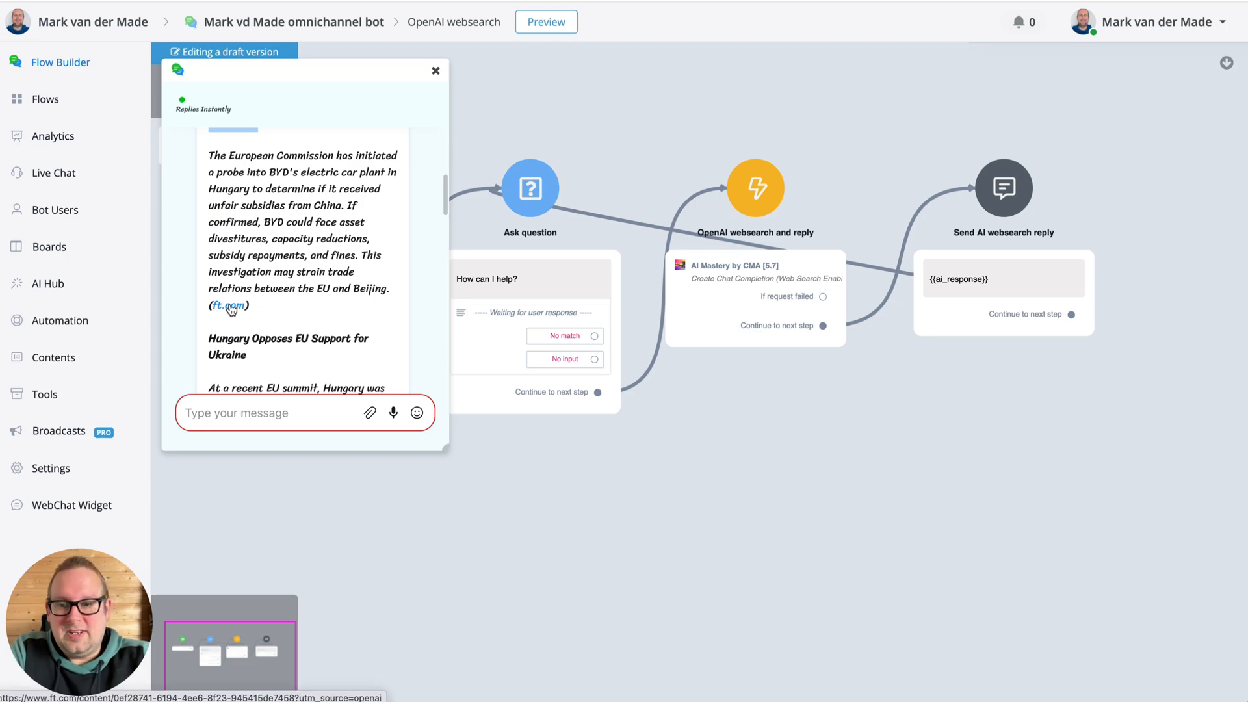
{"action": "scroll", "scroll_direction": "down", "scroll_amount": 3}
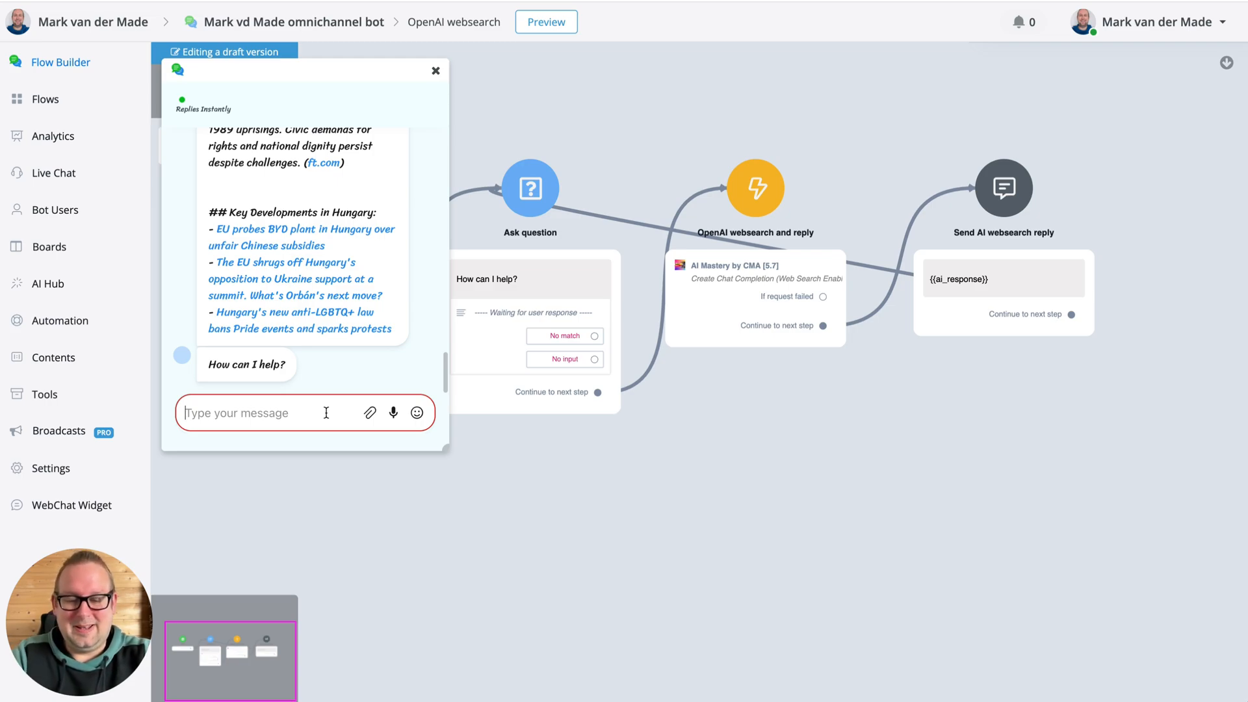
{"action": "type", "text": "Who is Mar"}
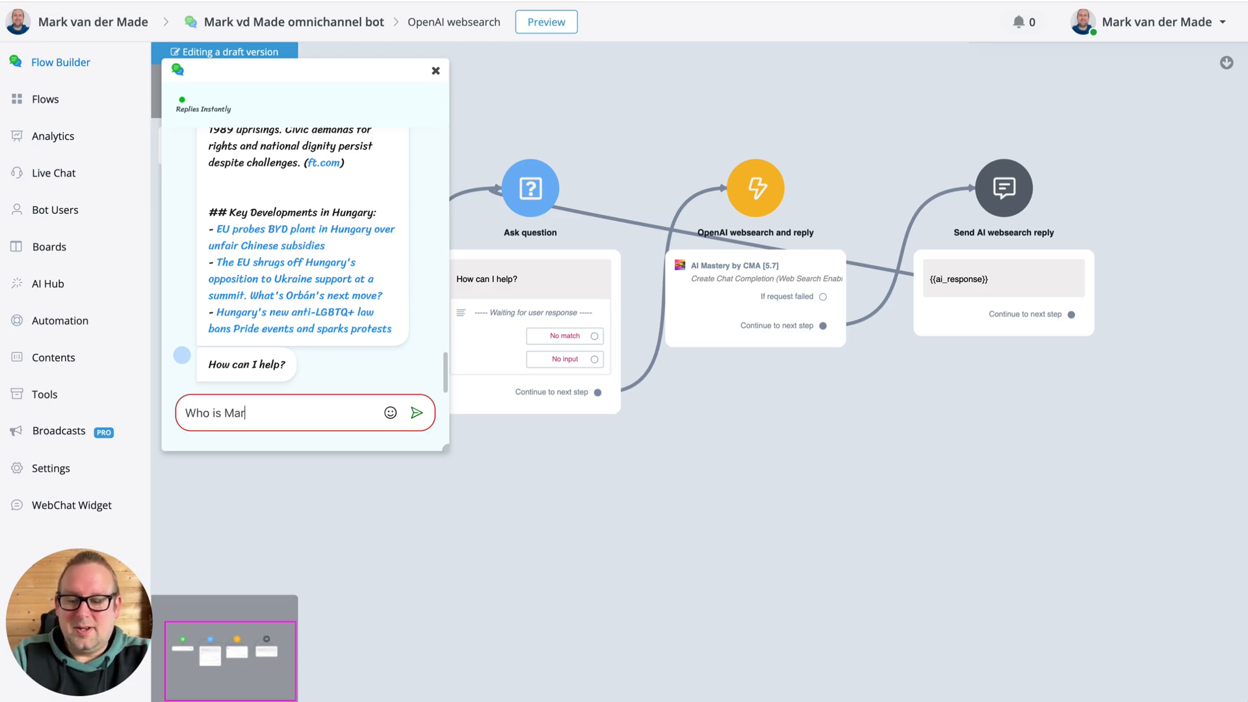
{"action": "type", "text": "k van der Mad"}
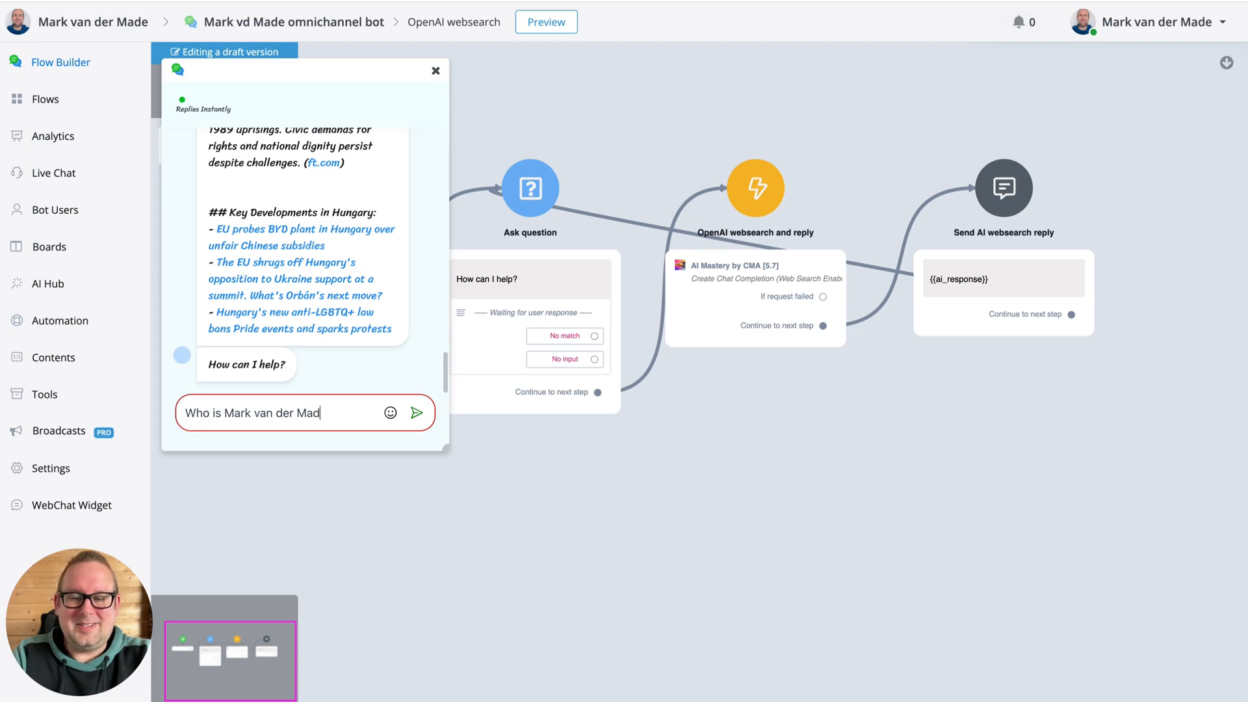
{"action": "left_click", "coordinate": [418, 412]}
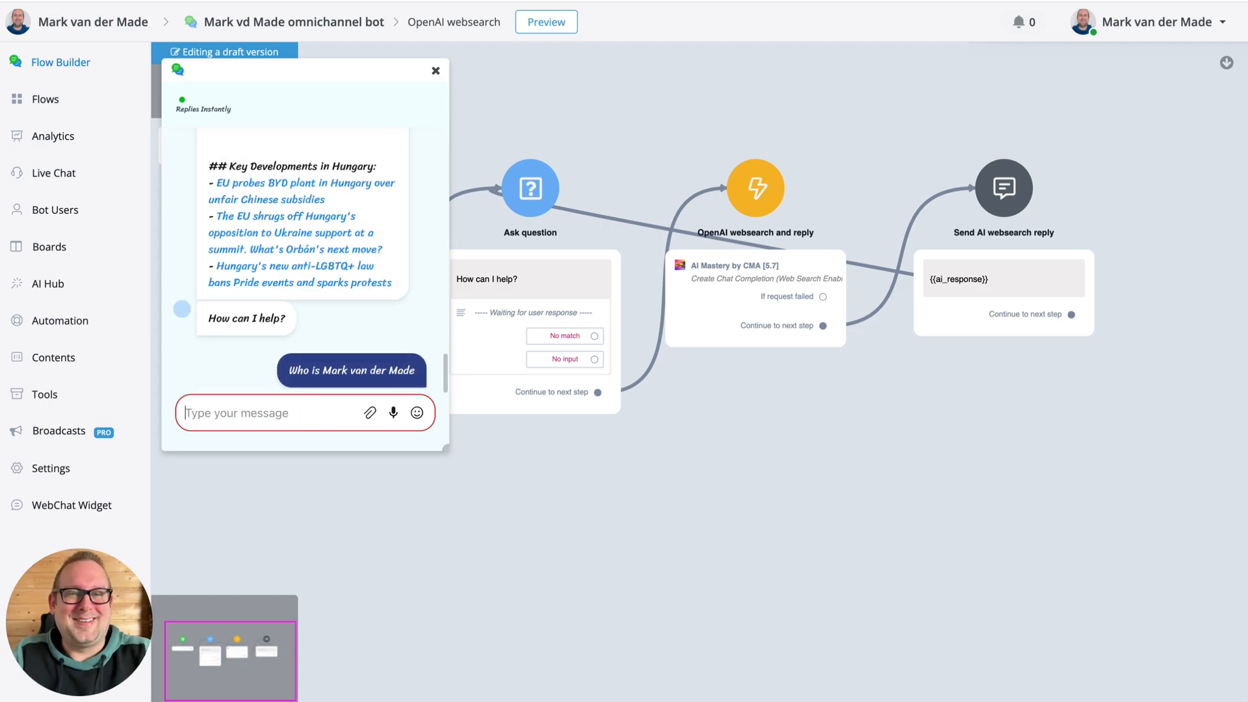
{"action": "mouse_move", "coordinate": [454, 456]}
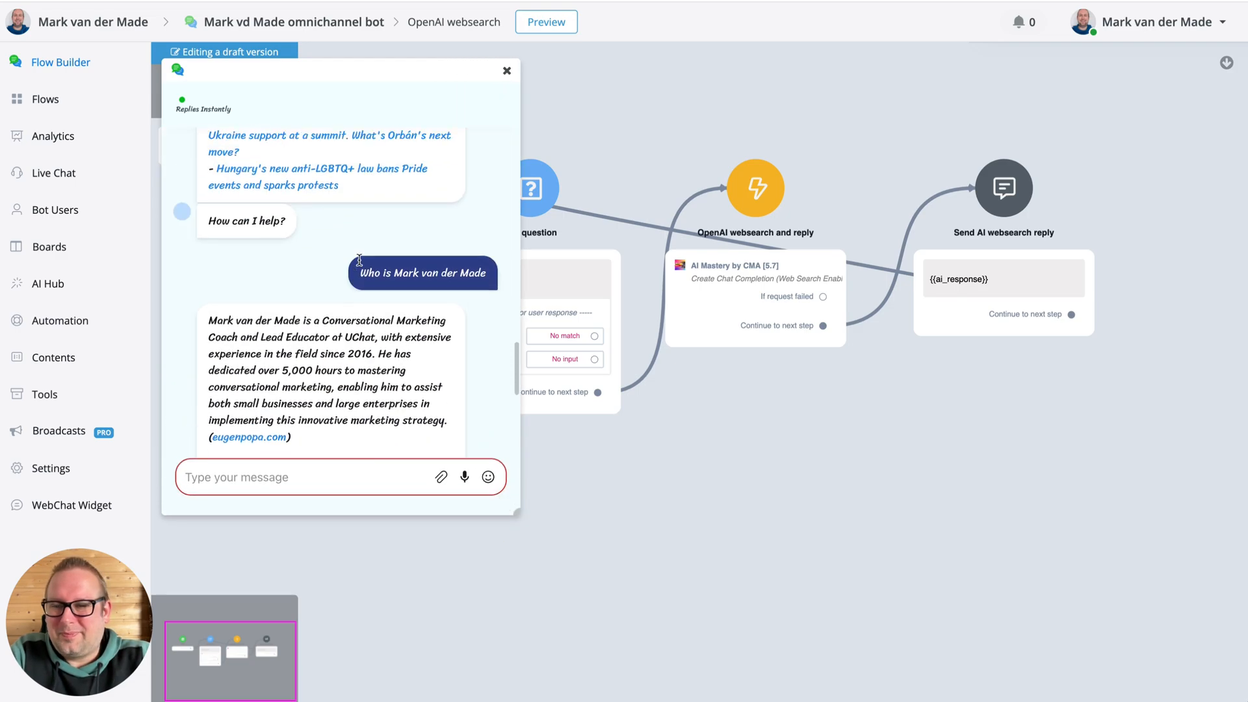
{"action": "scroll", "scroll_direction": "down", "scroll_amount": 3}
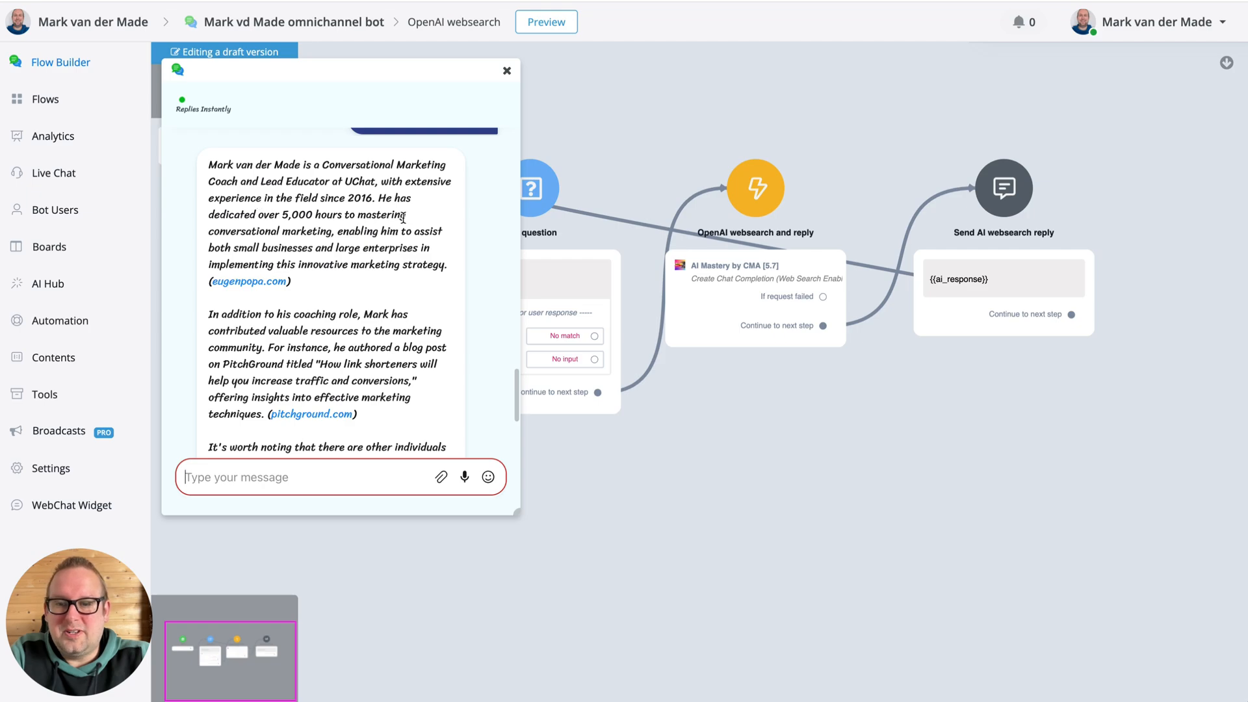
{"action": "mouse_move", "coordinate": [451, 271]}
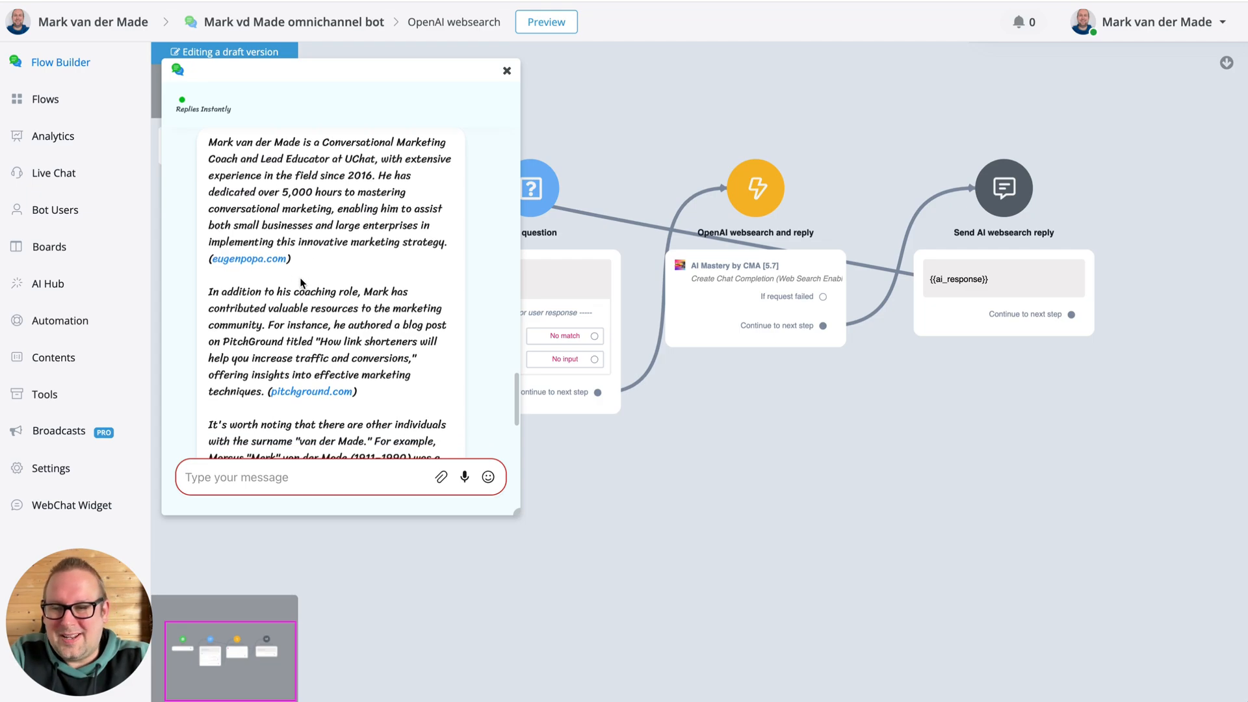
{"action": "mouse_move", "coordinate": [247, 264]}
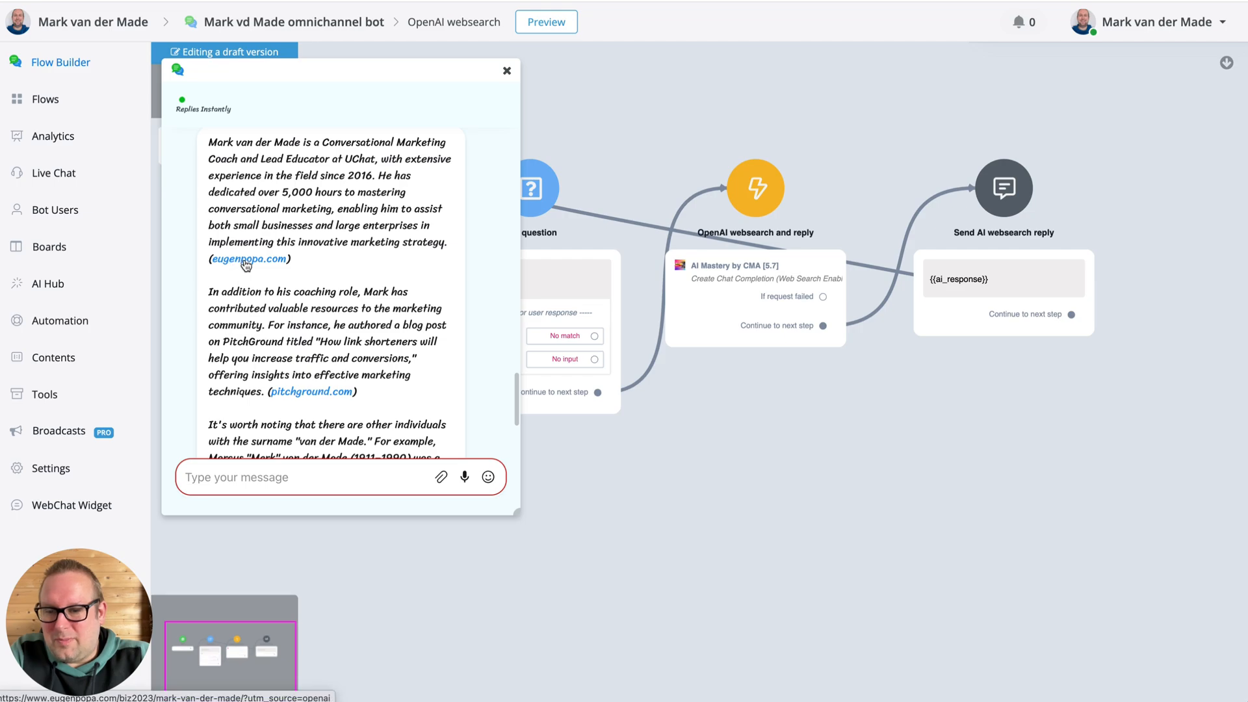
{"action": "scroll", "scroll_direction": "down", "scroll_amount": 3}
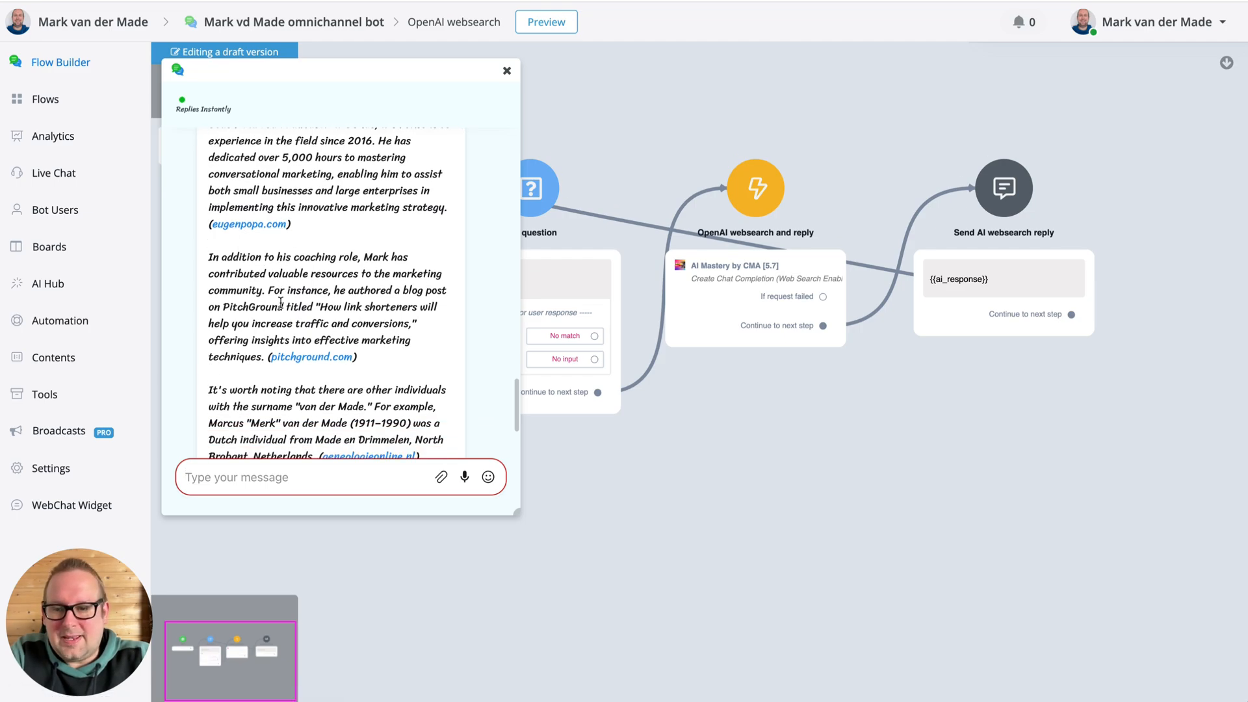
{"action": "scroll", "scroll_direction": "down", "scroll_amount": 3}
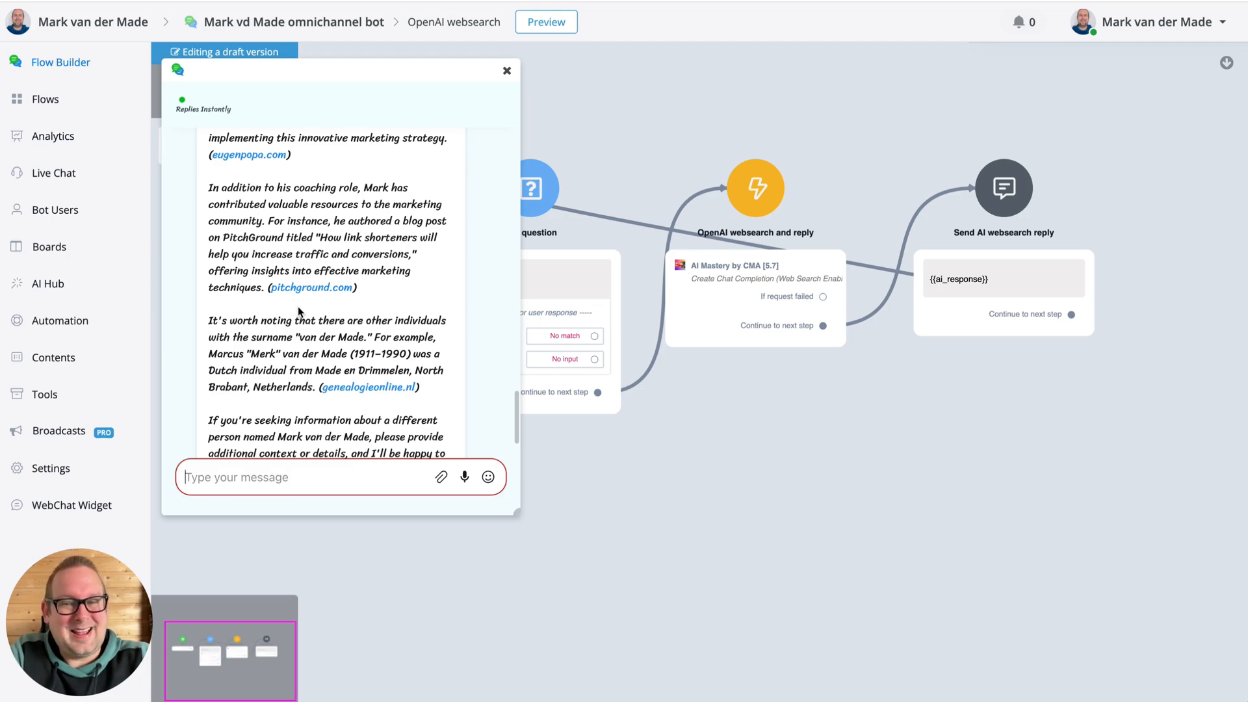
{"action": "scroll", "scroll_direction": "down", "scroll_amount": 3}
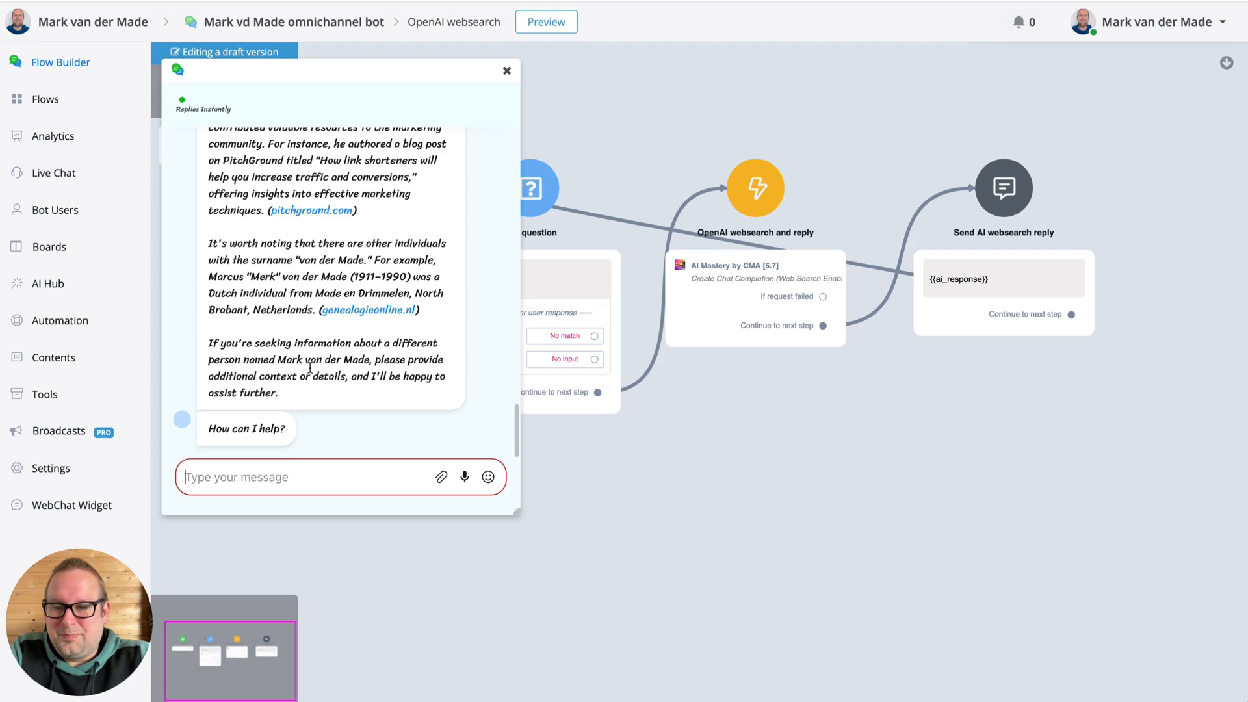
{"action": "mouse_move", "coordinate": [289, 407]}
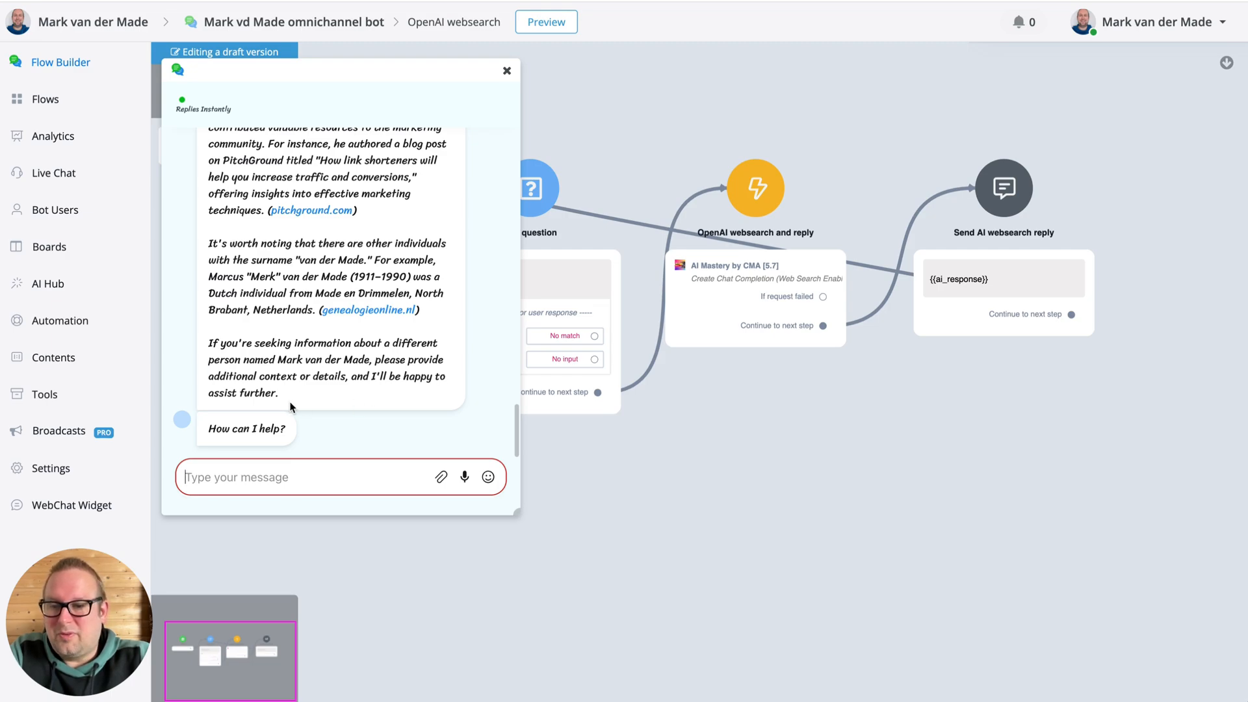
{"action": "mouse_move", "coordinate": [309, 393]}
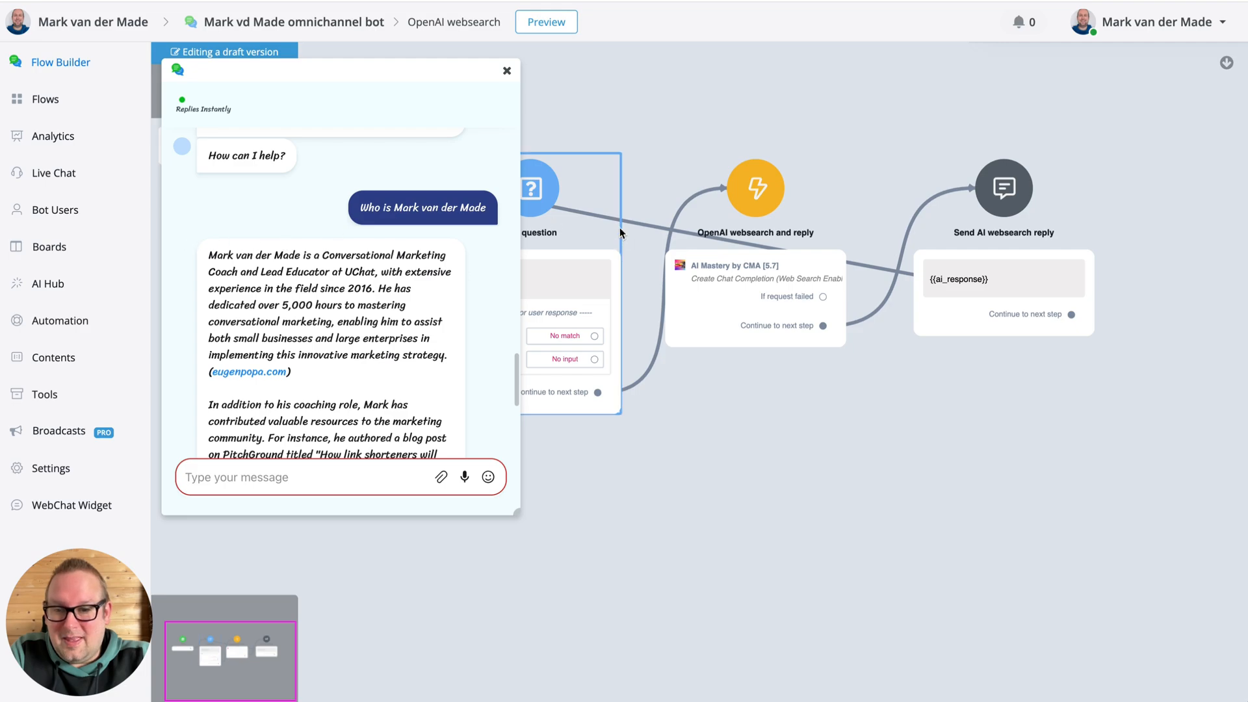
{"action": "scroll", "scroll_direction": "down", "scroll_amount": 3}
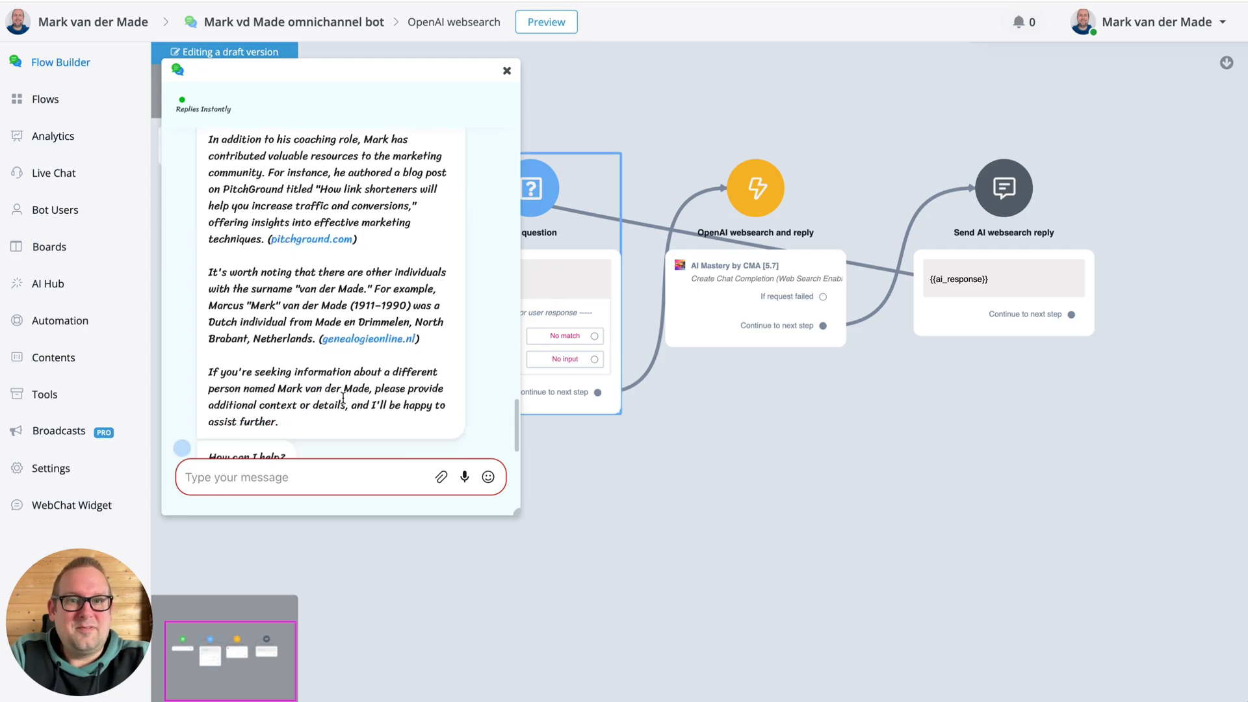
{"action": "scroll", "scroll_direction": "up", "scroll_amount": 3}
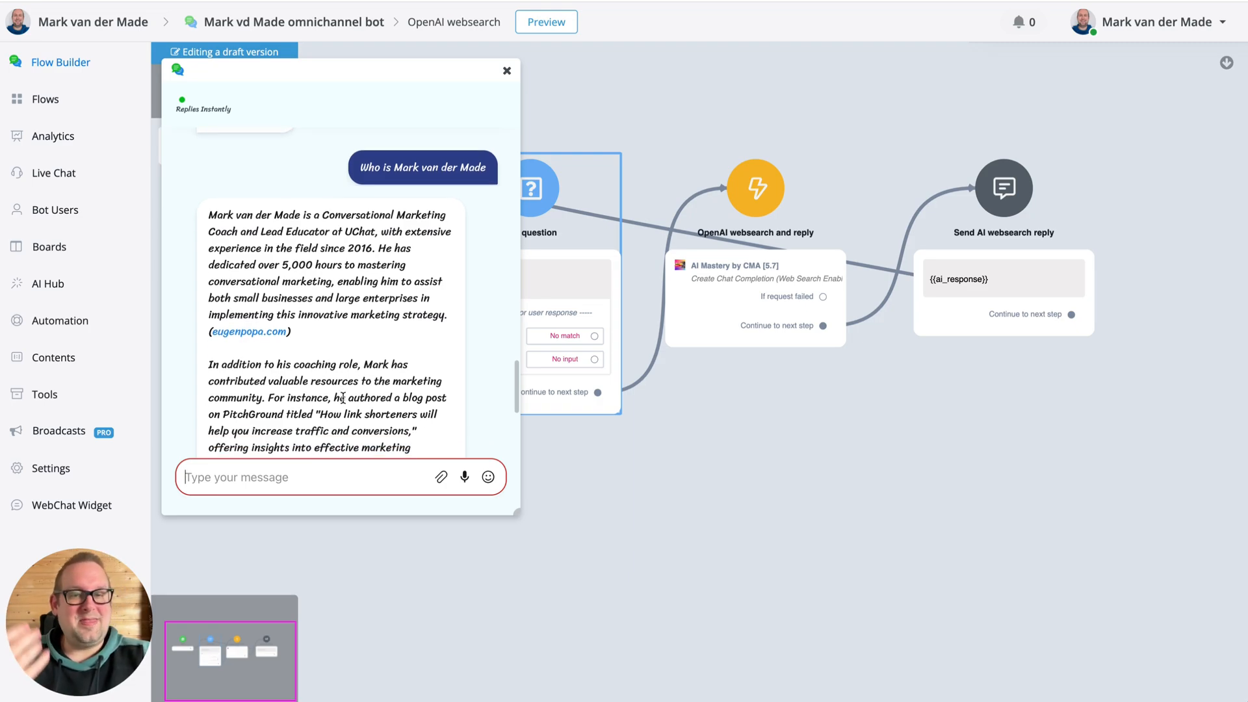
{"action": "mouse_move", "coordinate": [356, 194]}
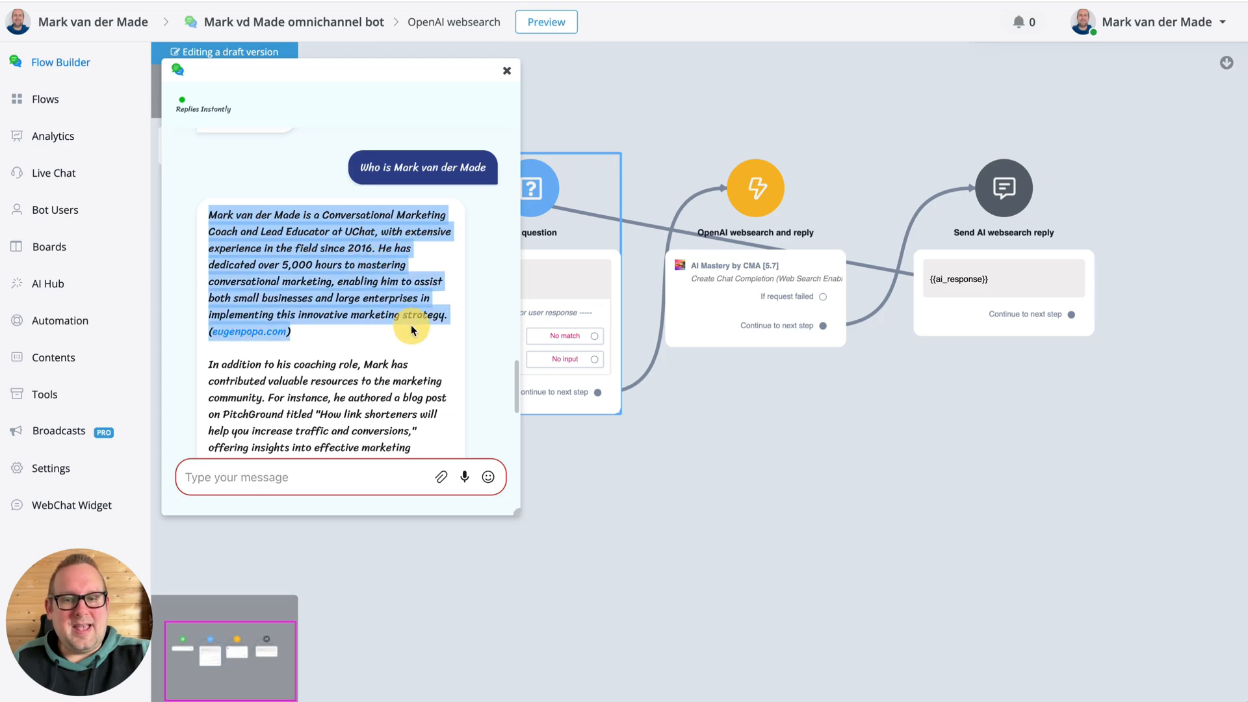
{"action": "mouse_move", "coordinate": [270, 338]}
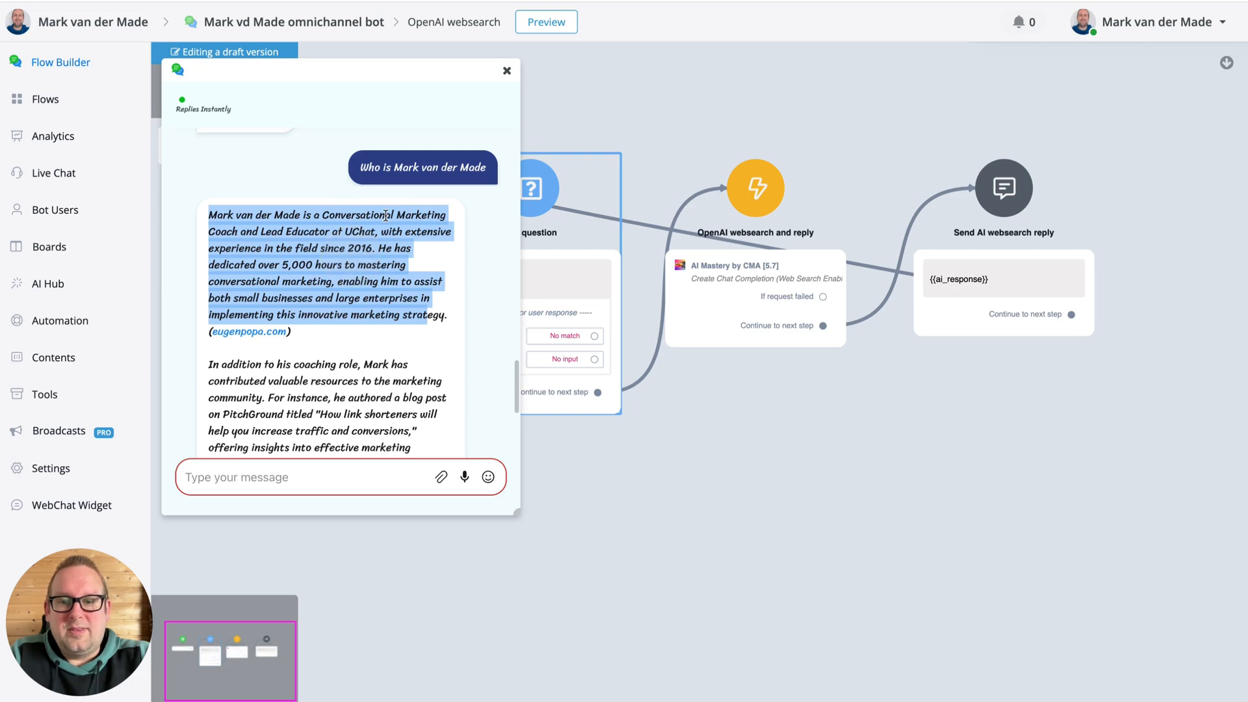
{"action": "left_click", "coordinate": [356, 247]}
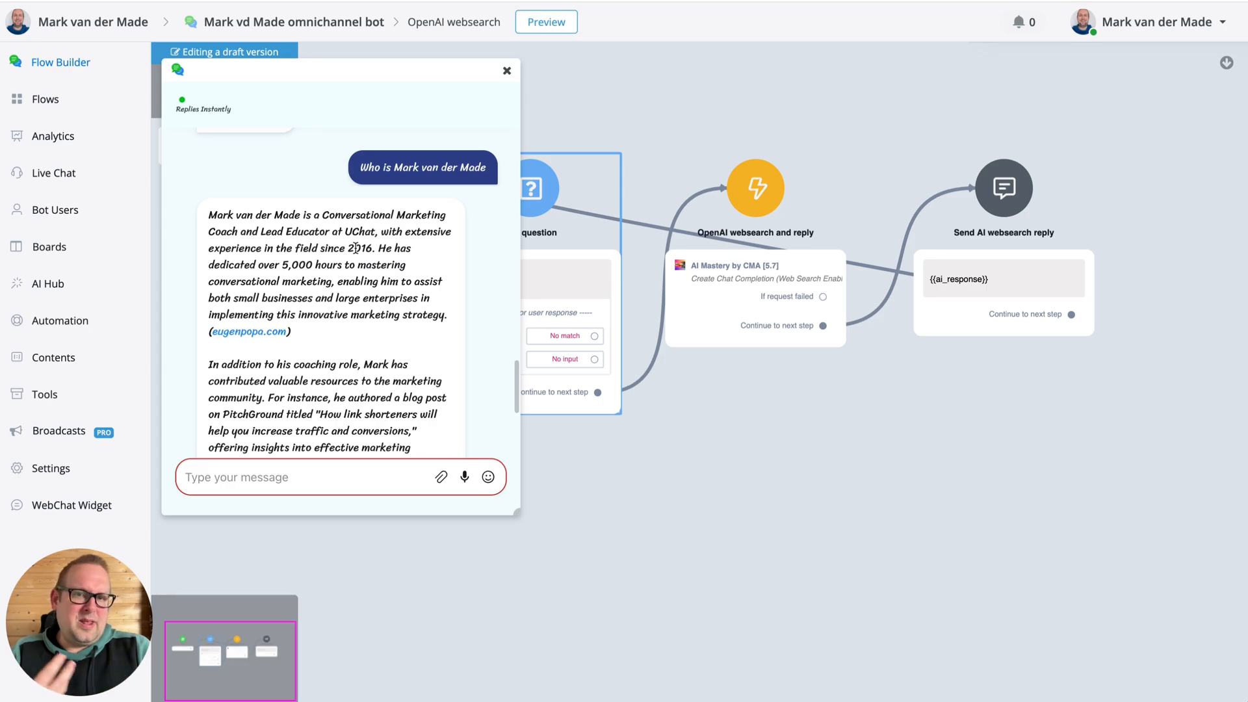
{"action": "mouse_move", "coordinate": [240, 346]}
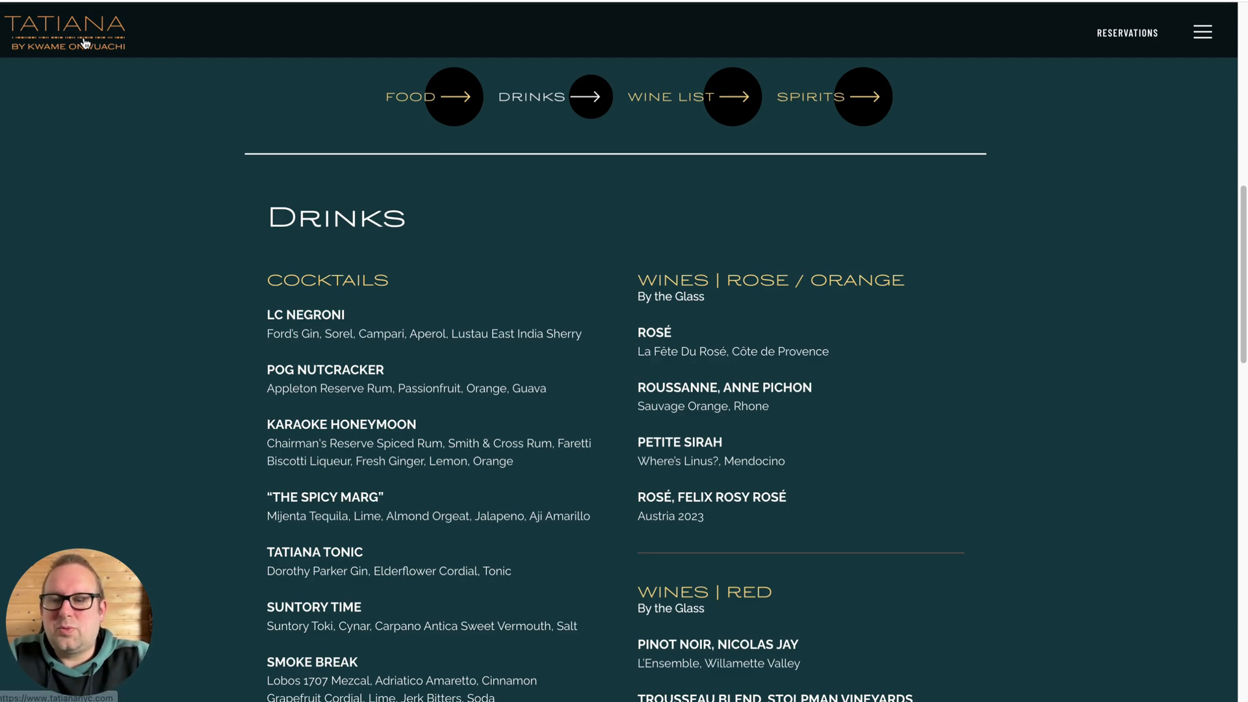
{"action": "mouse_move", "coordinate": [409, 97]}
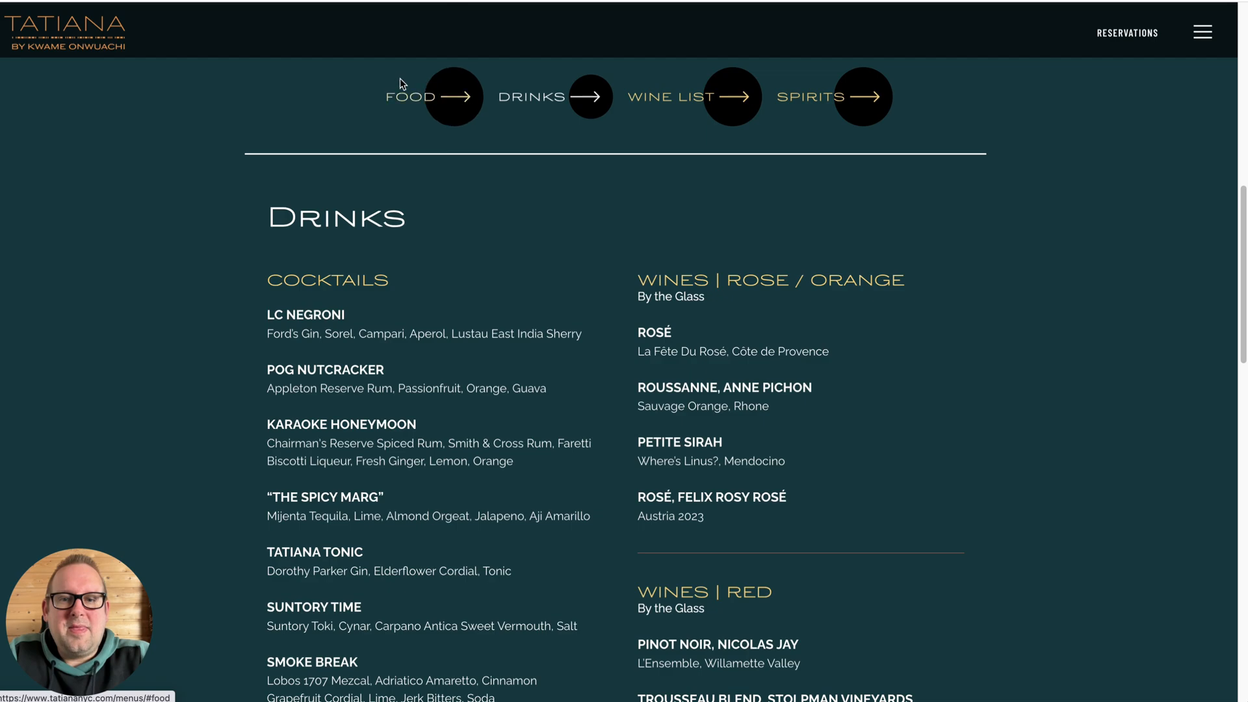
{"action": "mouse_move", "coordinate": [503, 132]}
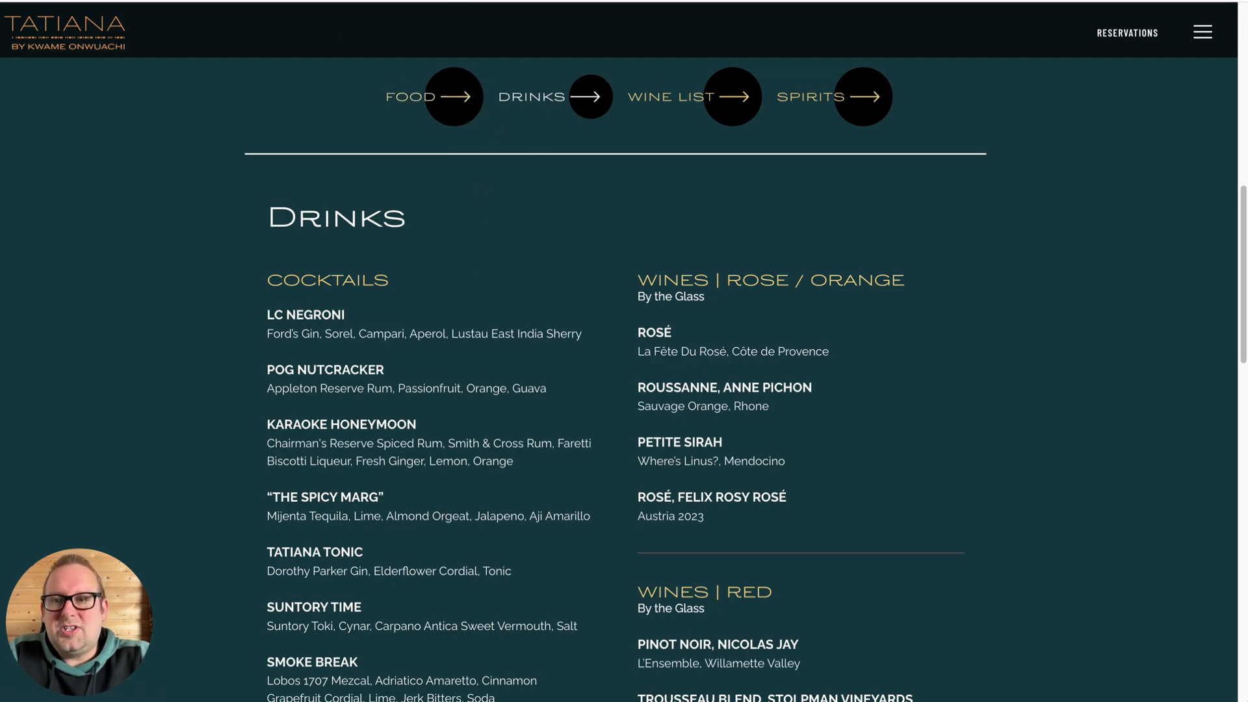
Scroll down the Tatiana Drinks menu to the cocktails and wines by the glass.
{"action": "scroll", "scroll_direction": "down", "scroll_amount": 3}
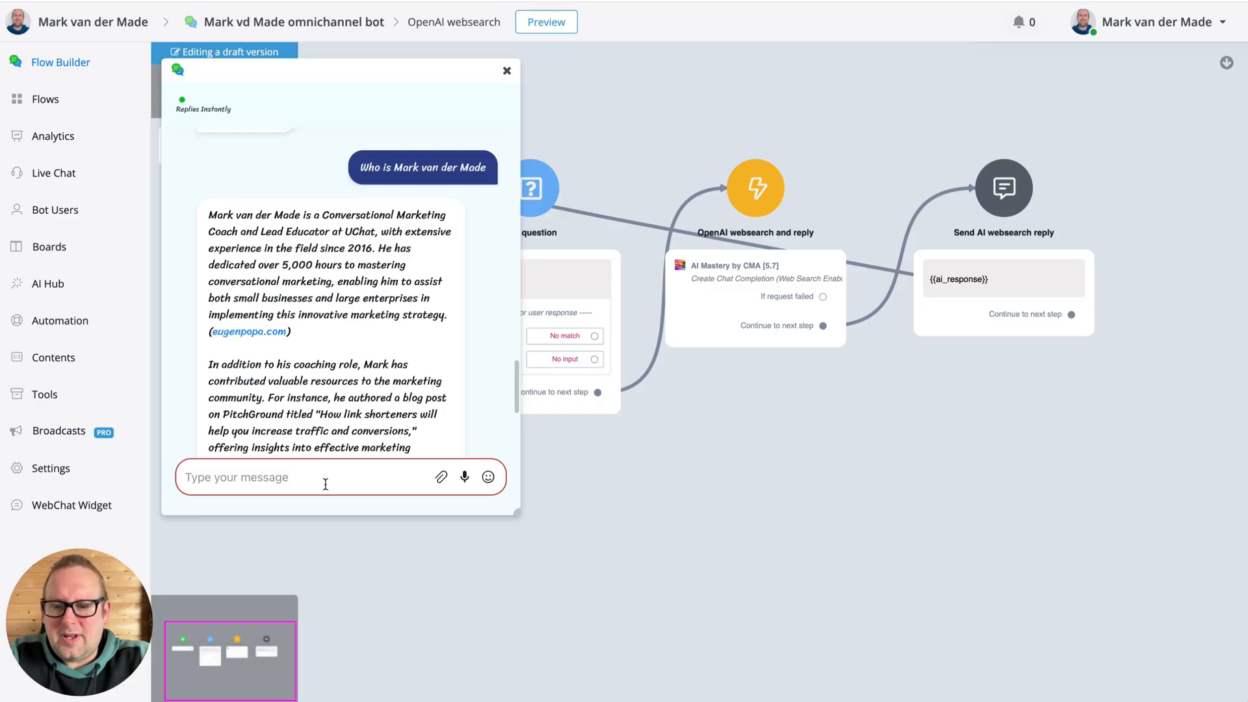
{"action": "scroll", "scroll_direction": "down", "scroll_amount": 3}
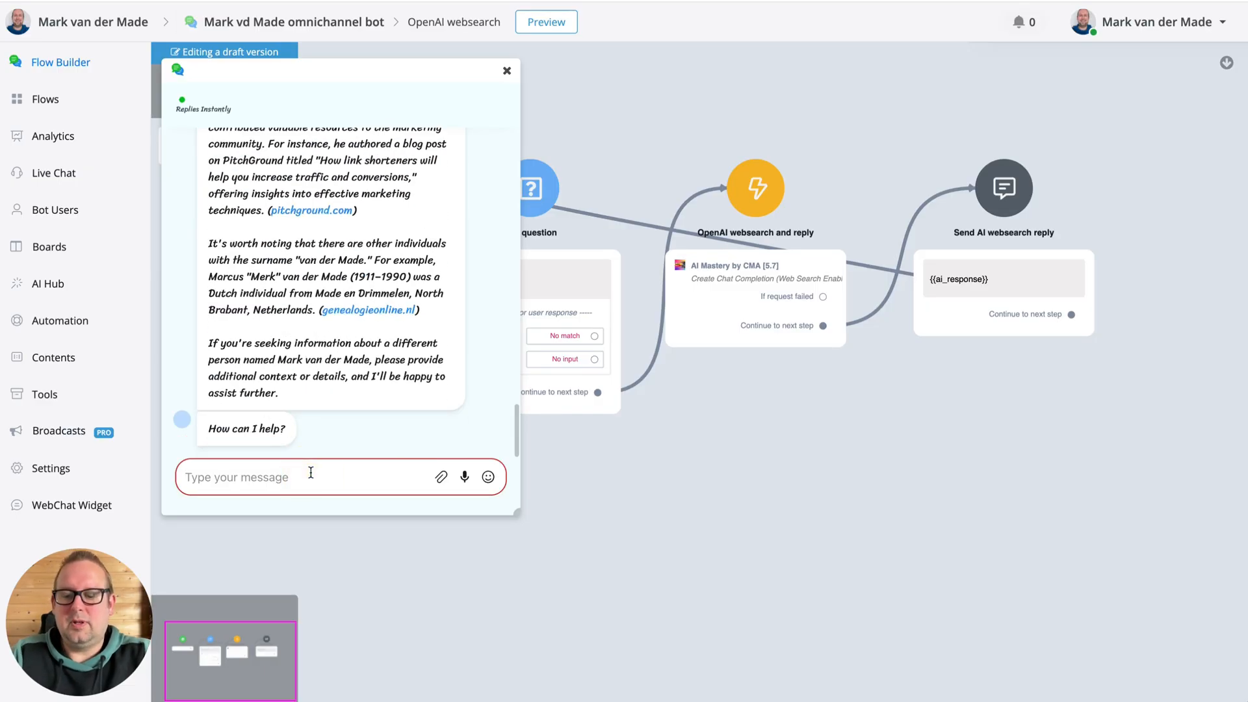
{"action": "type", "text": "go to"}
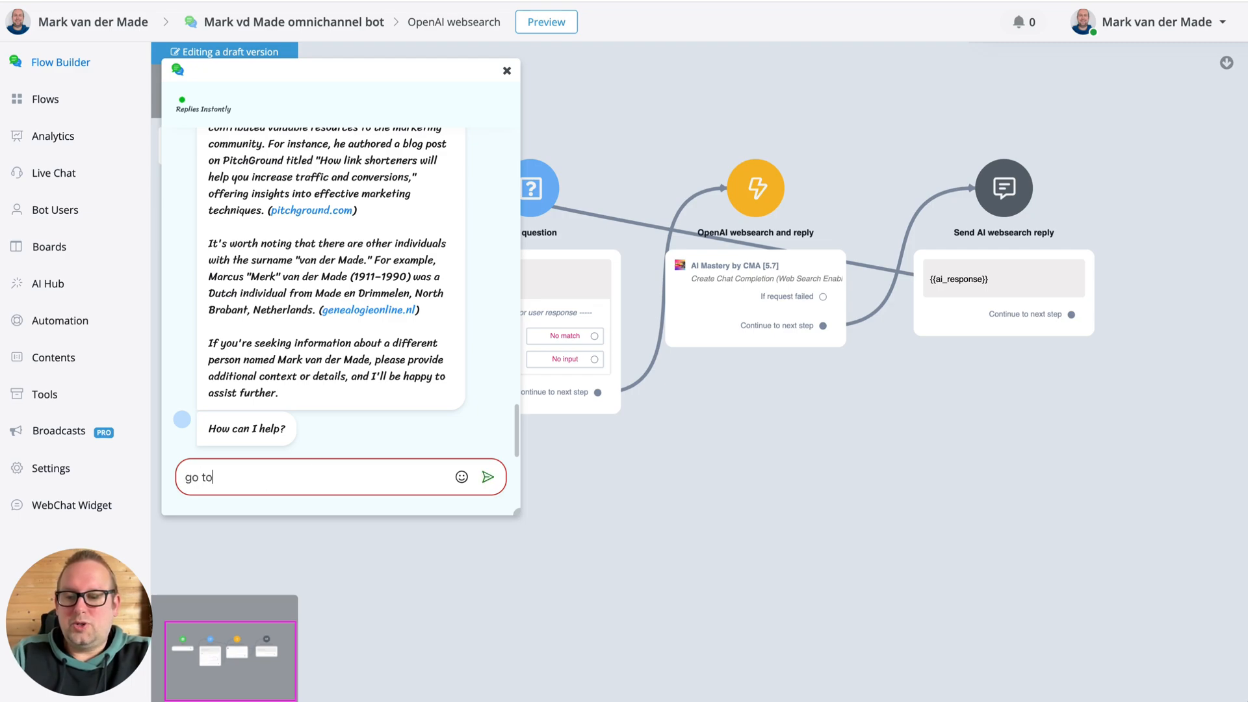
{"action": "type", "text": "https://www.tatiananyc.com/menus/#drinks an"}
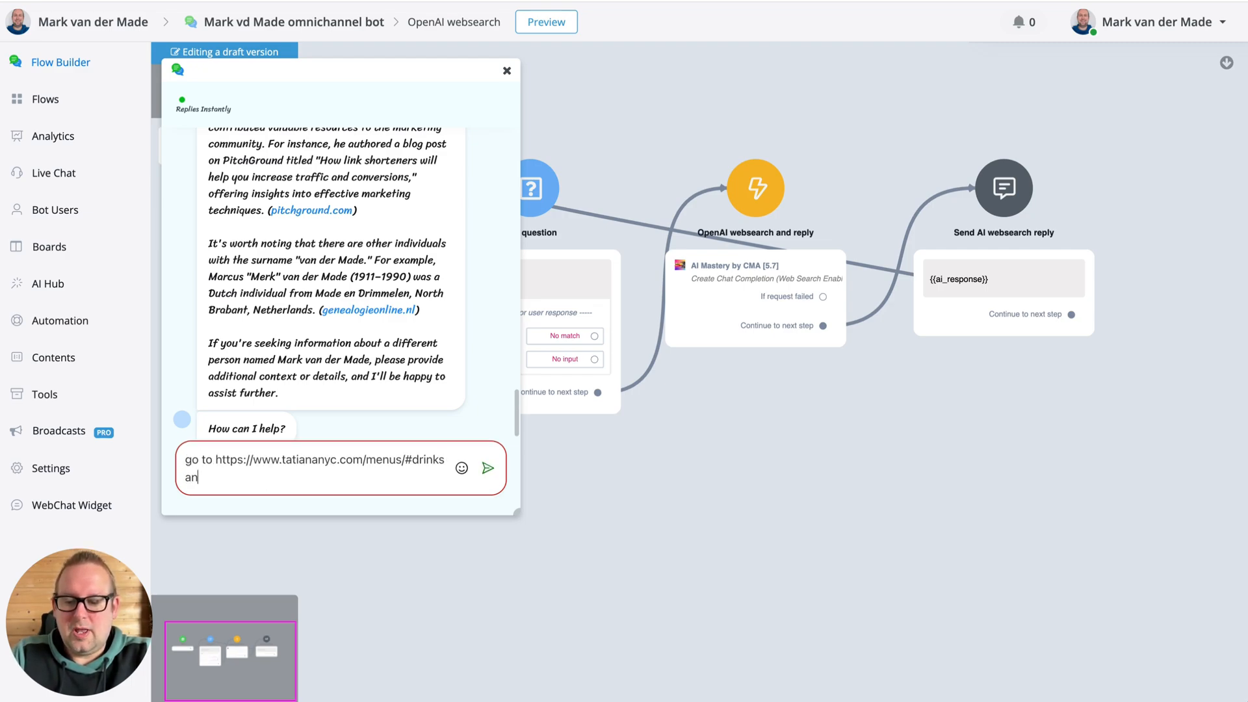
{"action": "type", "text": "d tell me"}
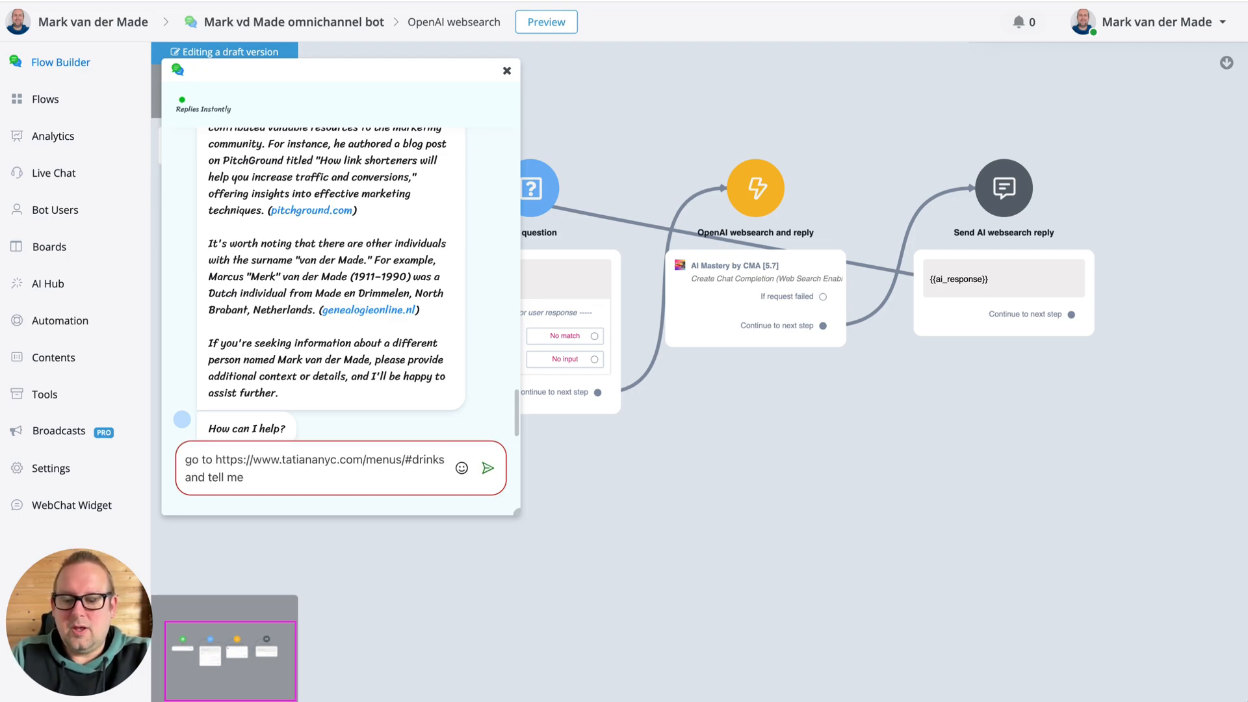
{"action": "type", "text": "what dirnks the"}
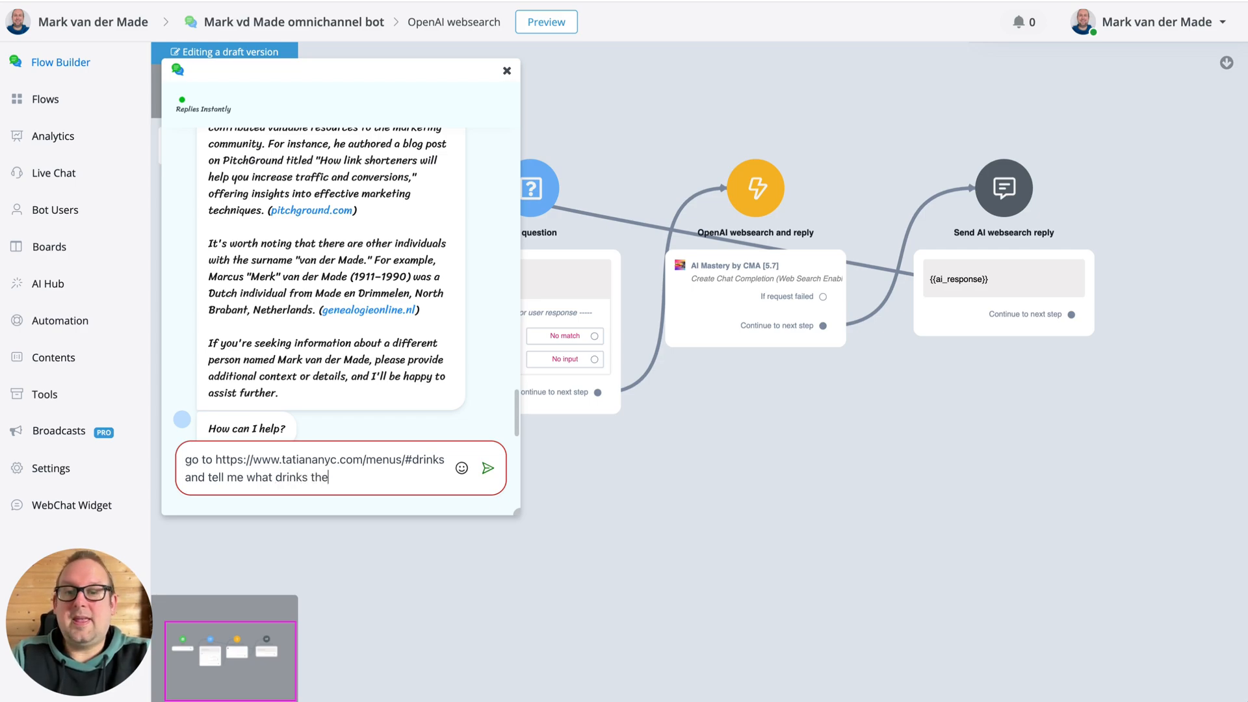
{"action": "type", "text": "y have availab"}
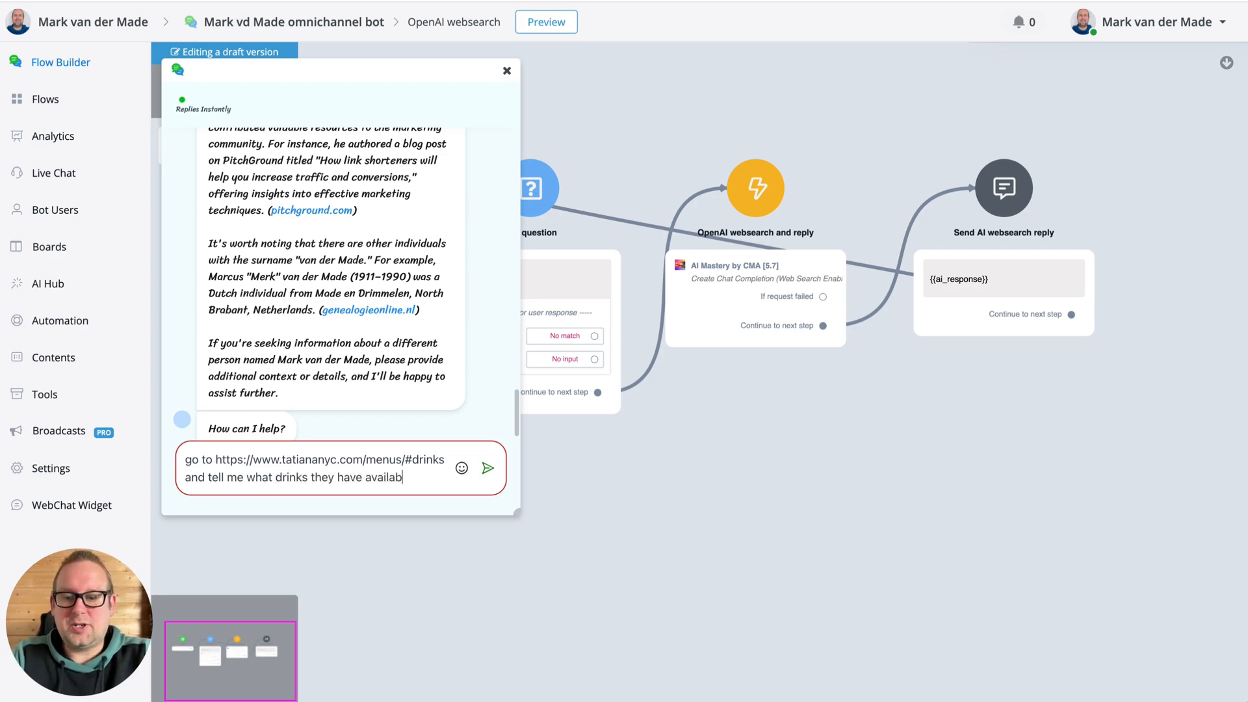
{"action": "left_click", "coordinate": [489, 468]}
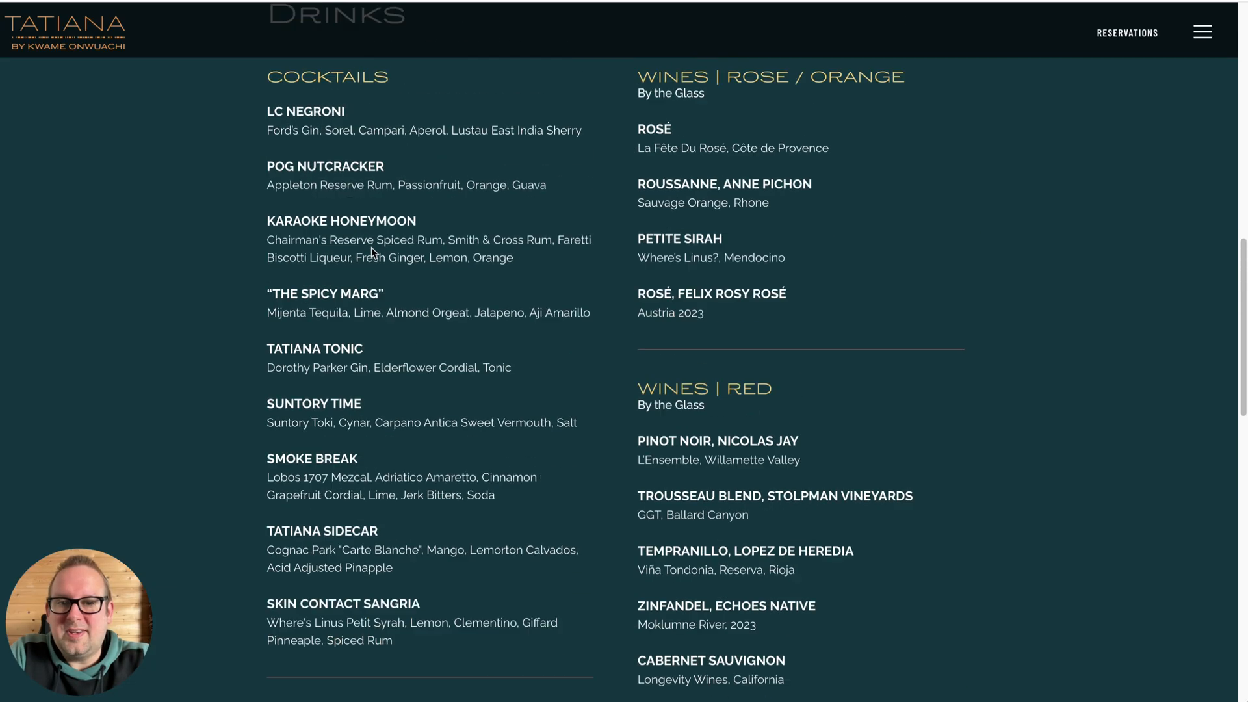
Scroll back up the Tatiana Drinks section to the cocktail and red wine listings.
{"action": "scroll", "scroll_direction": "up", "scroll_amount": 3}
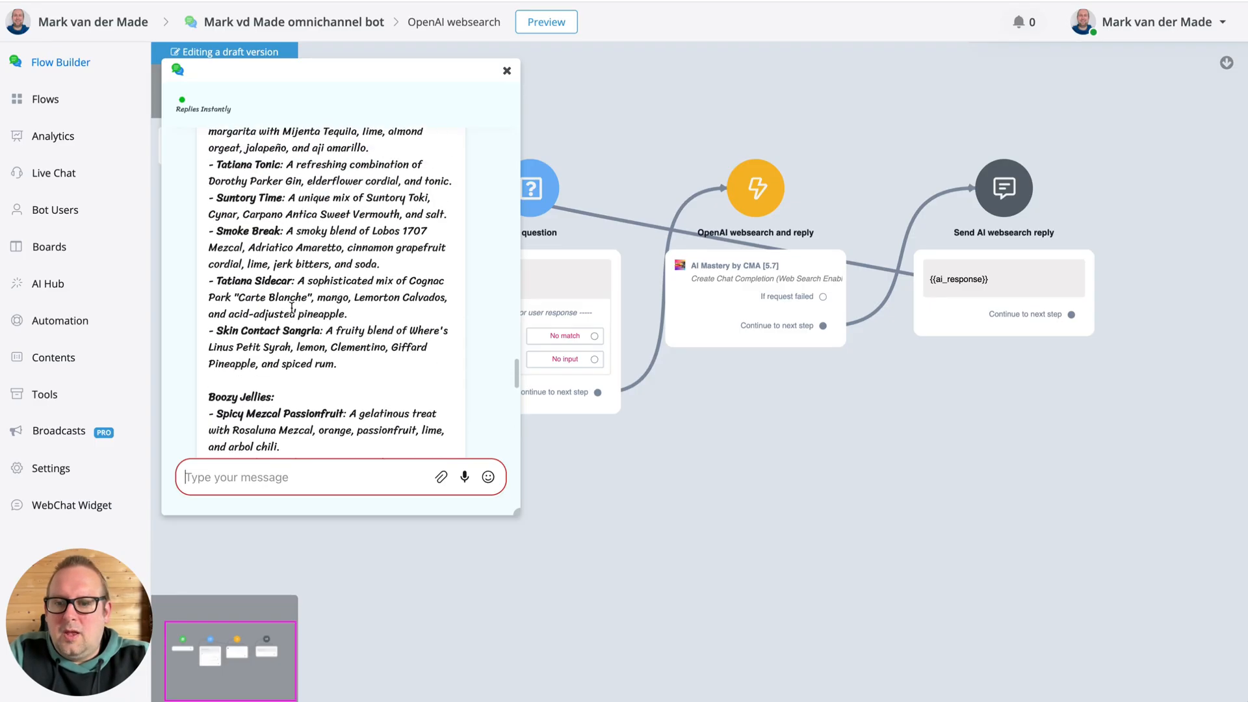
Scroll through the bot's Tatiana drinks reply opening with LC Negroni.
{"action": "scroll", "scroll_direction": "up", "scroll_amount": 3}
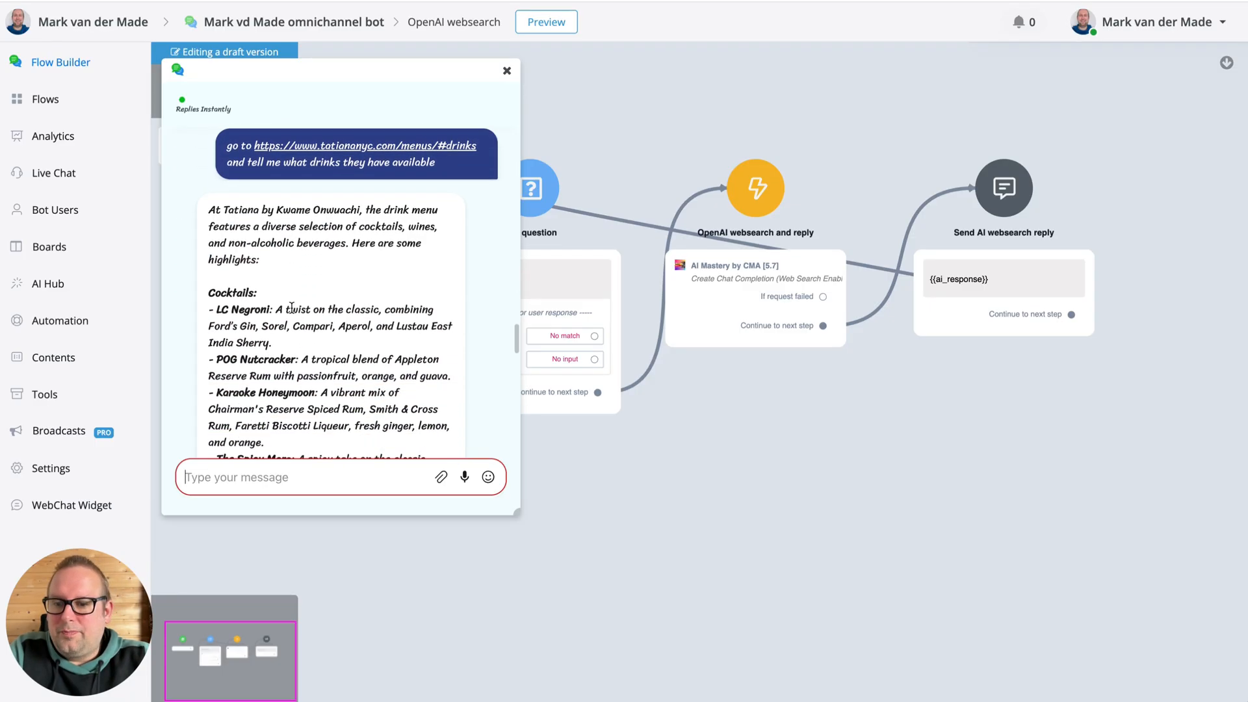
{"action": "scroll", "scroll_direction": "down", "scroll_amount": 3}
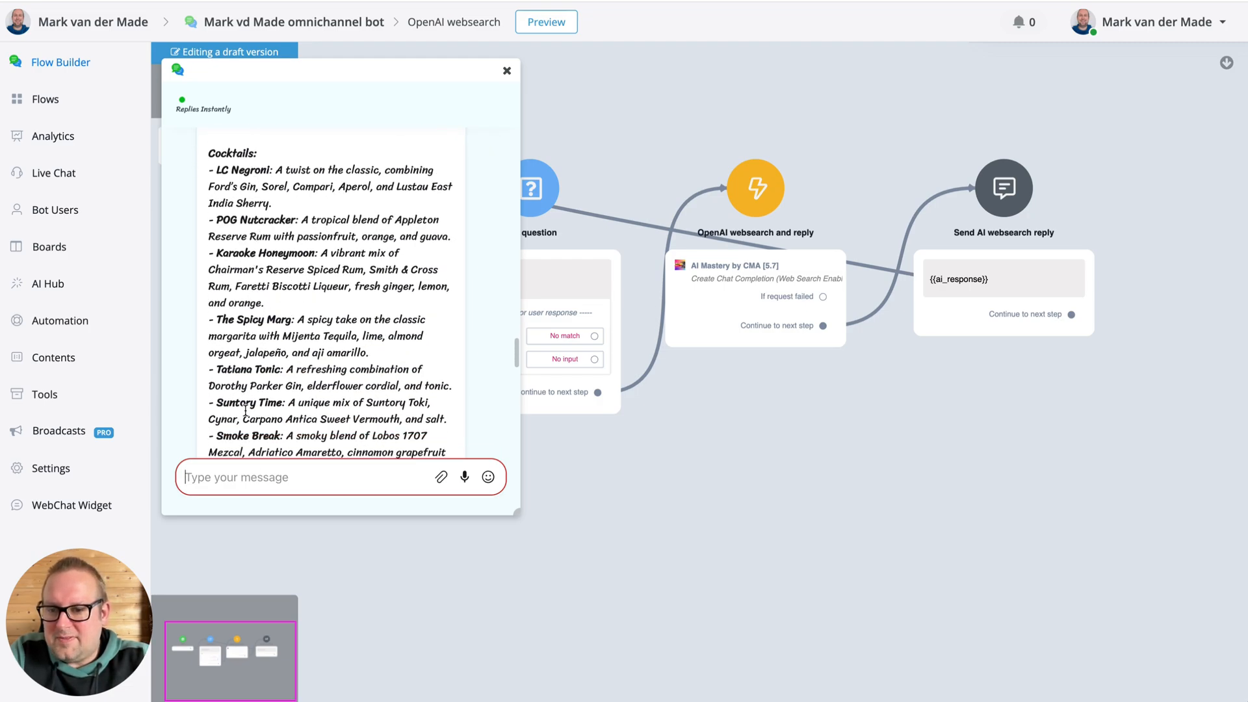
{"action": "scroll", "scroll_direction": "down", "scroll_amount": 3}
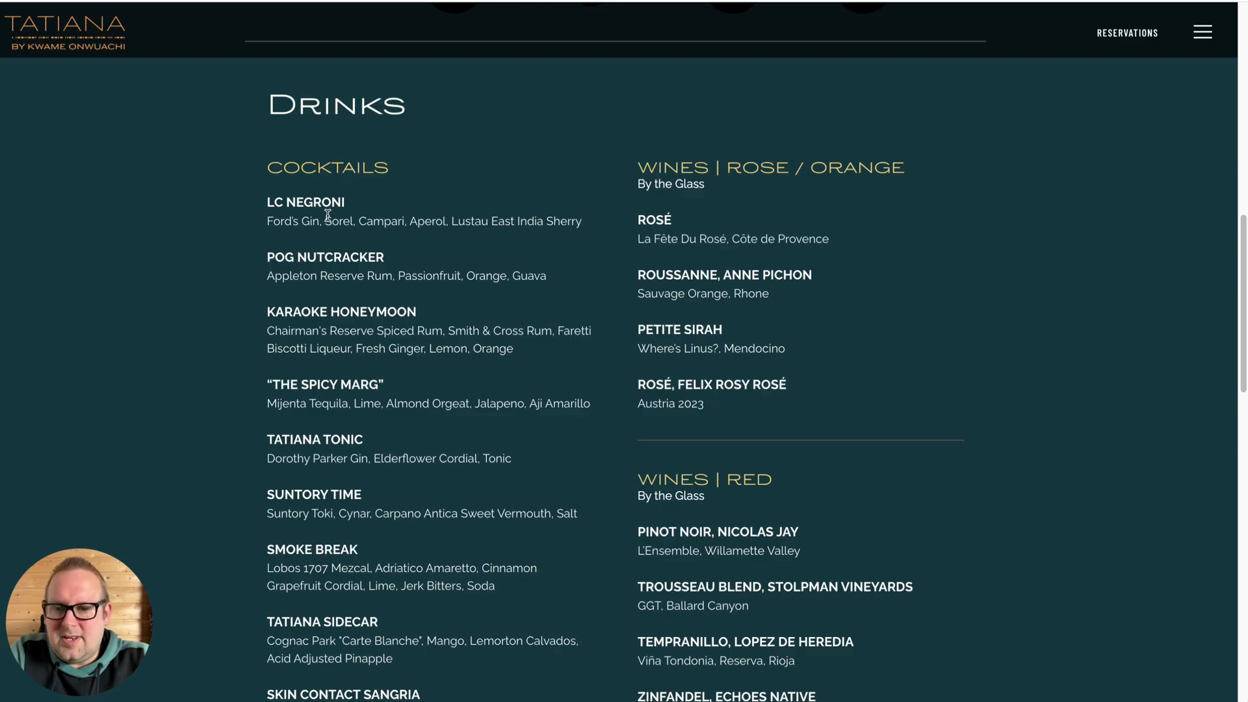
{"action": "mouse_move", "coordinate": [289, 490]}
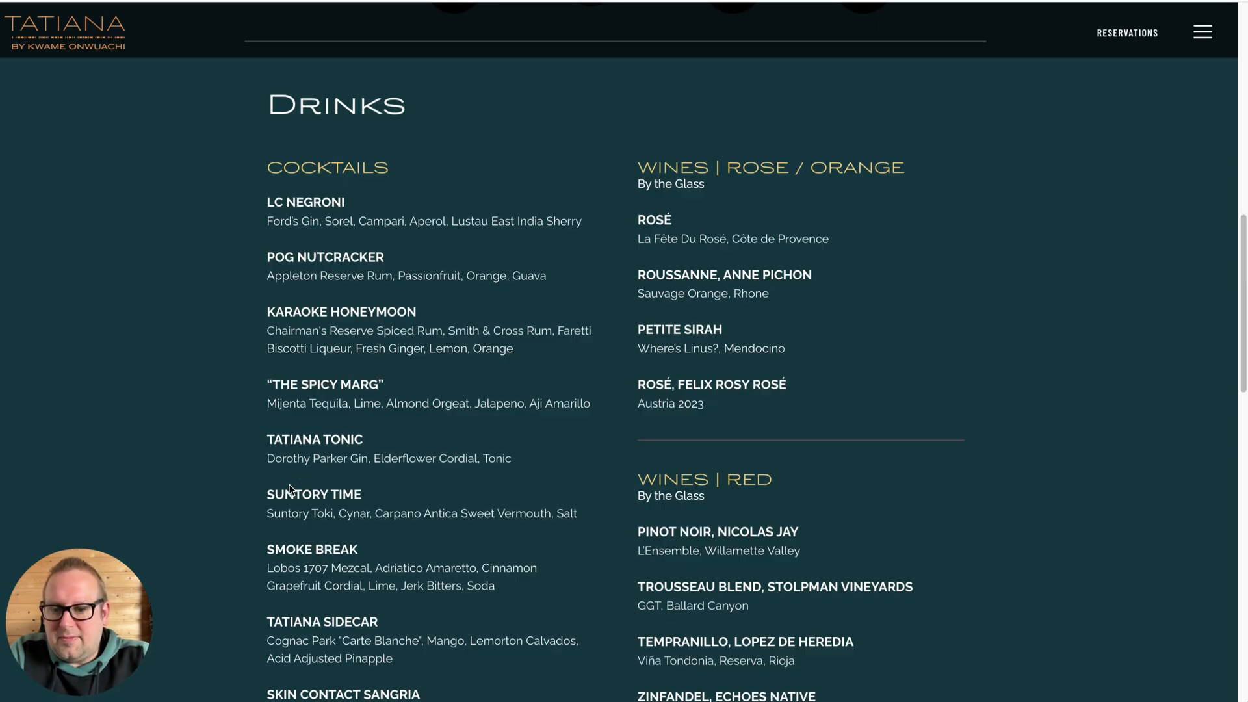
Scroll through the website menu and the bot's full reply down to non-alcoholic picks like Good Time IPA.
{"action": "scroll", "scroll_direction": "down", "scroll_amount": 3}
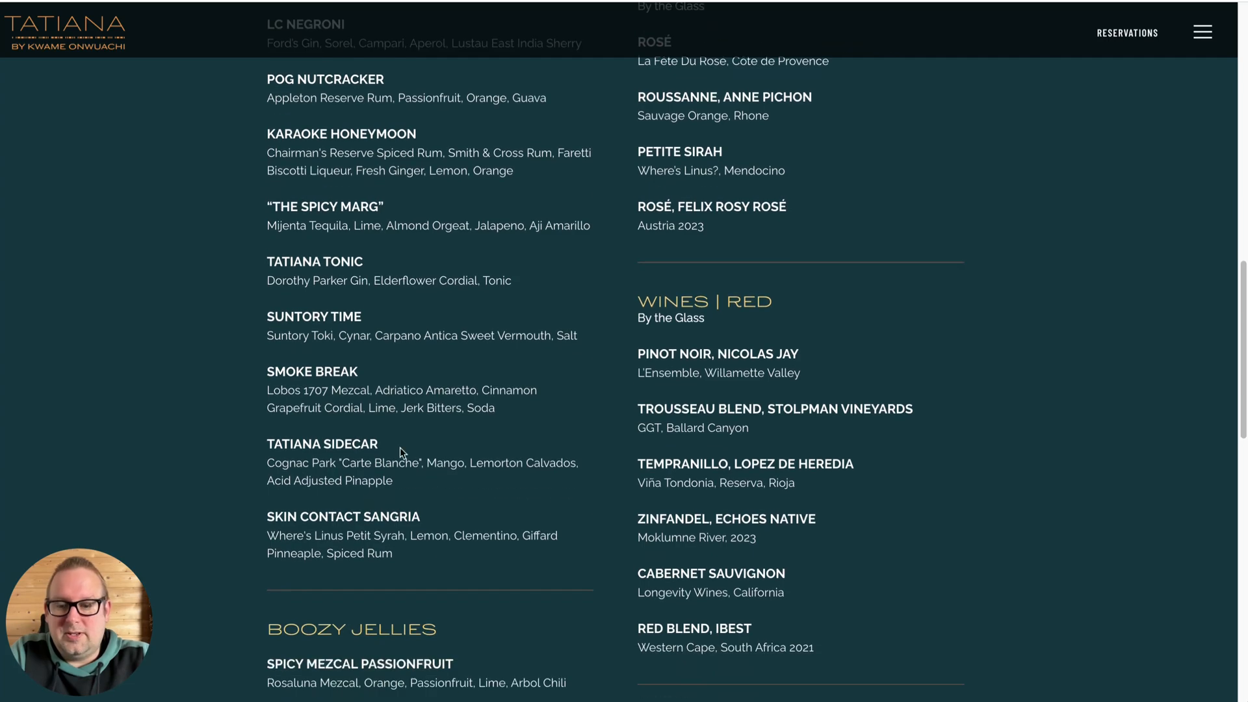
{"action": "scroll", "scroll_direction": "down", "scroll_amount": 3}
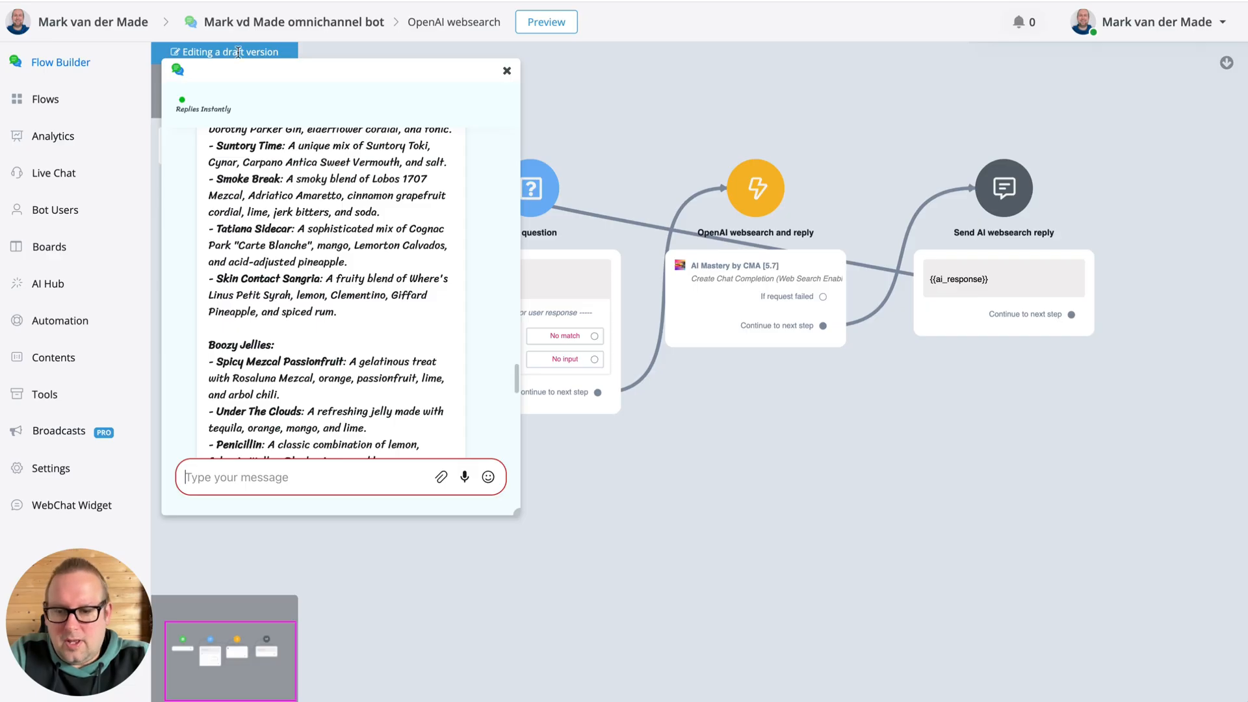
{"action": "scroll", "scroll_direction": "down", "scroll_amount": 3}
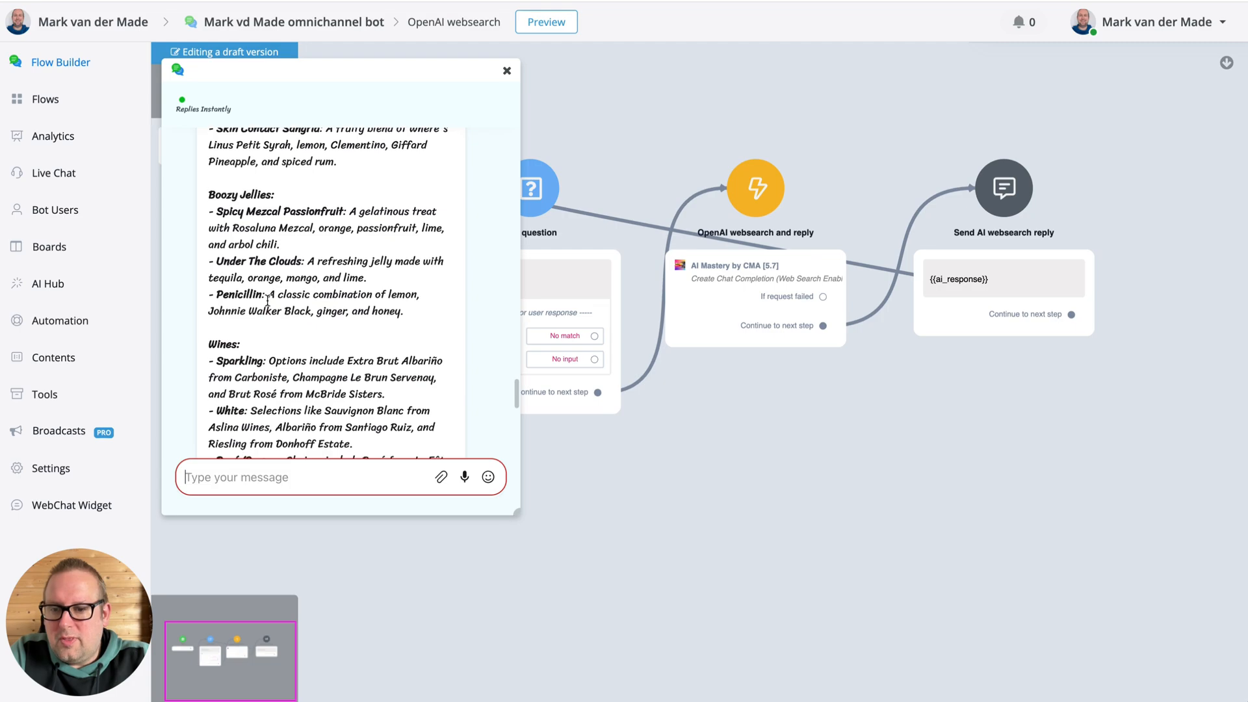
{"action": "scroll", "scroll_direction": "down", "scroll_amount": 3}
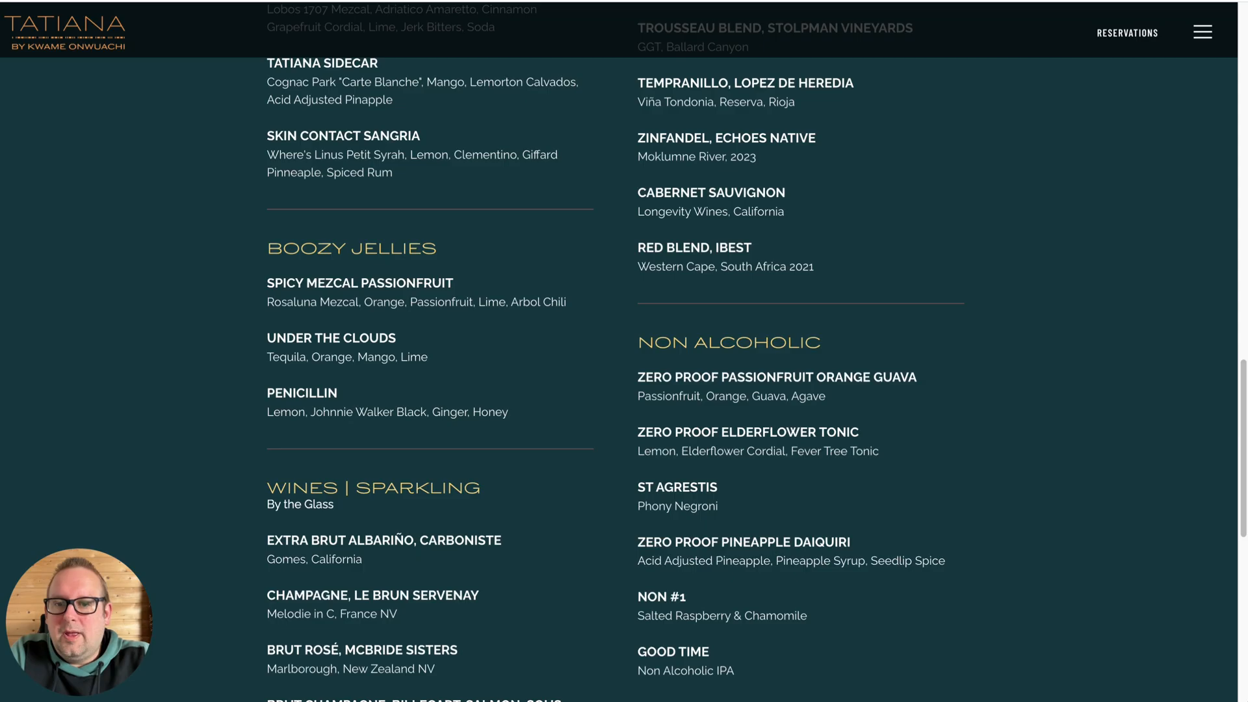
{"action": "scroll", "scroll_direction": "up", "scroll_amount": 3}
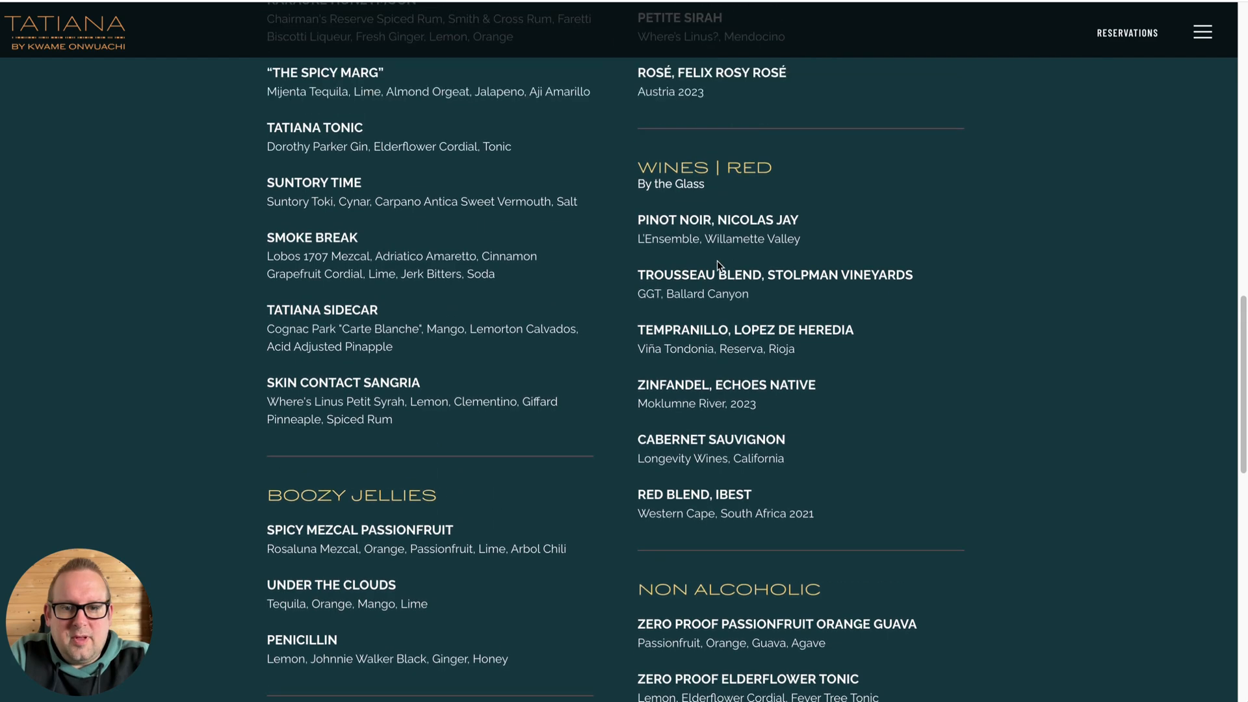
{"action": "scroll", "scroll_direction": "up", "scroll_amount": 3}
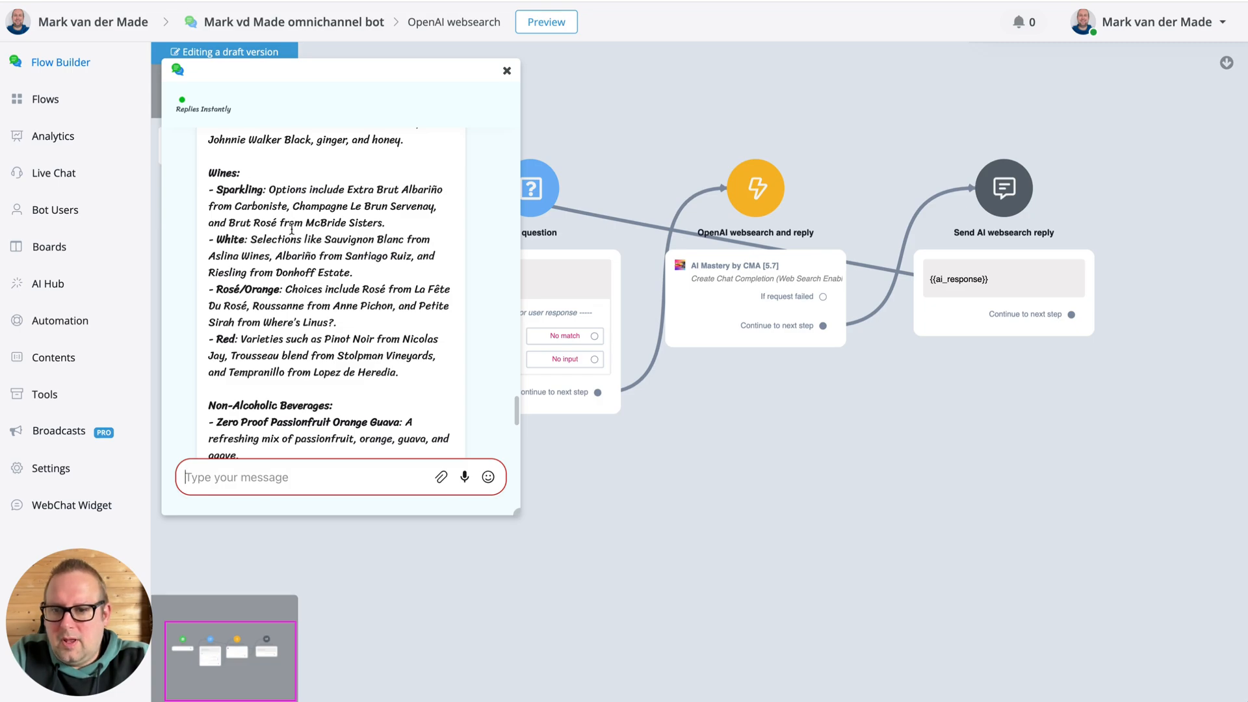
{"action": "scroll", "scroll_direction": "down", "scroll_amount": 3}
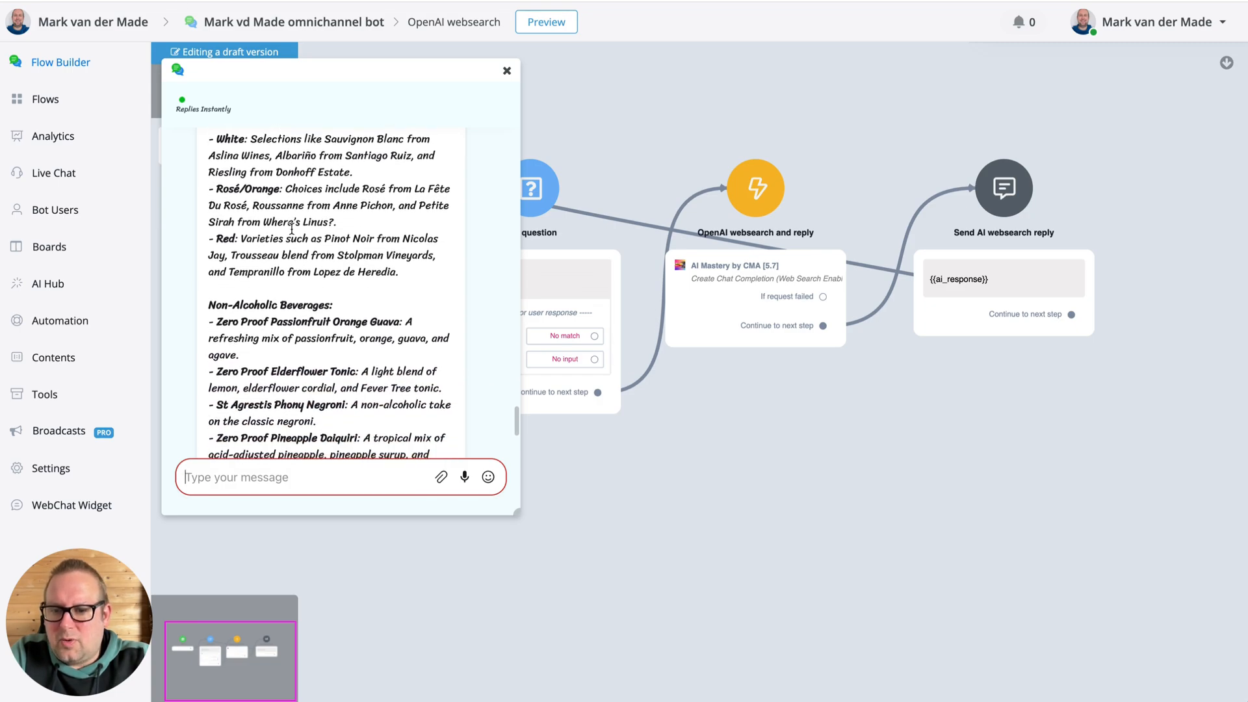
{"action": "scroll", "scroll_direction": "down", "scroll_amount": 3}
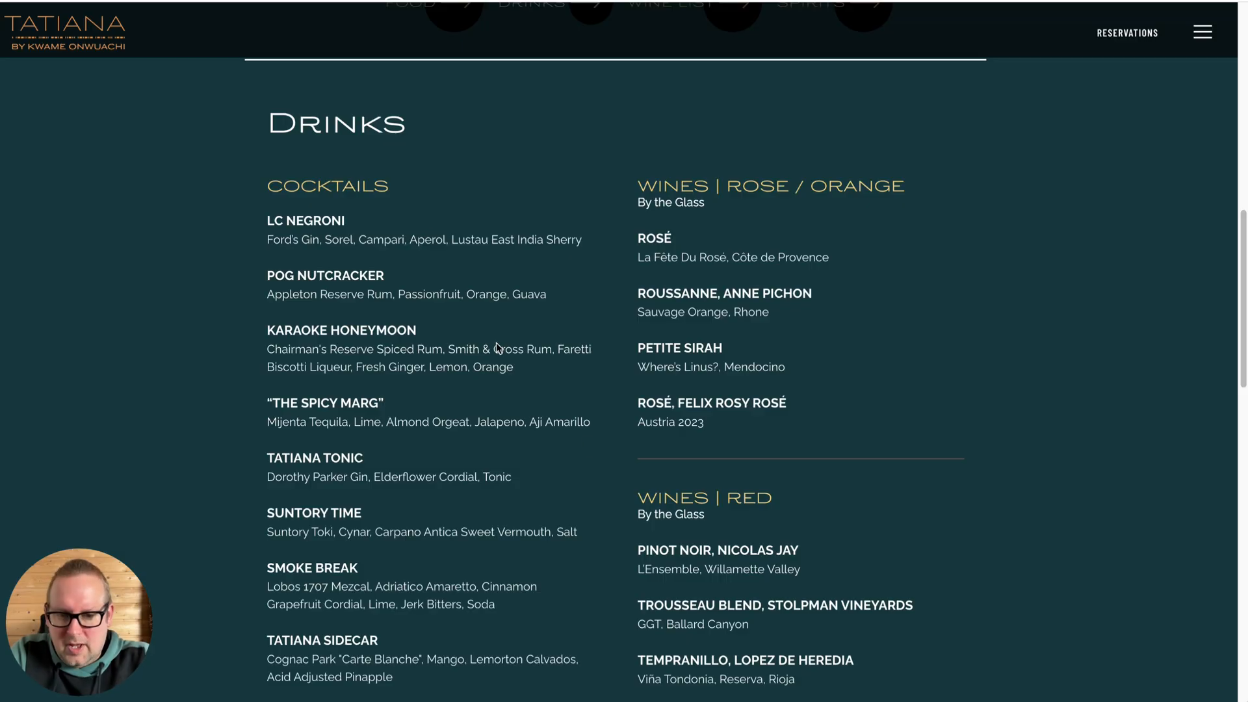
{"action": "scroll", "scroll_direction": "down", "scroll_amount": 3}
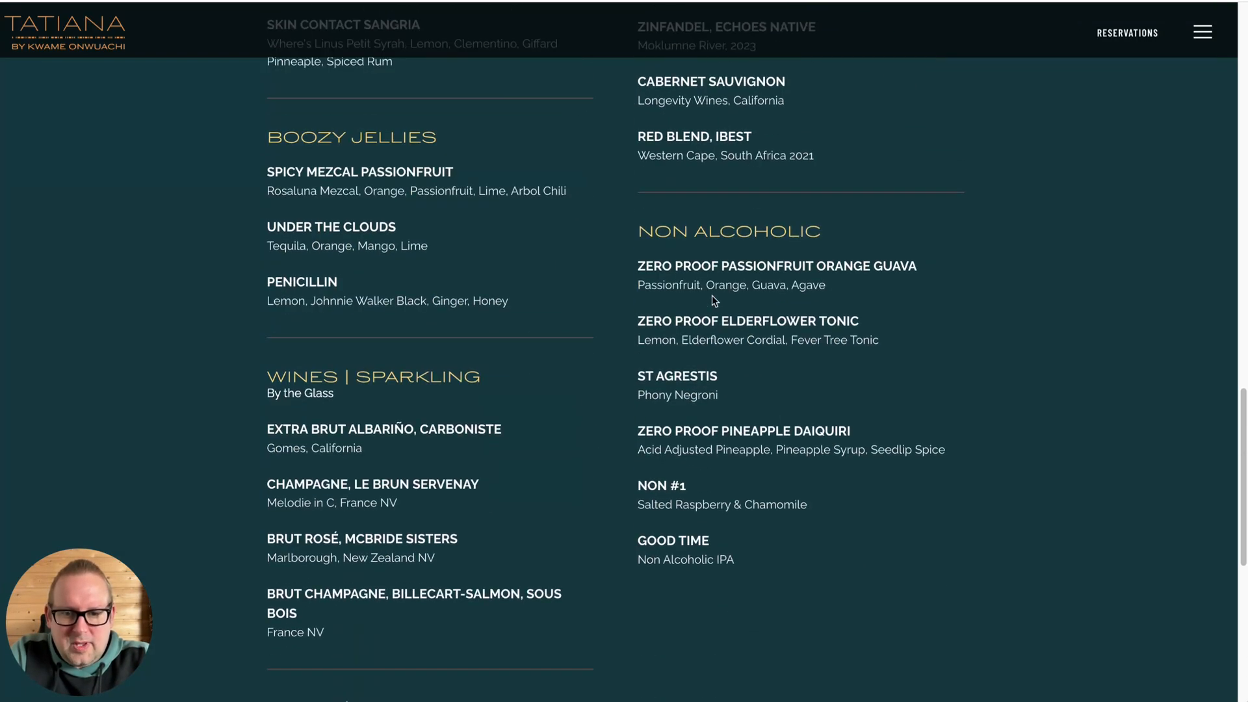
{"action": "mouse_move", "coordinate": [677, 389]}
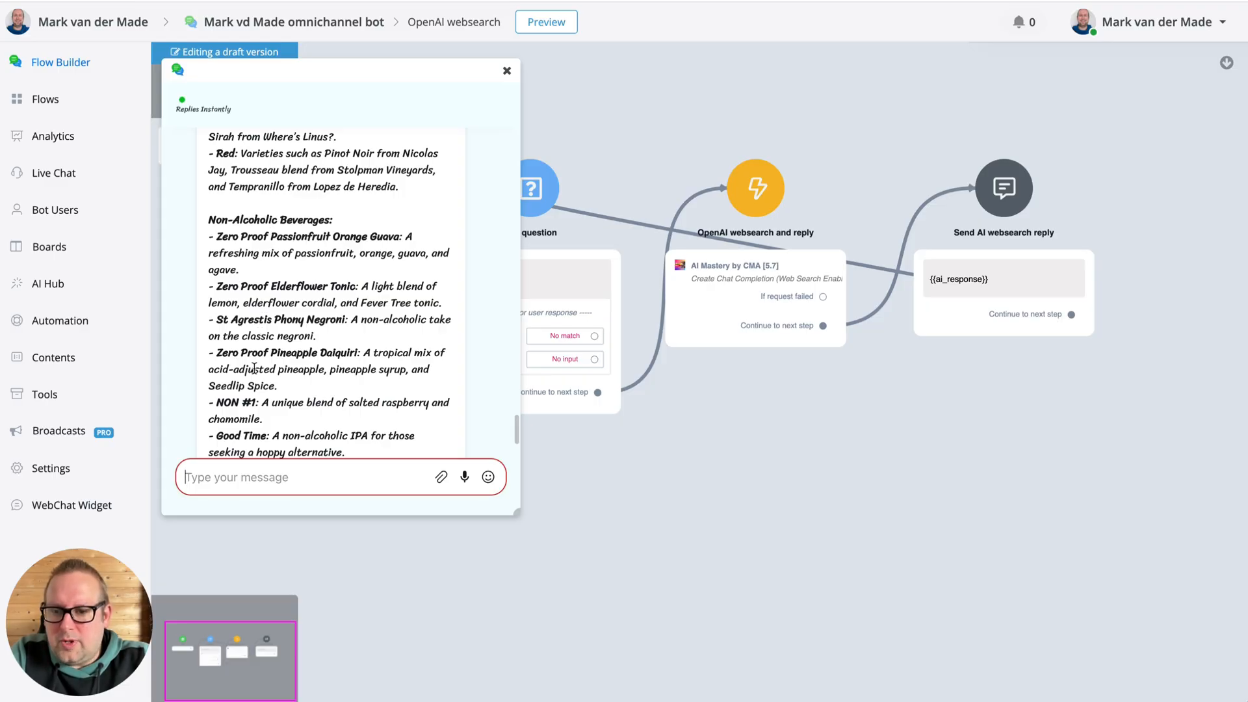
{"action": "scroll", "scroll_direction": "down", "scroll_amount": 3}
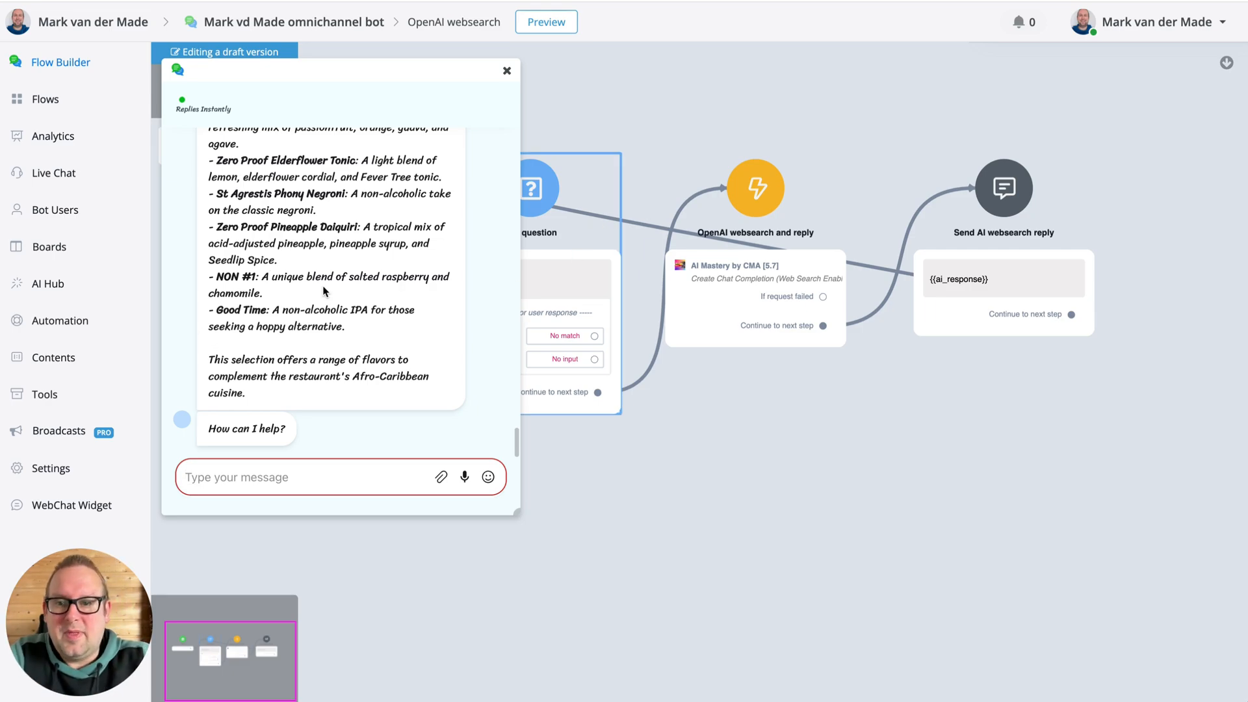
{"action": "scroll", "scroll_direction": "up", "scroll_amount": 3}
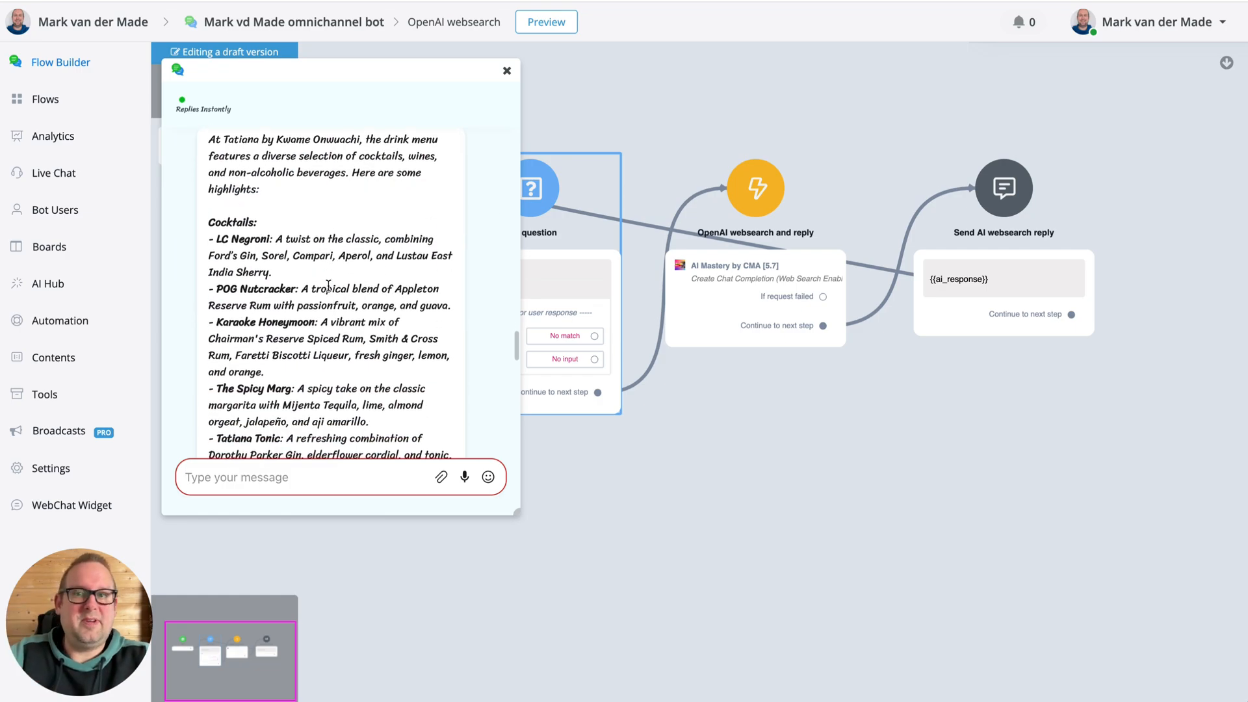
{"action": "scroll", "scroll_direction": "down", "scroll_amount": 3}
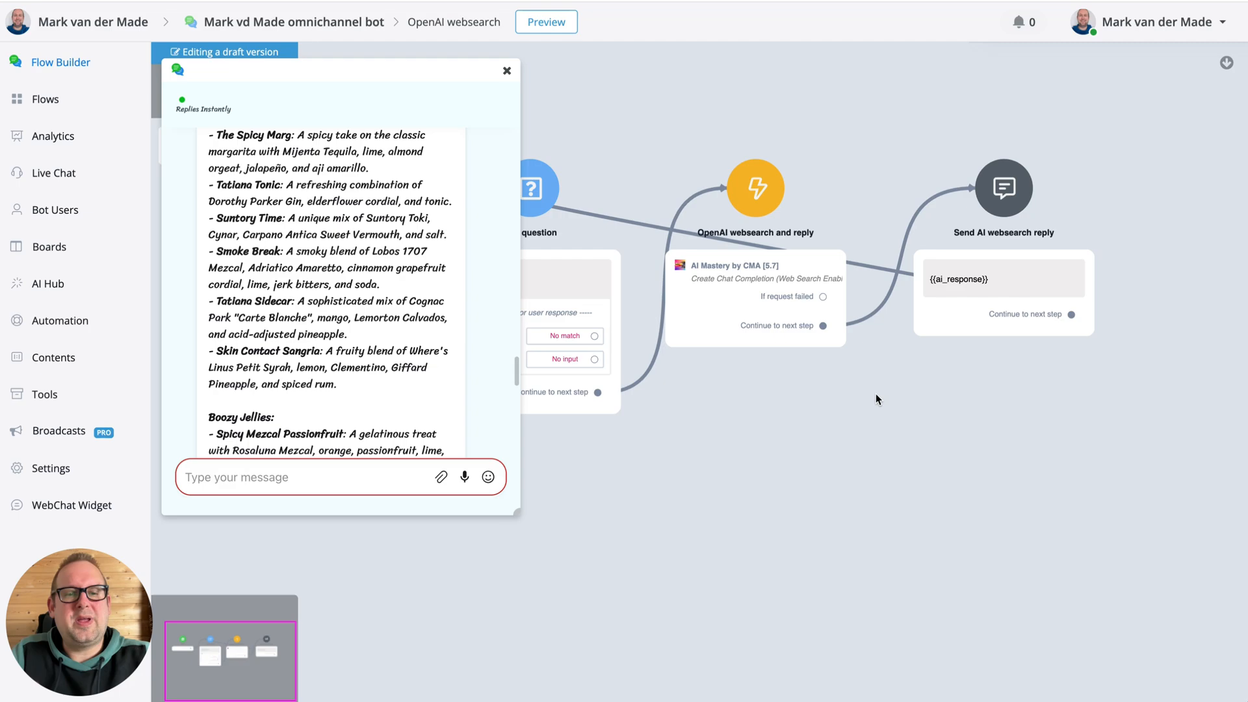
Check the web-search action's settings with max tokens still 1000 and return to the step panel.
{"action": "left_click", "coordinate": [753, 189]}
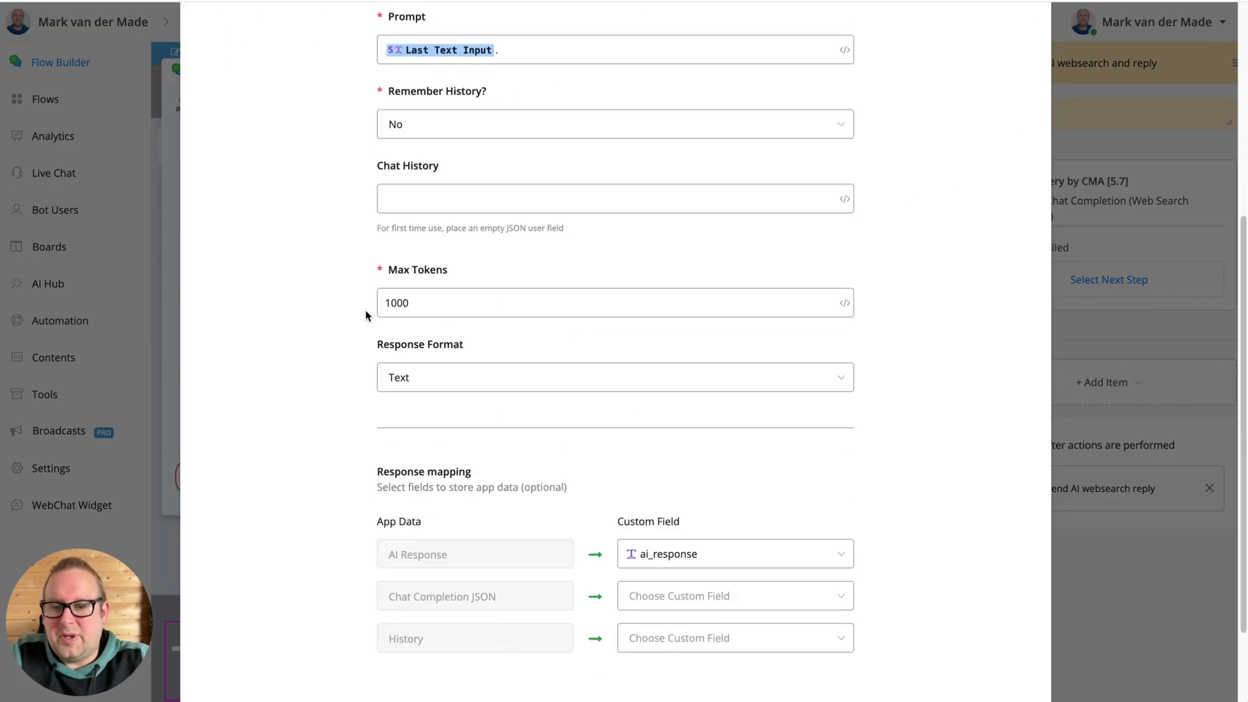
{"action": "triple_click", "coordinate": [396, 303]}
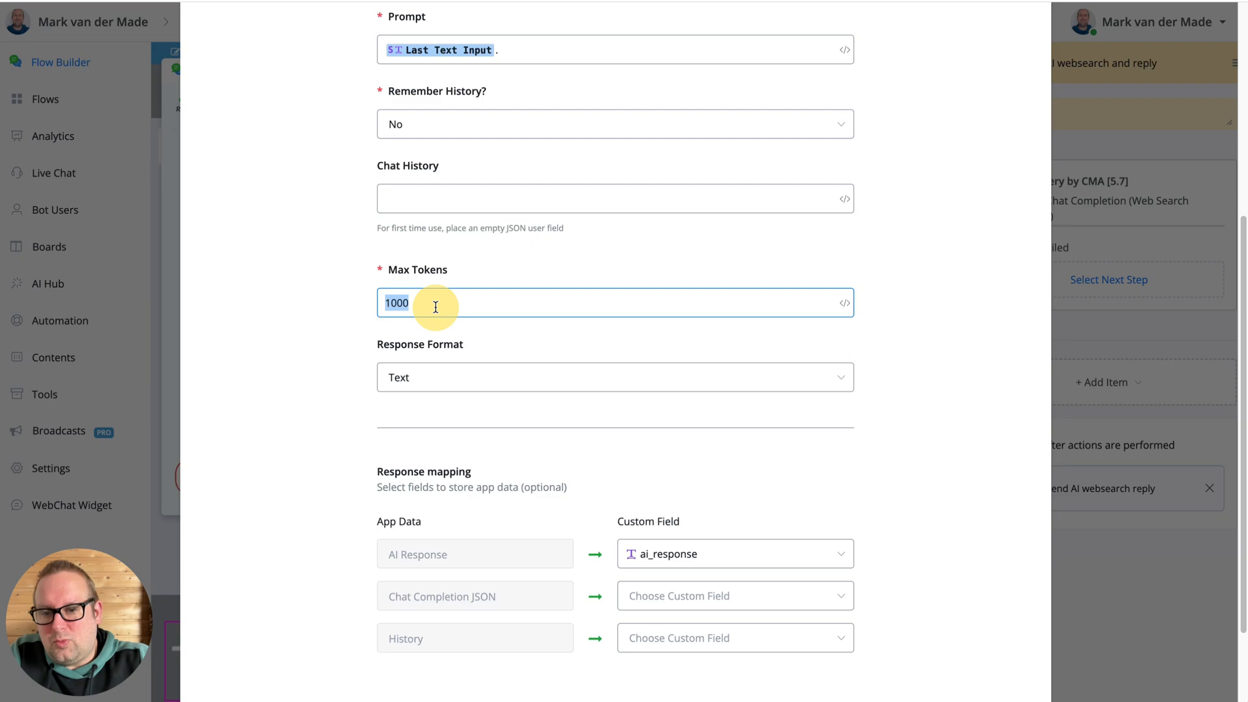
{"action": "scroll", "scroll_direction": "up", "scroll_amount": 3}
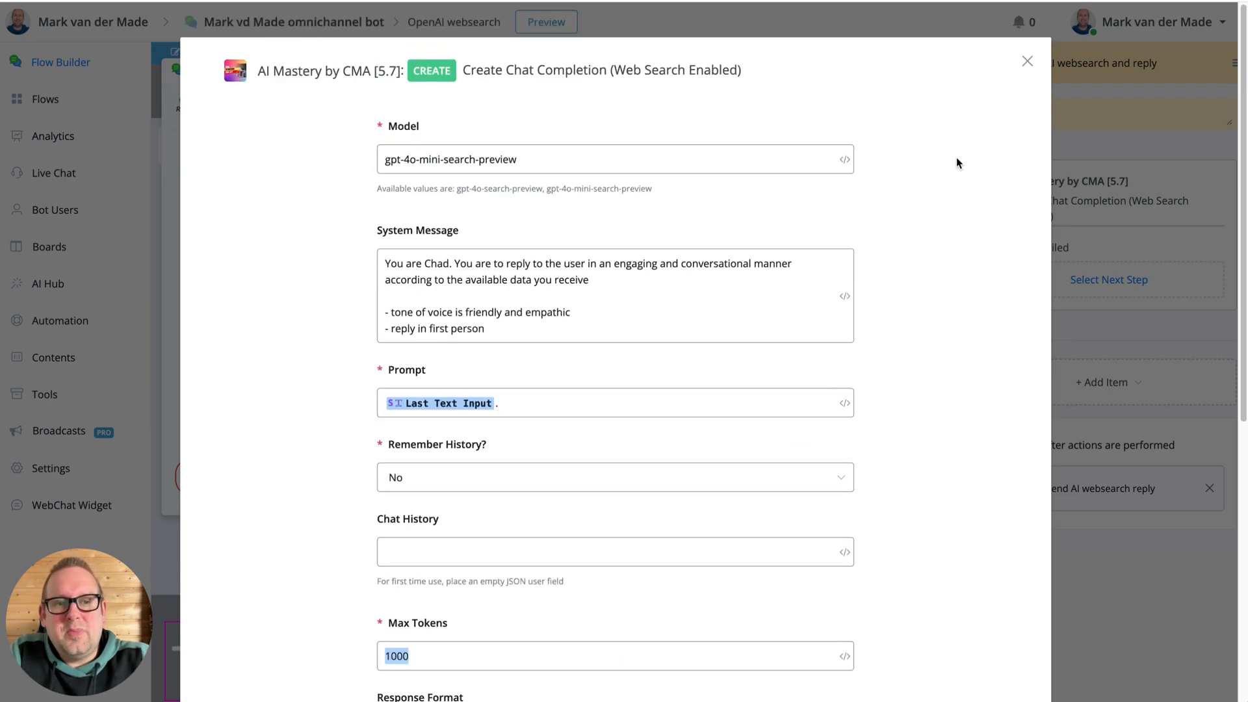
{"action": "left_click", "coordinate": [1027, 61]}
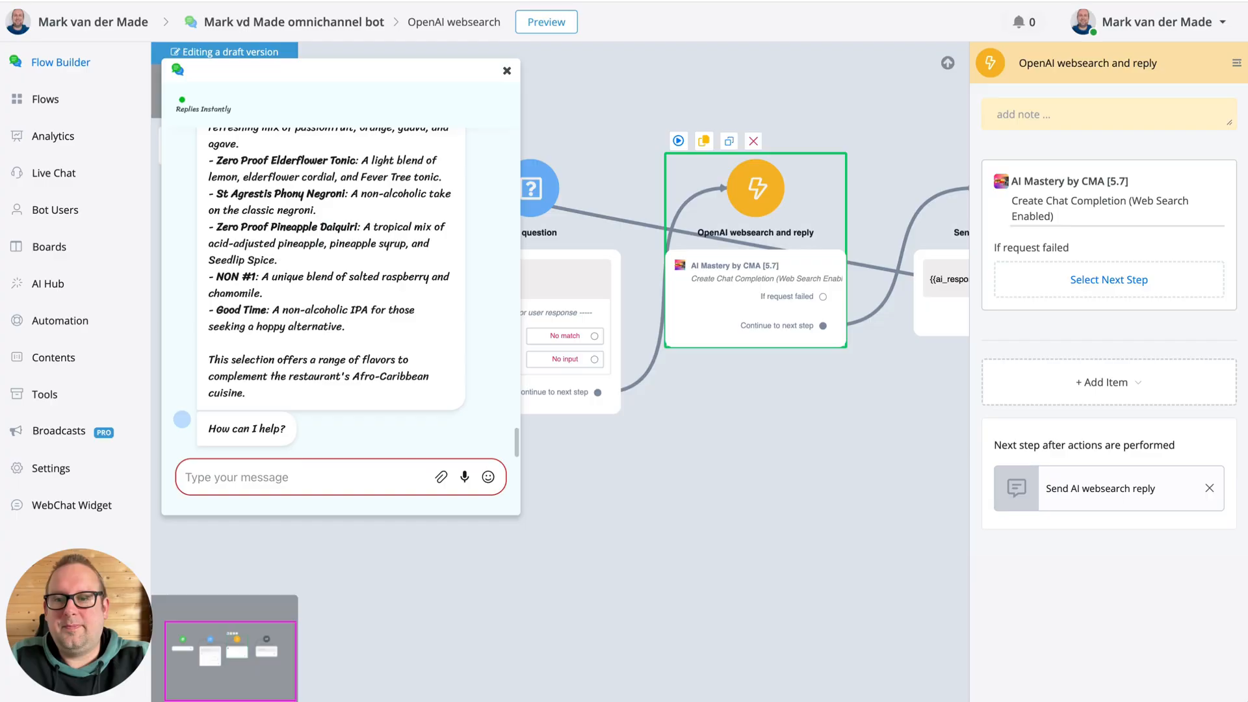
Send 'summarize this page for me:' with the exclusive-offer URL in the preview chat.
{"action": "type", "text": "summarize this page for me:"}
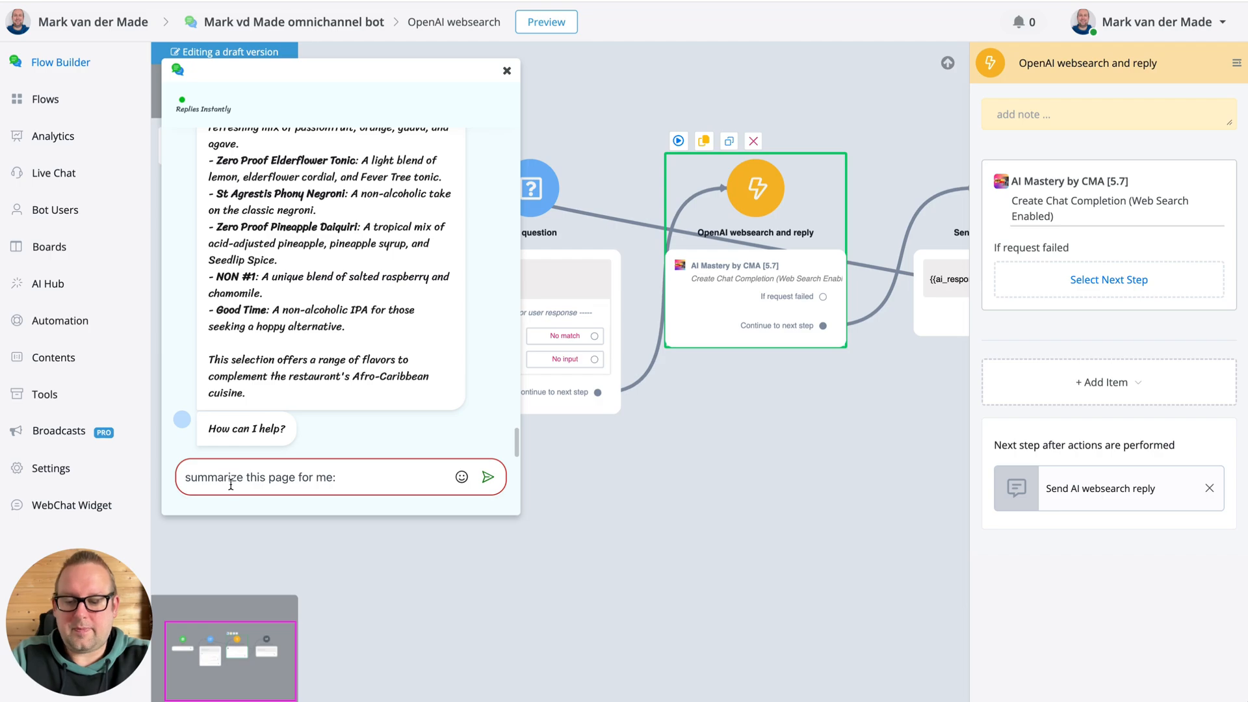
{"action": "left_click", "coordinate": [487, 477]}
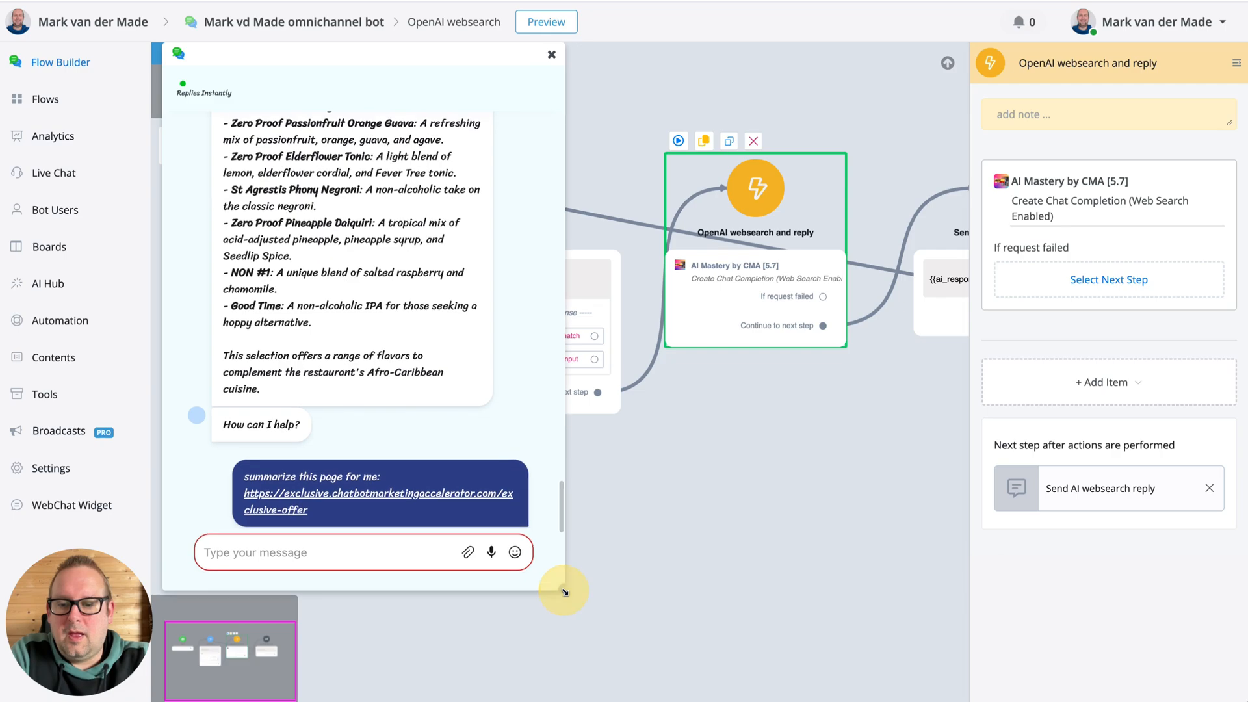
{"action": "mouse_move", "coordinate": [477, 508]}
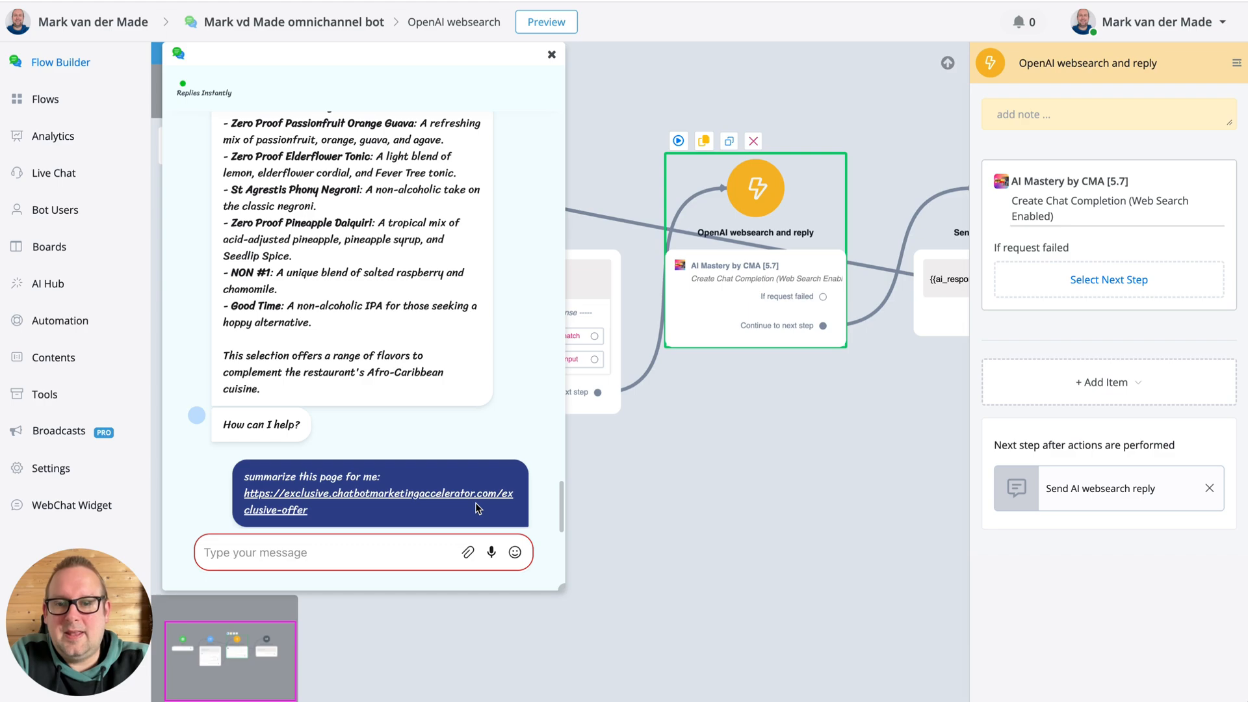
Read the bot's full exclusive-offer summary ending with the $400 discount, then close the preview chat.
{"action": "scroll", "scroll_direction": "down", "scroll_amount": 3}
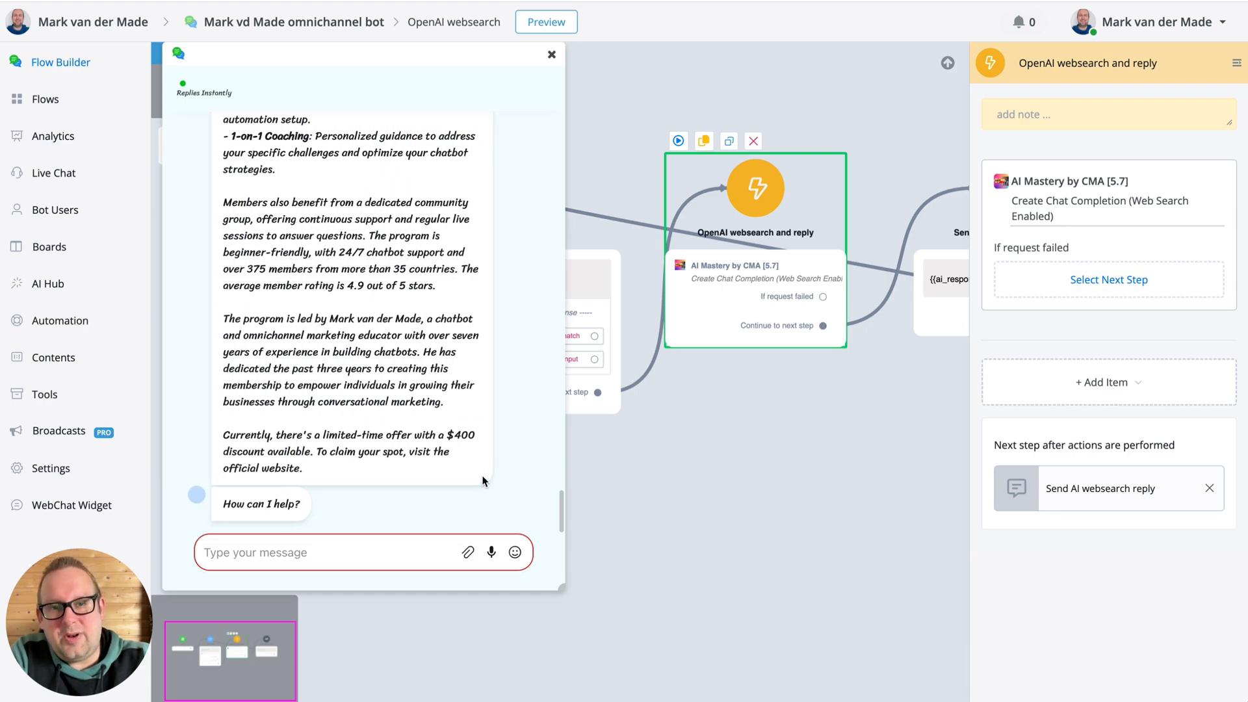
{"action": "scroll", "scroll_direction": "up", "scroll_amount": 3}
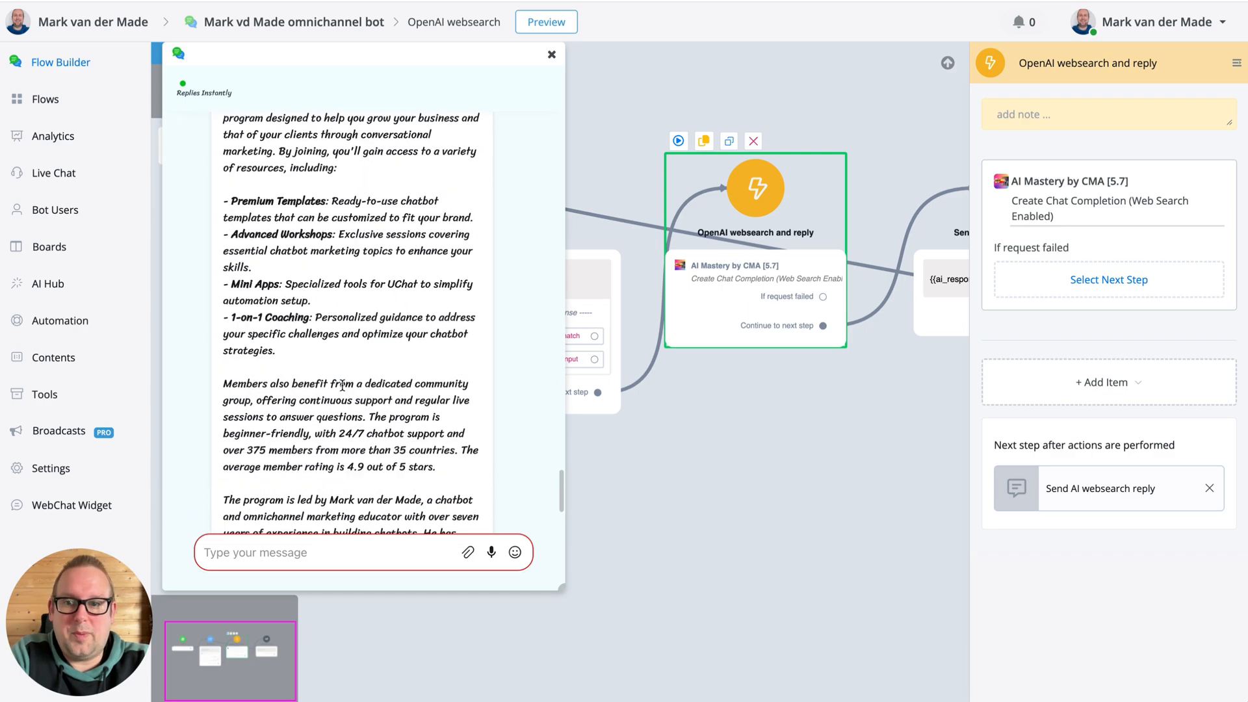
{"action": "scroll", "scroll_direction": "down", "scroll_amount": 3}
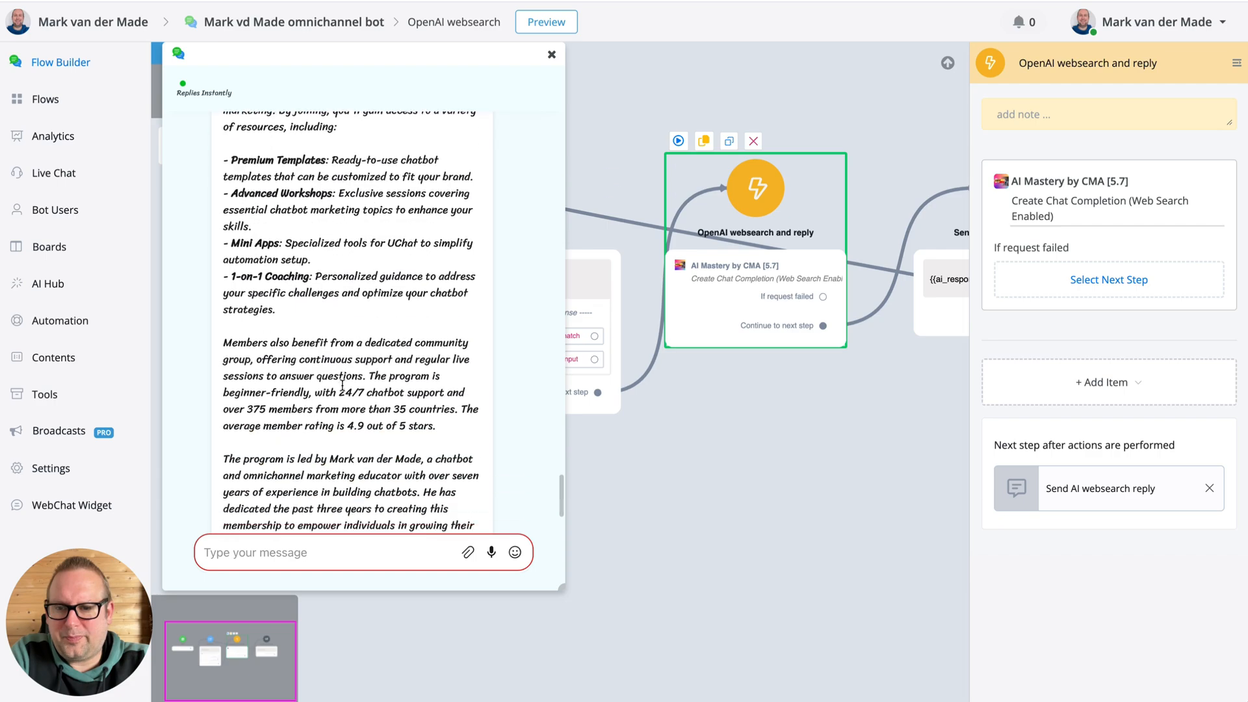
{"action": "scroll", "scroll_direction": "up", "scroll_amount": 3}
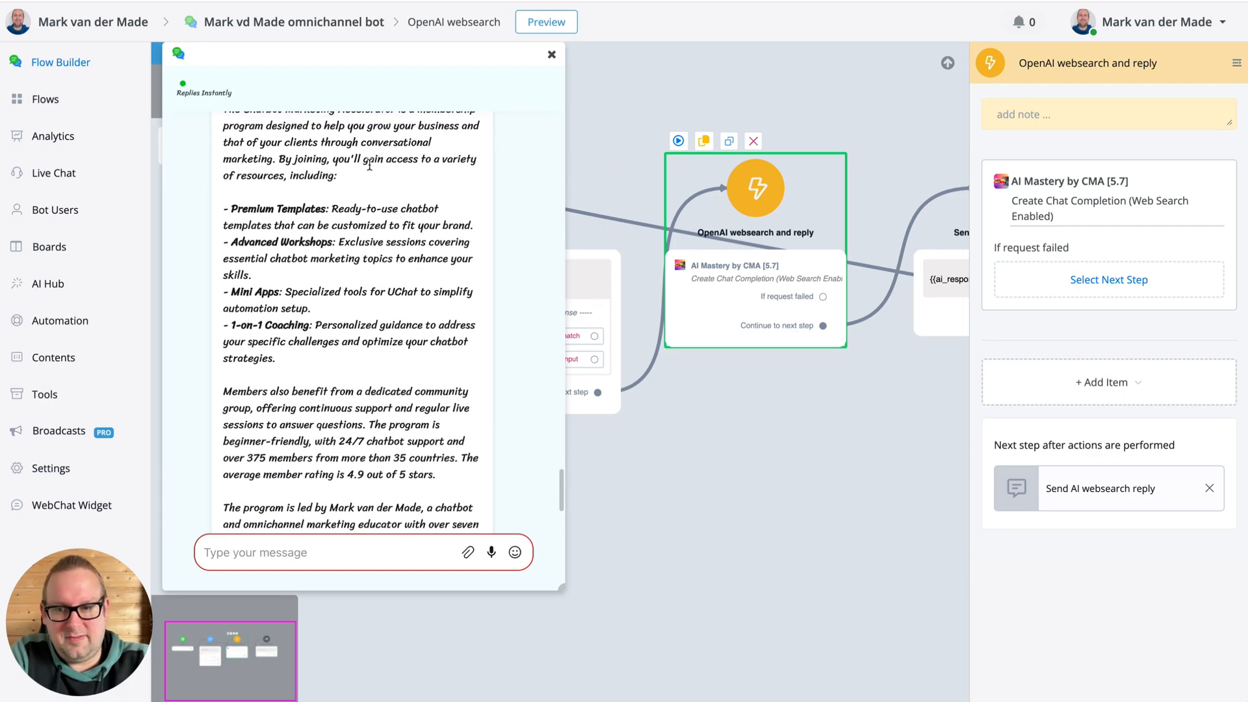
{"action": "mouse_move", "coordinate": [323, 367]}
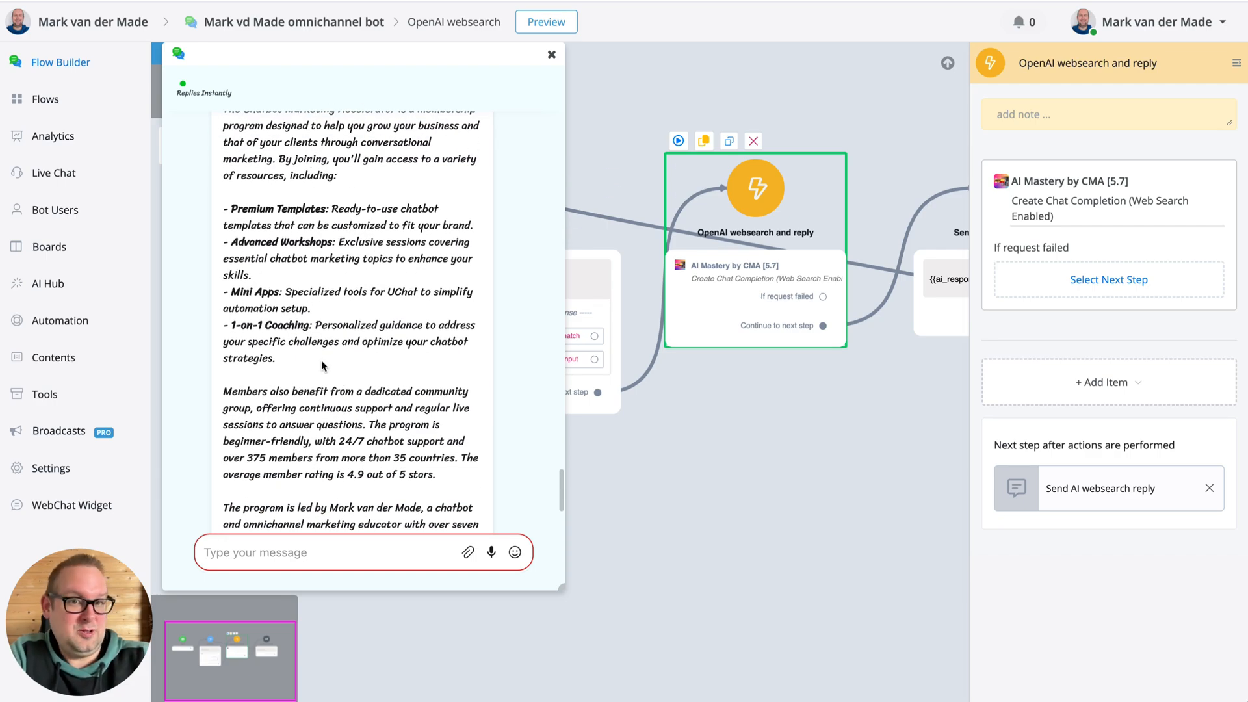
{"action": "scroll", "scroll_direction": "down", "scroll_amount": 3}
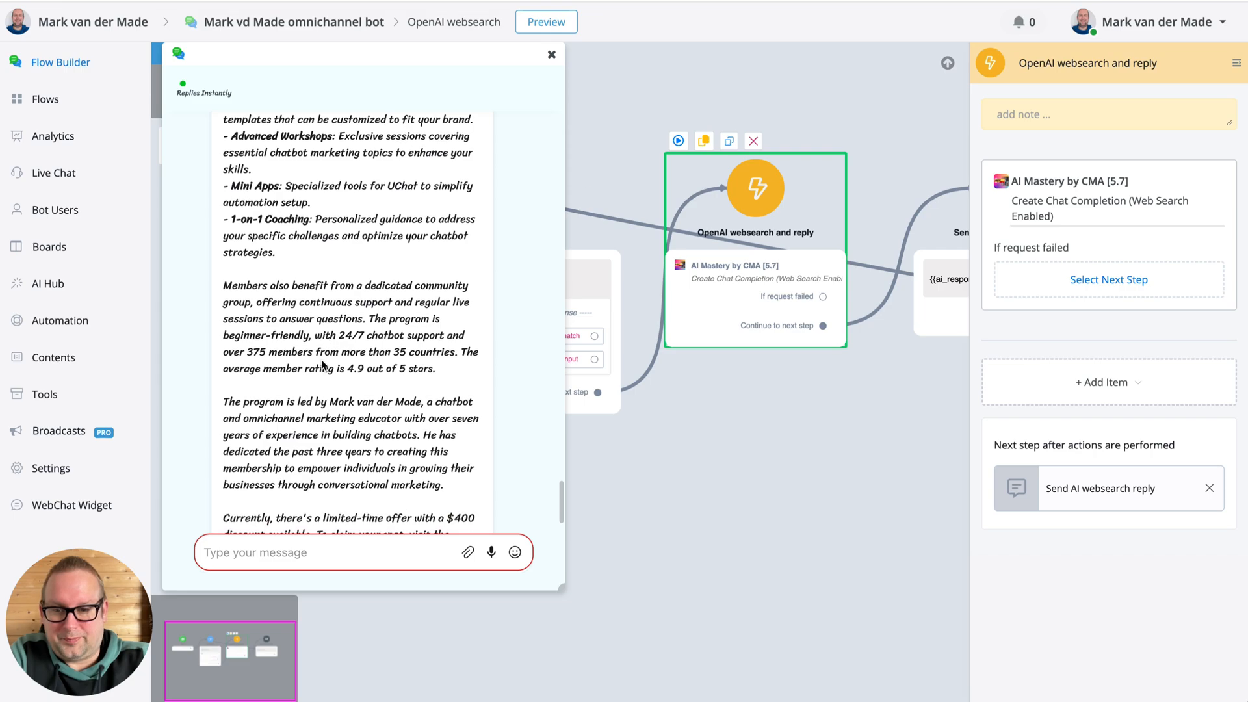
{"action": "scroll", "scroll_direction": "down", "scroll_amount": 3}
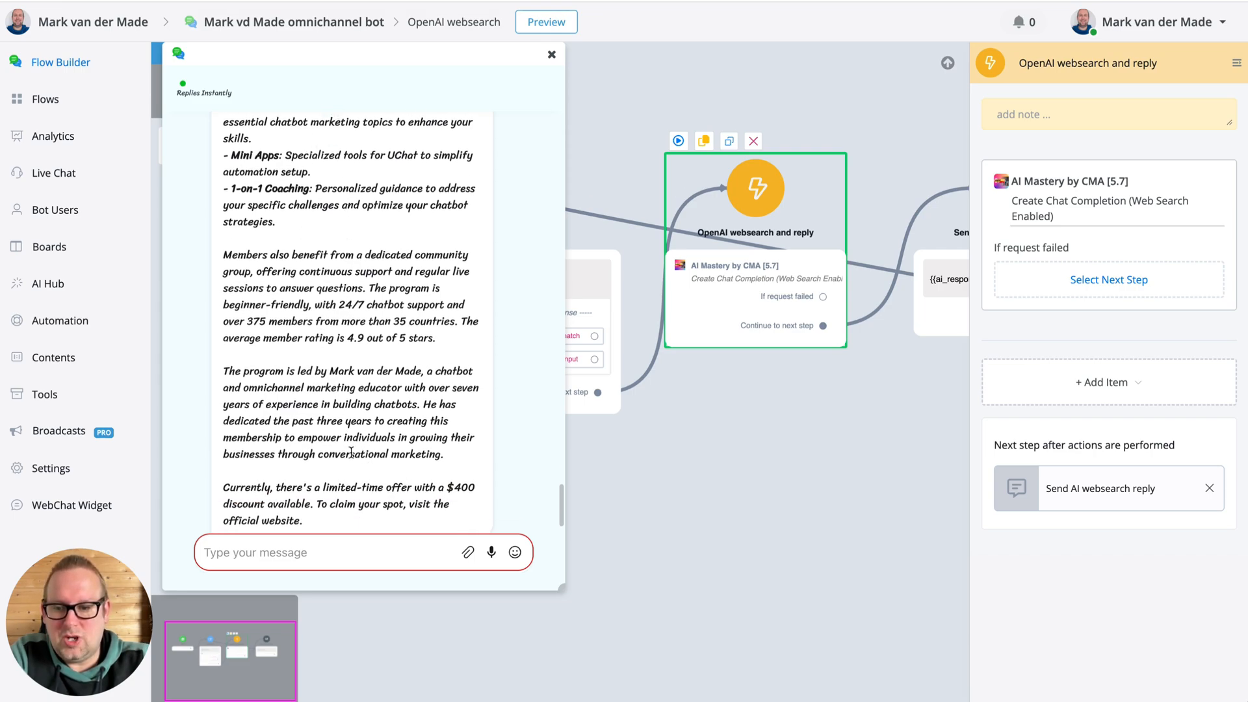
{"action": "scroll", "scroll_direction": "down", "scroll_amount": 3}
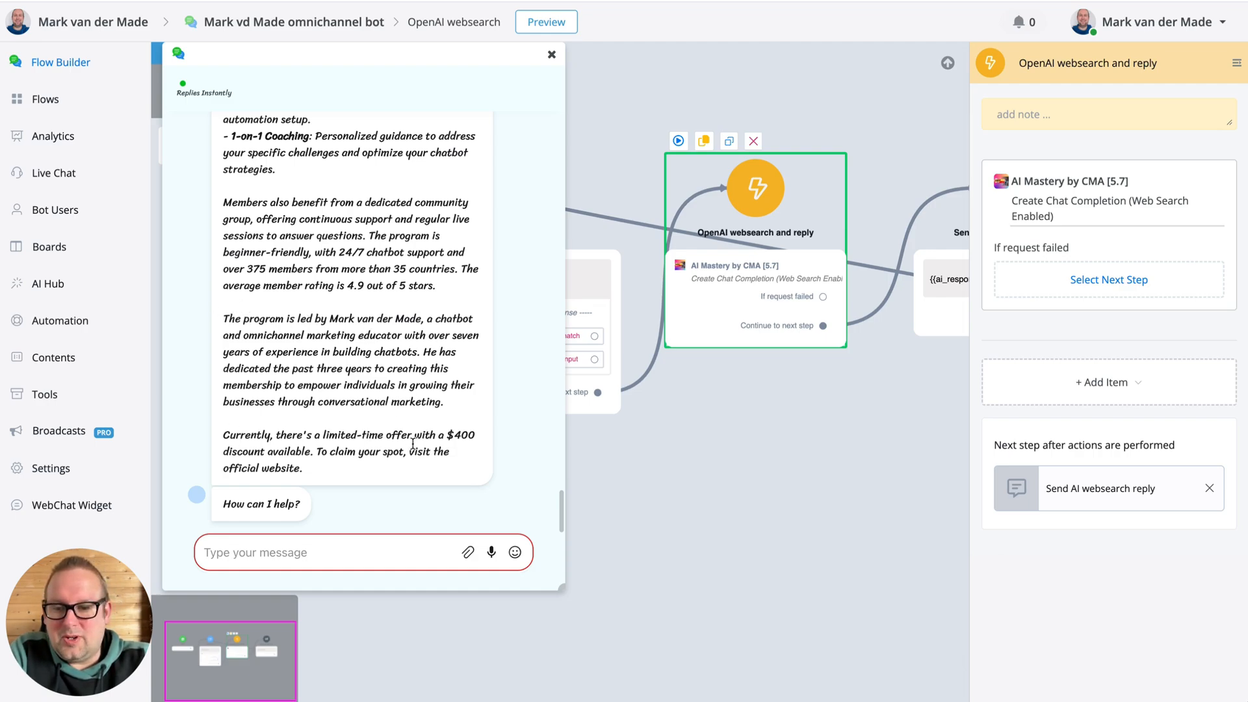
{"action": "mouse_move", "coordinate": [430, 472]}
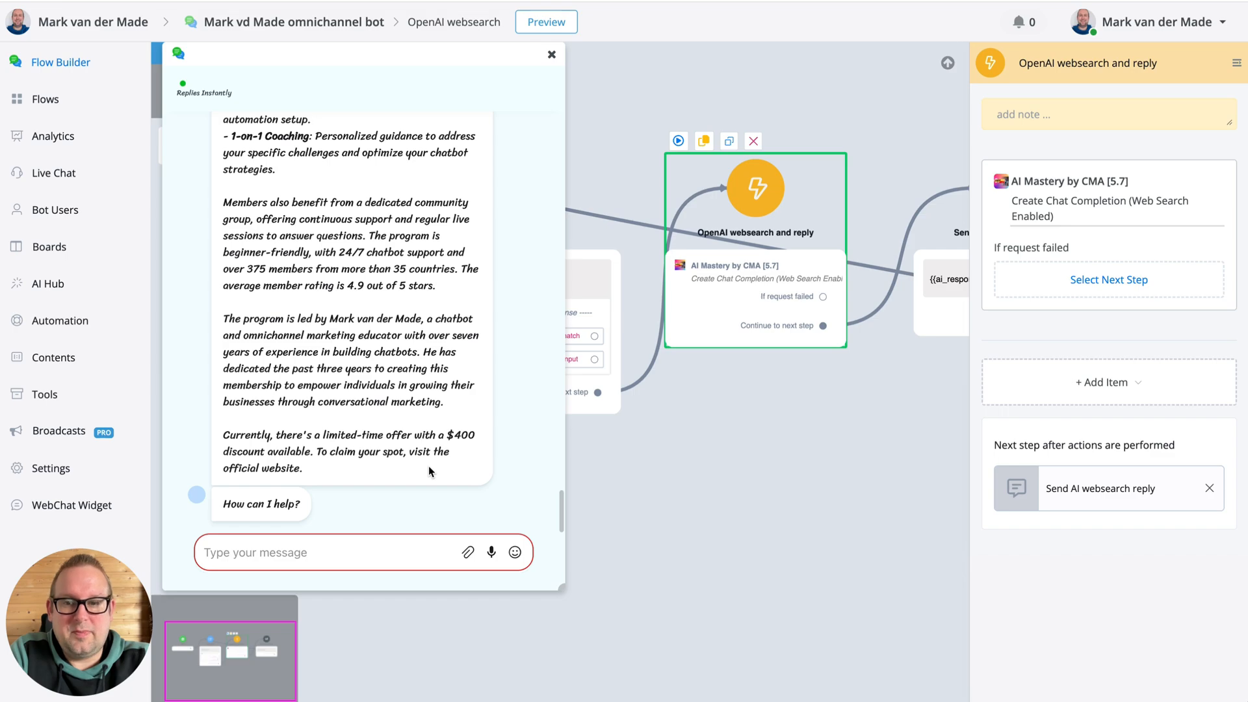
{"action": "left_click", "coordinate": [551, 55]}
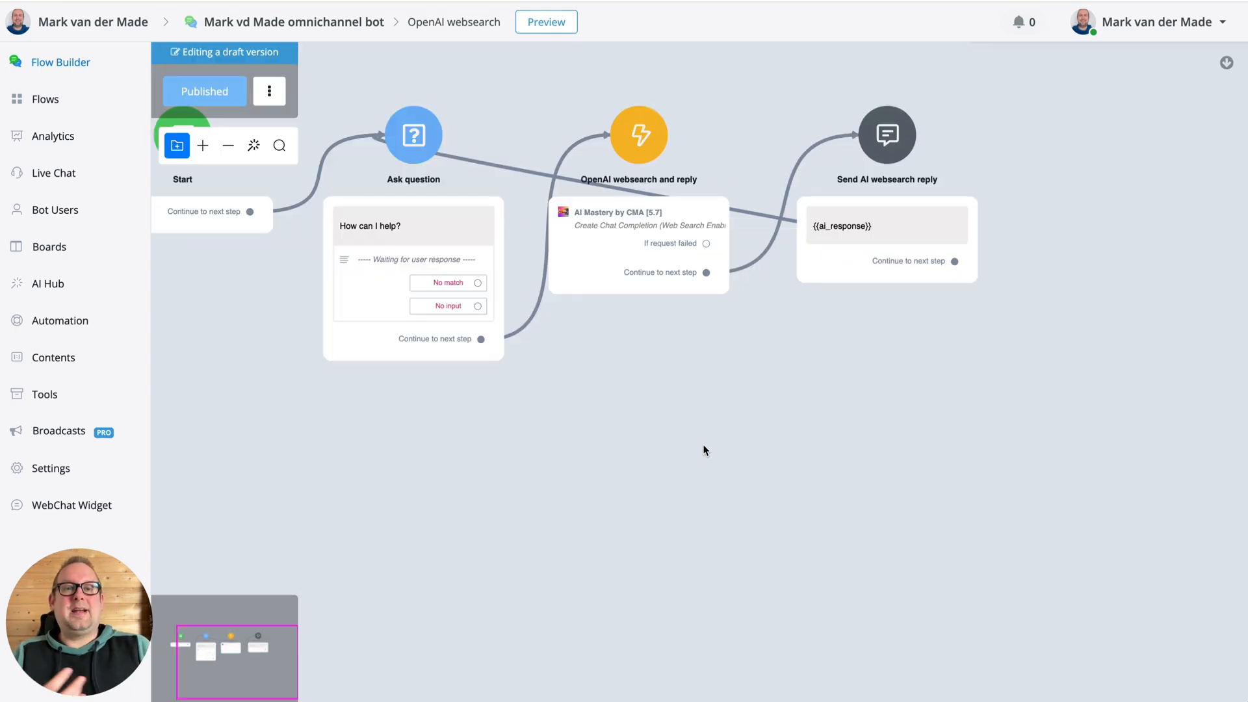